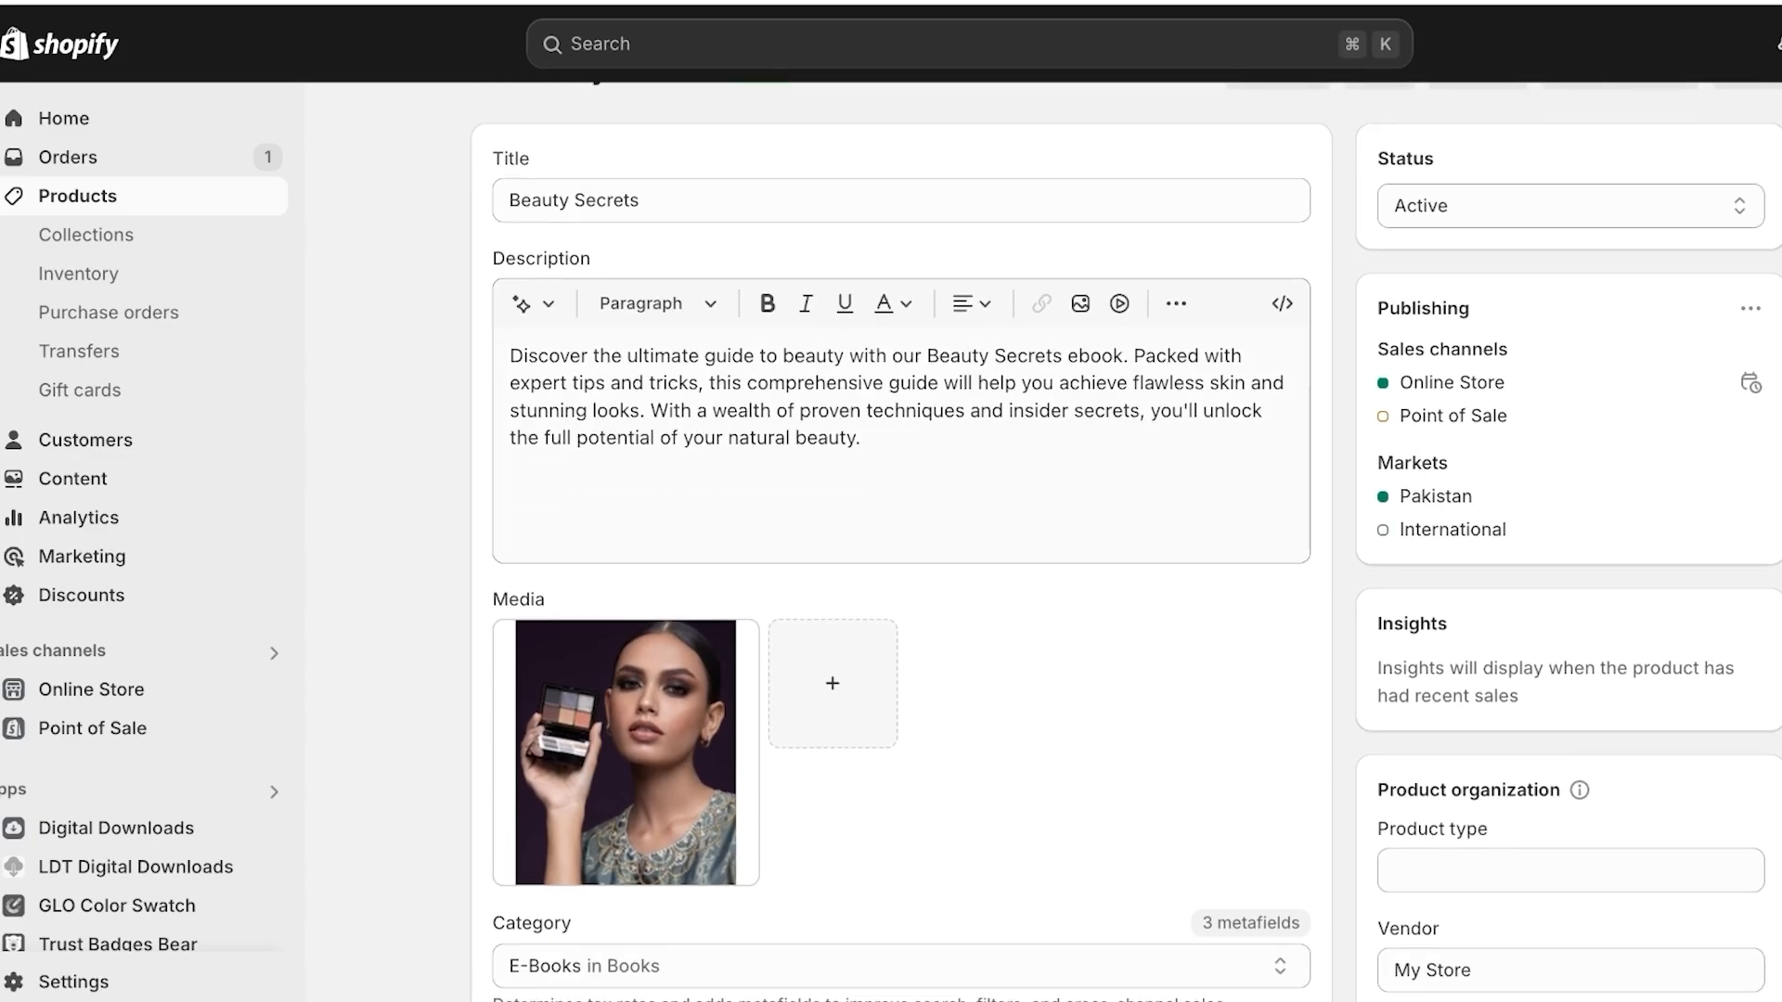
# Enable 'Charge tax on this product' in the Beauty Secrets ebook's Pricing section.
pyautogui.scroll(-3)
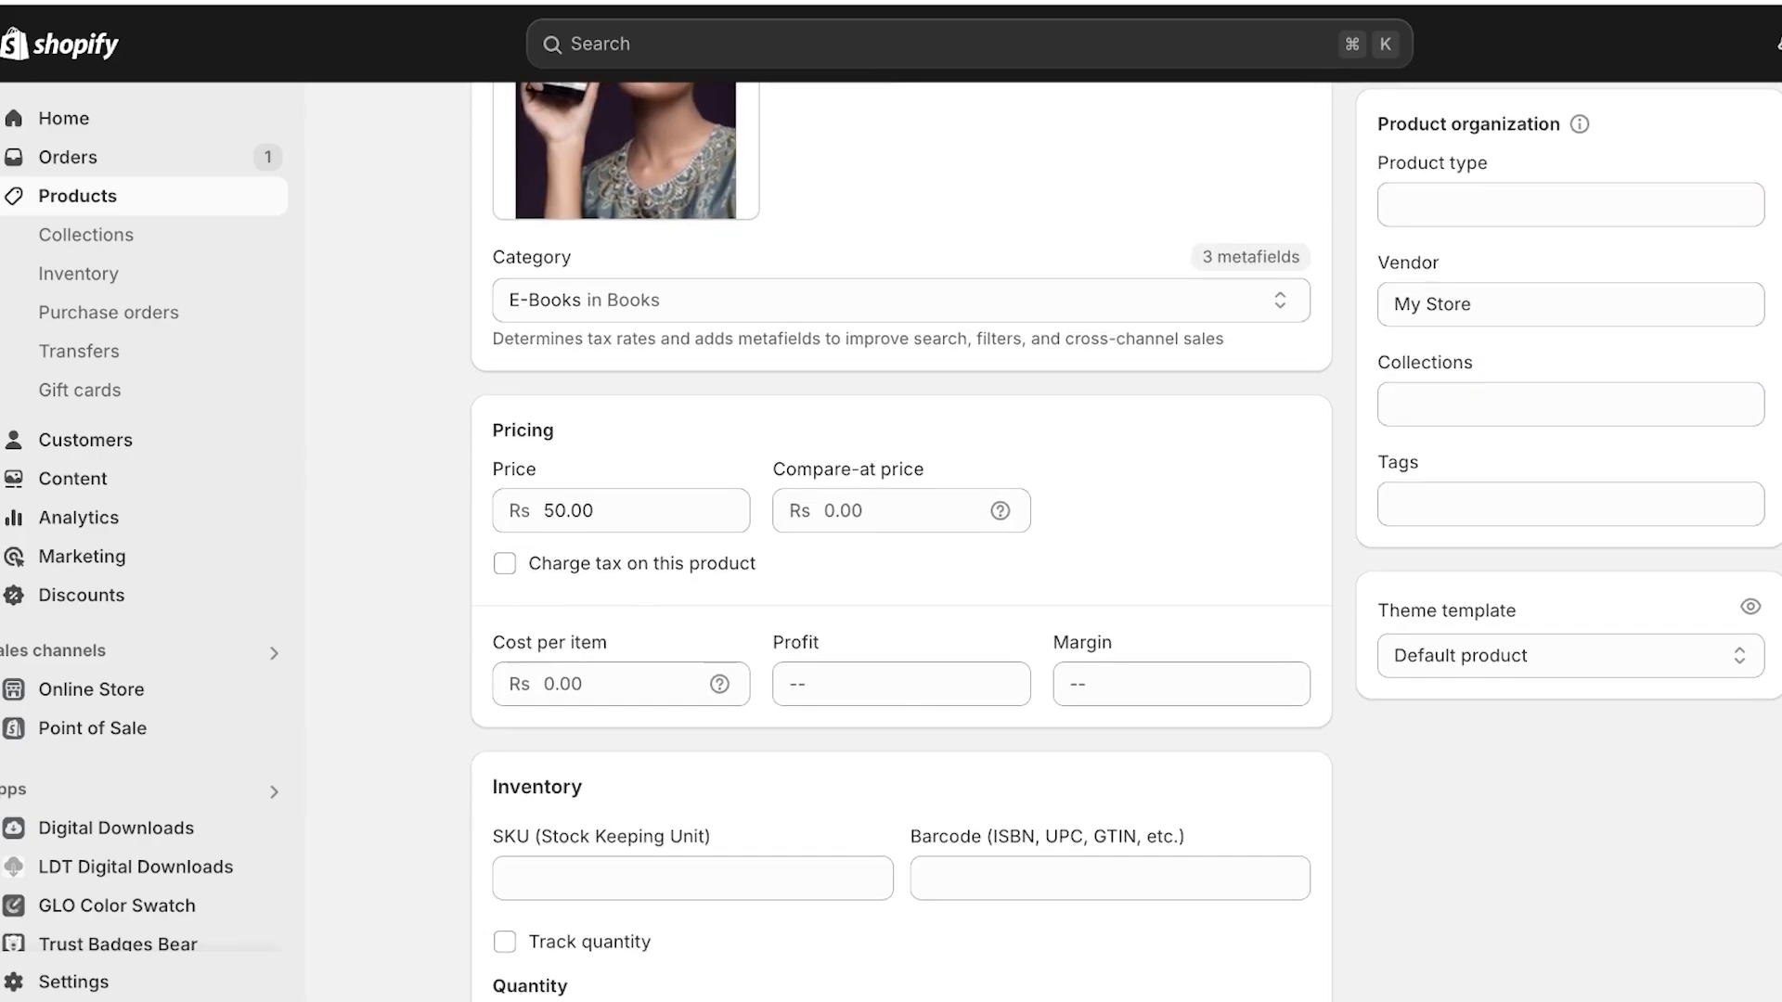
pyautogui.scroll(-3)
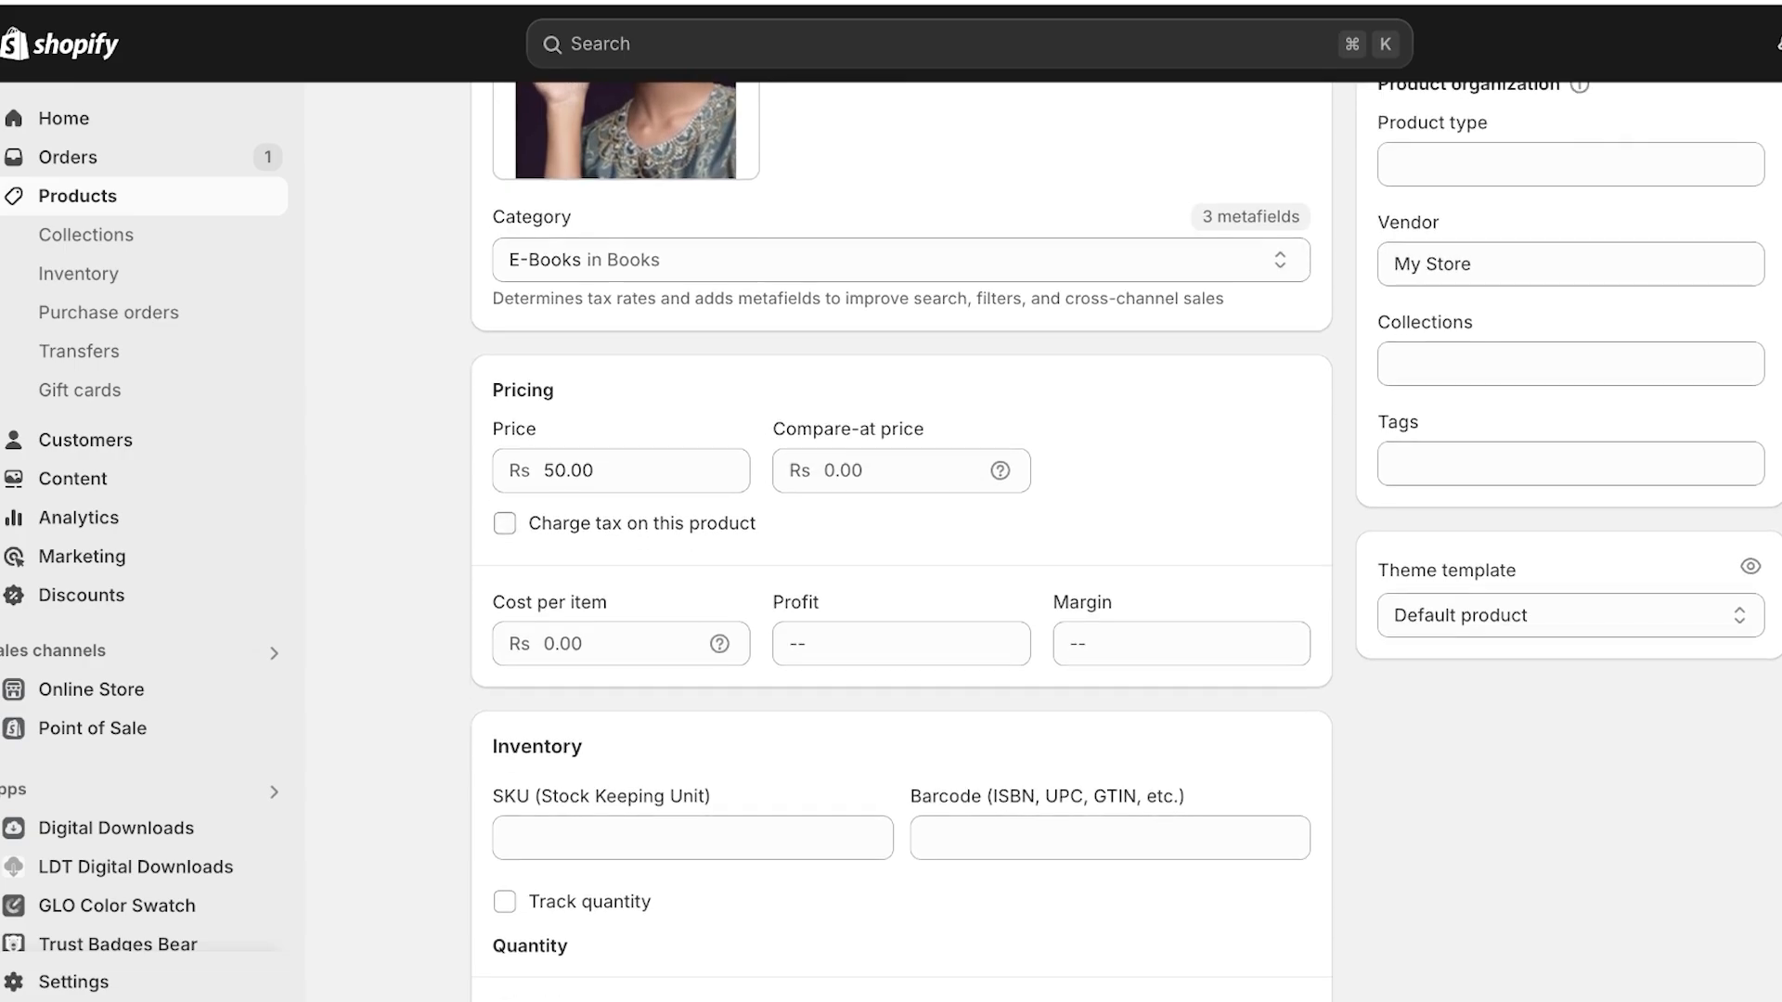
pyautogui.click(505, 523)
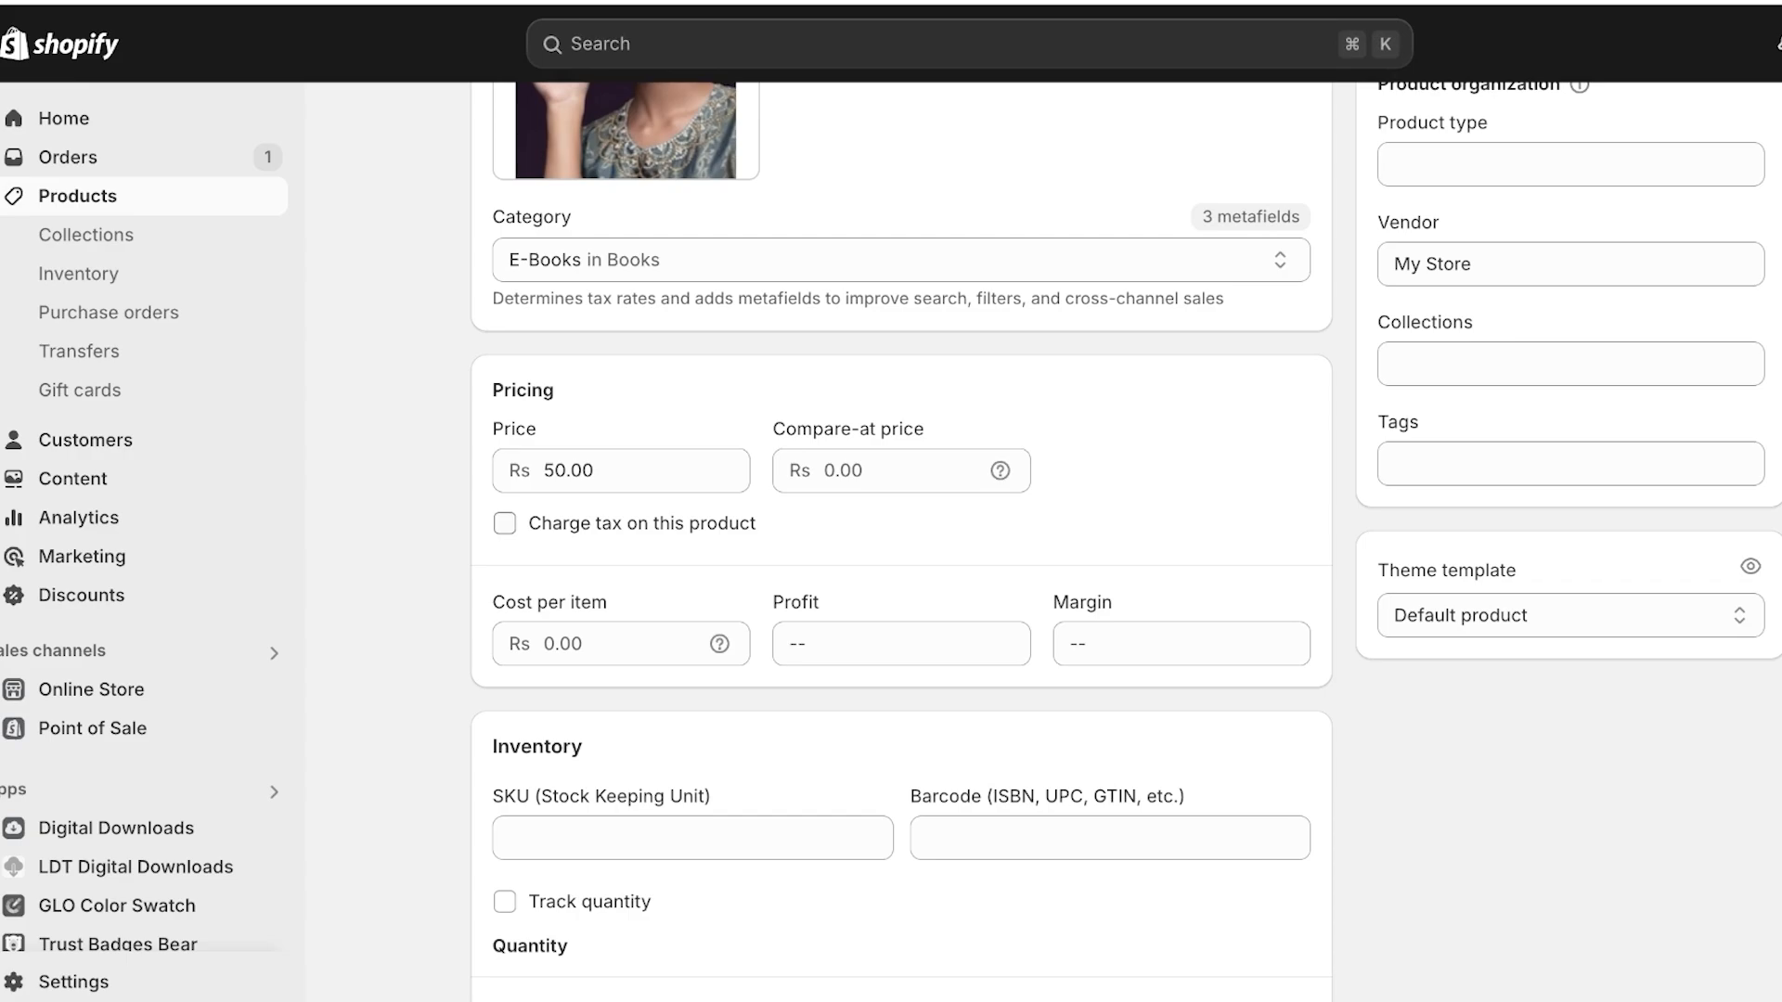
pyautogui.click(505, 523)
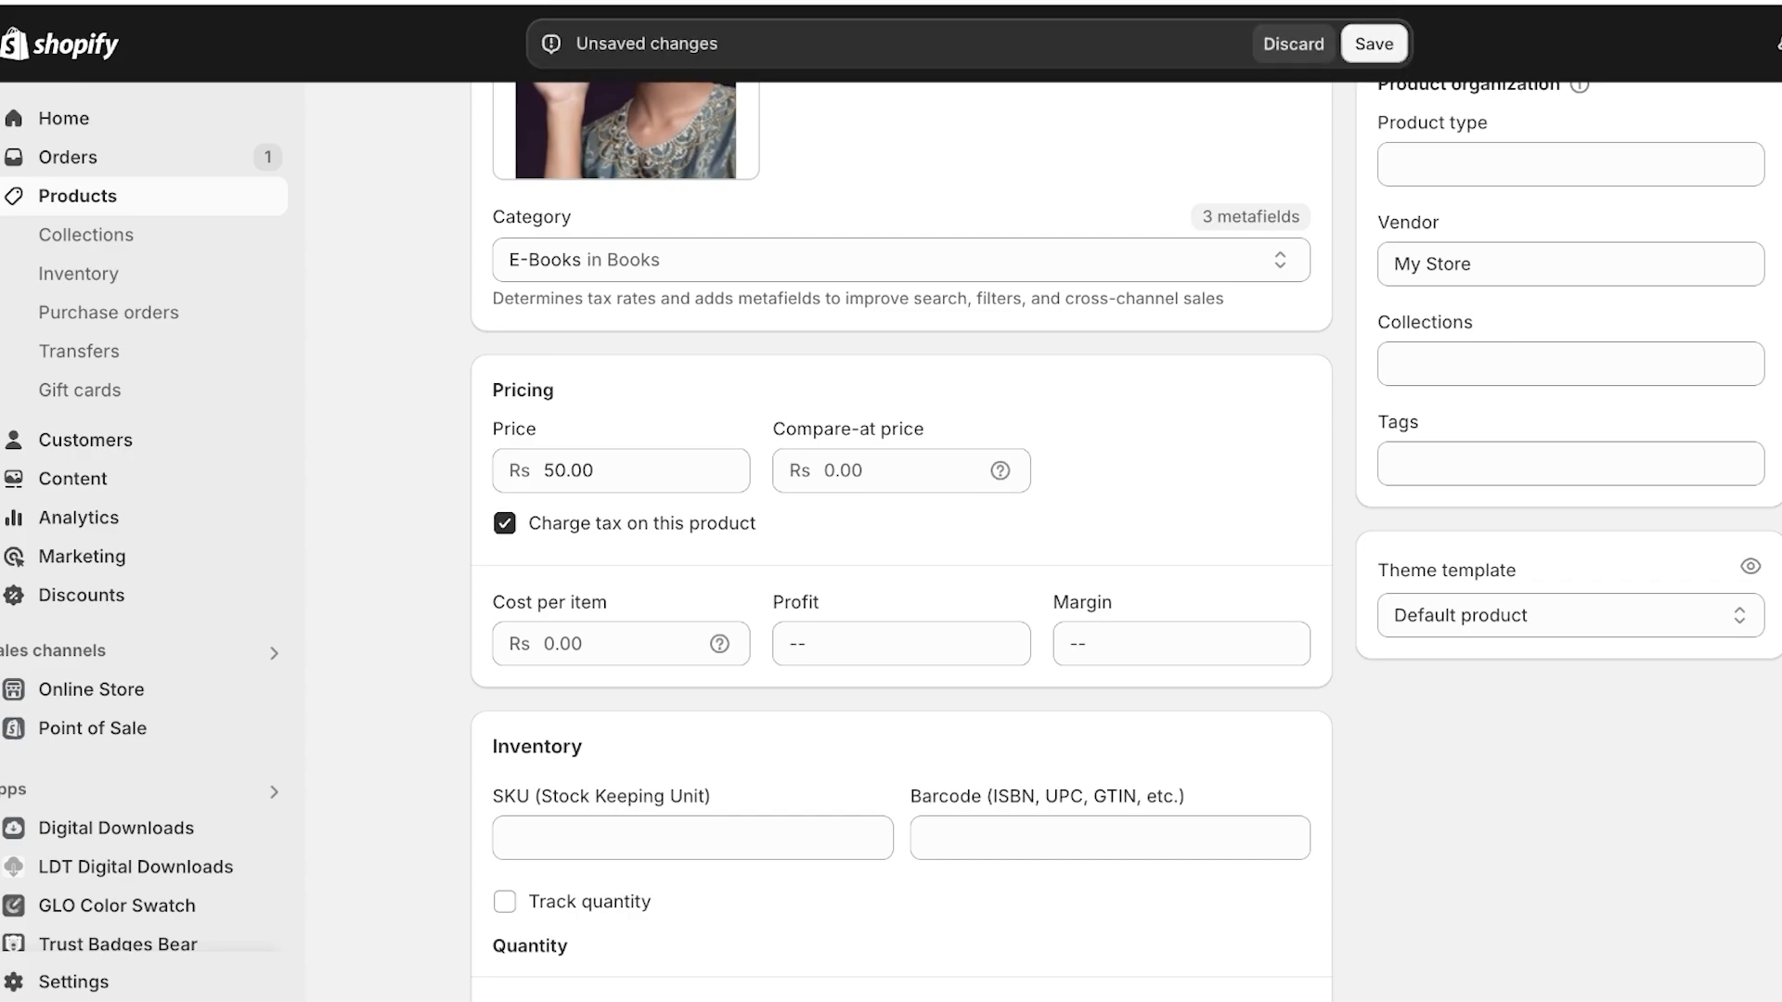
# Save the product and go back to the Products list.
pyautogui.click(1373, 43)
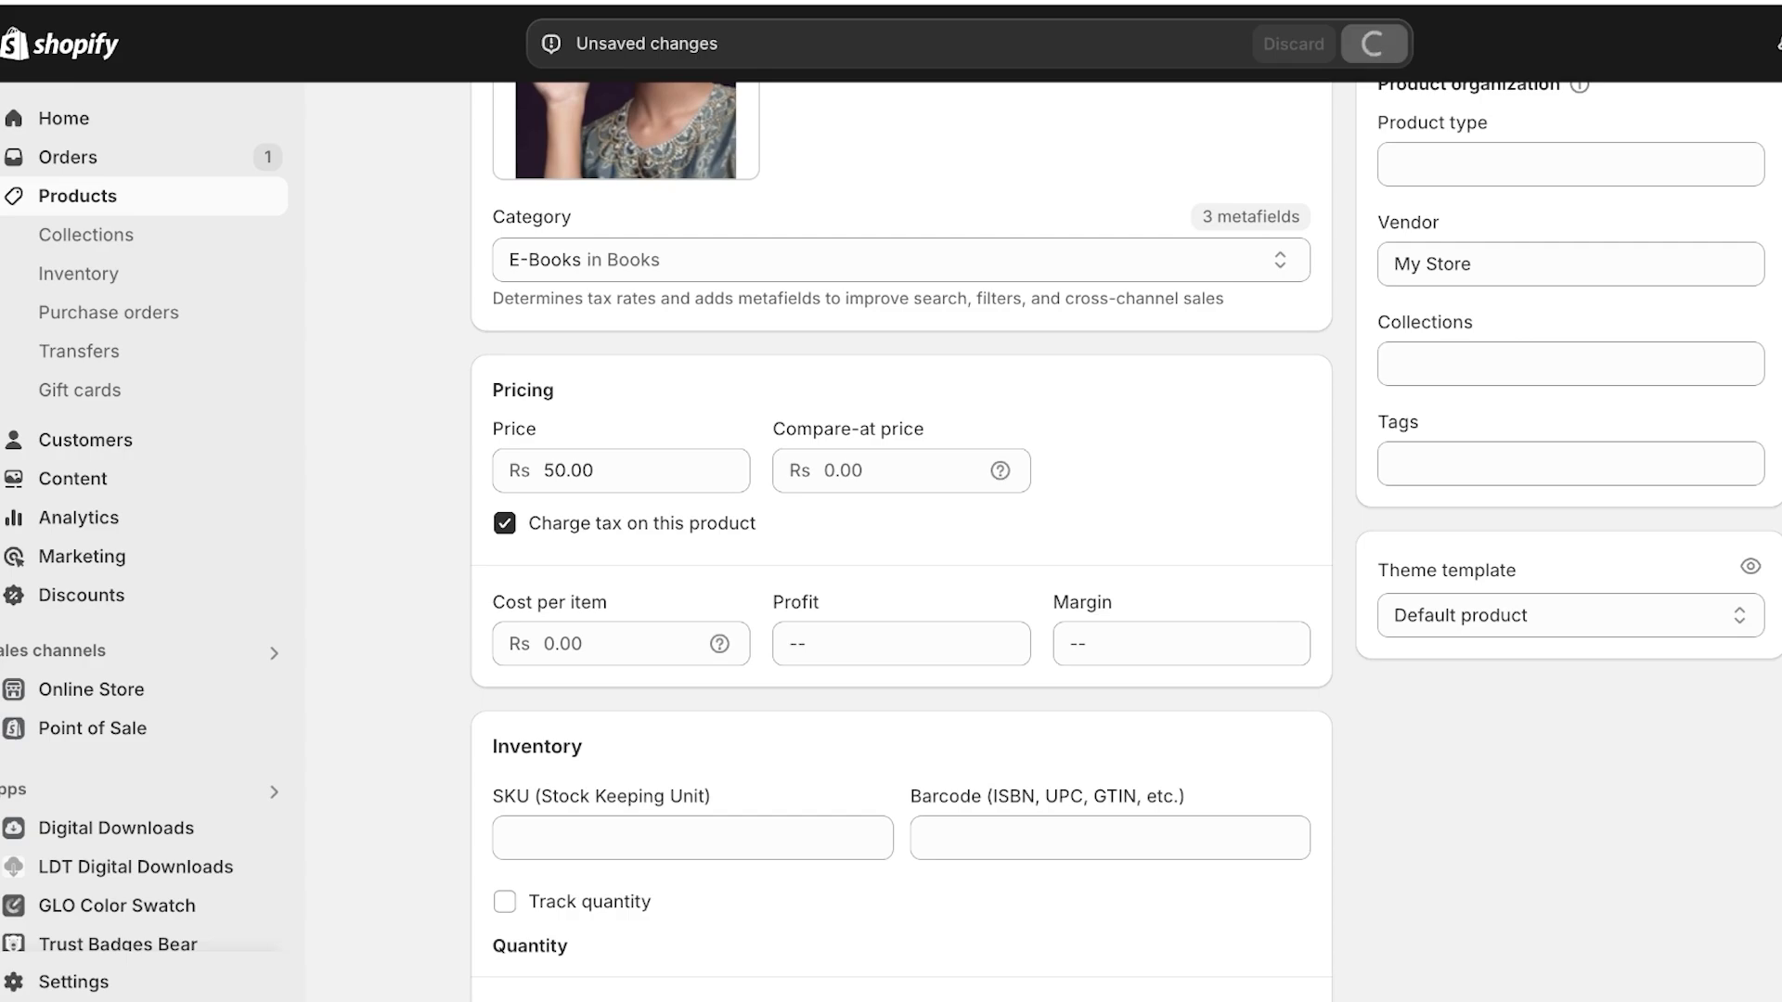
pyautogui.click(1374, 43)
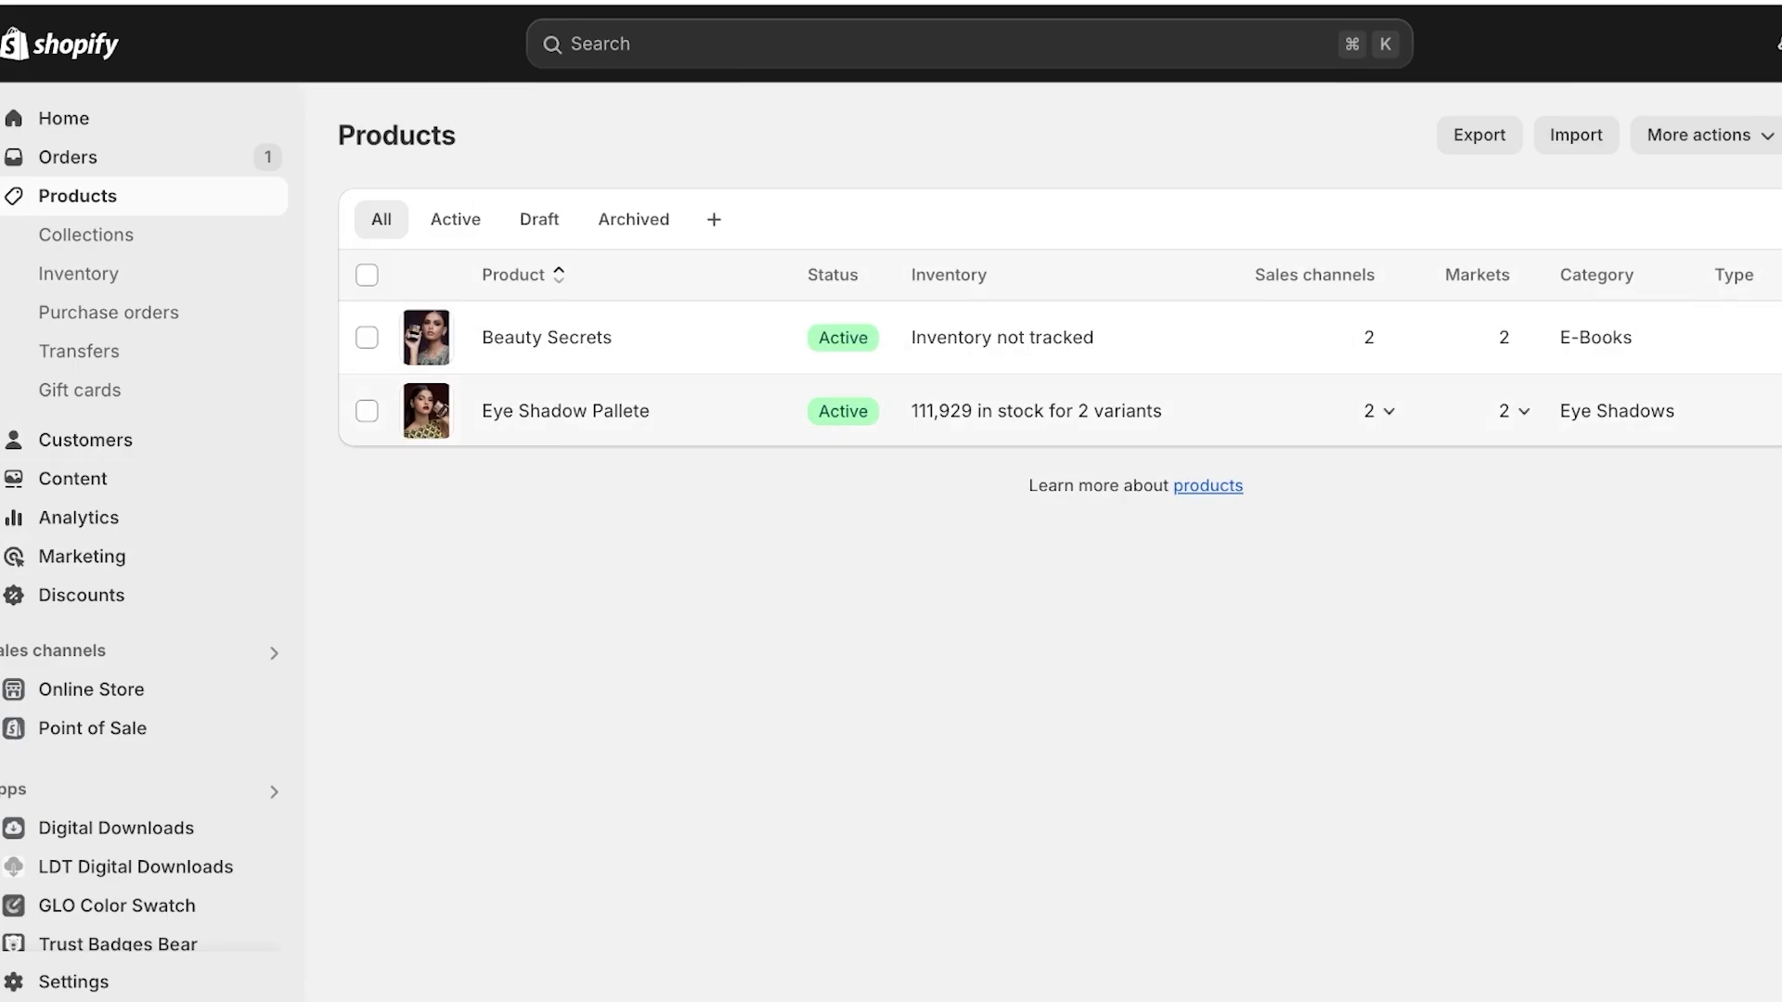
pyautogui.moveTo(546, 336)
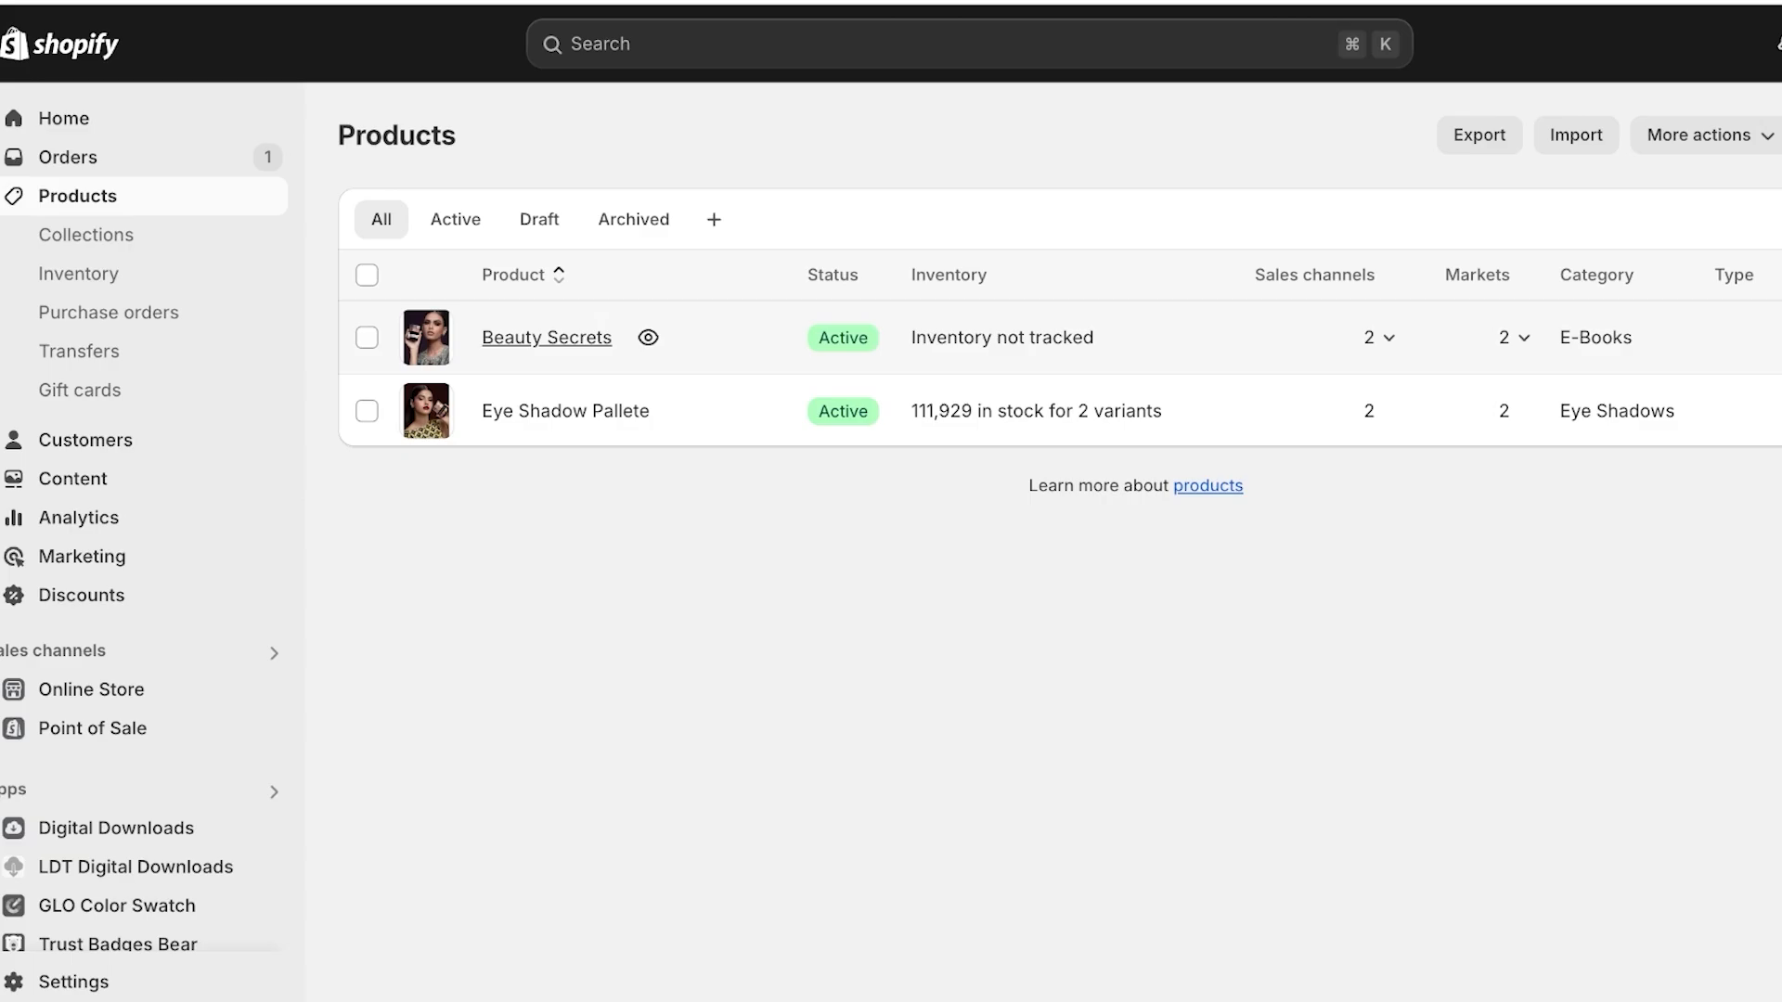
# Reopen Beauty Secrets and untick 'Charge tax on this product' under Pricing.
pyautogui.click(546, 338)
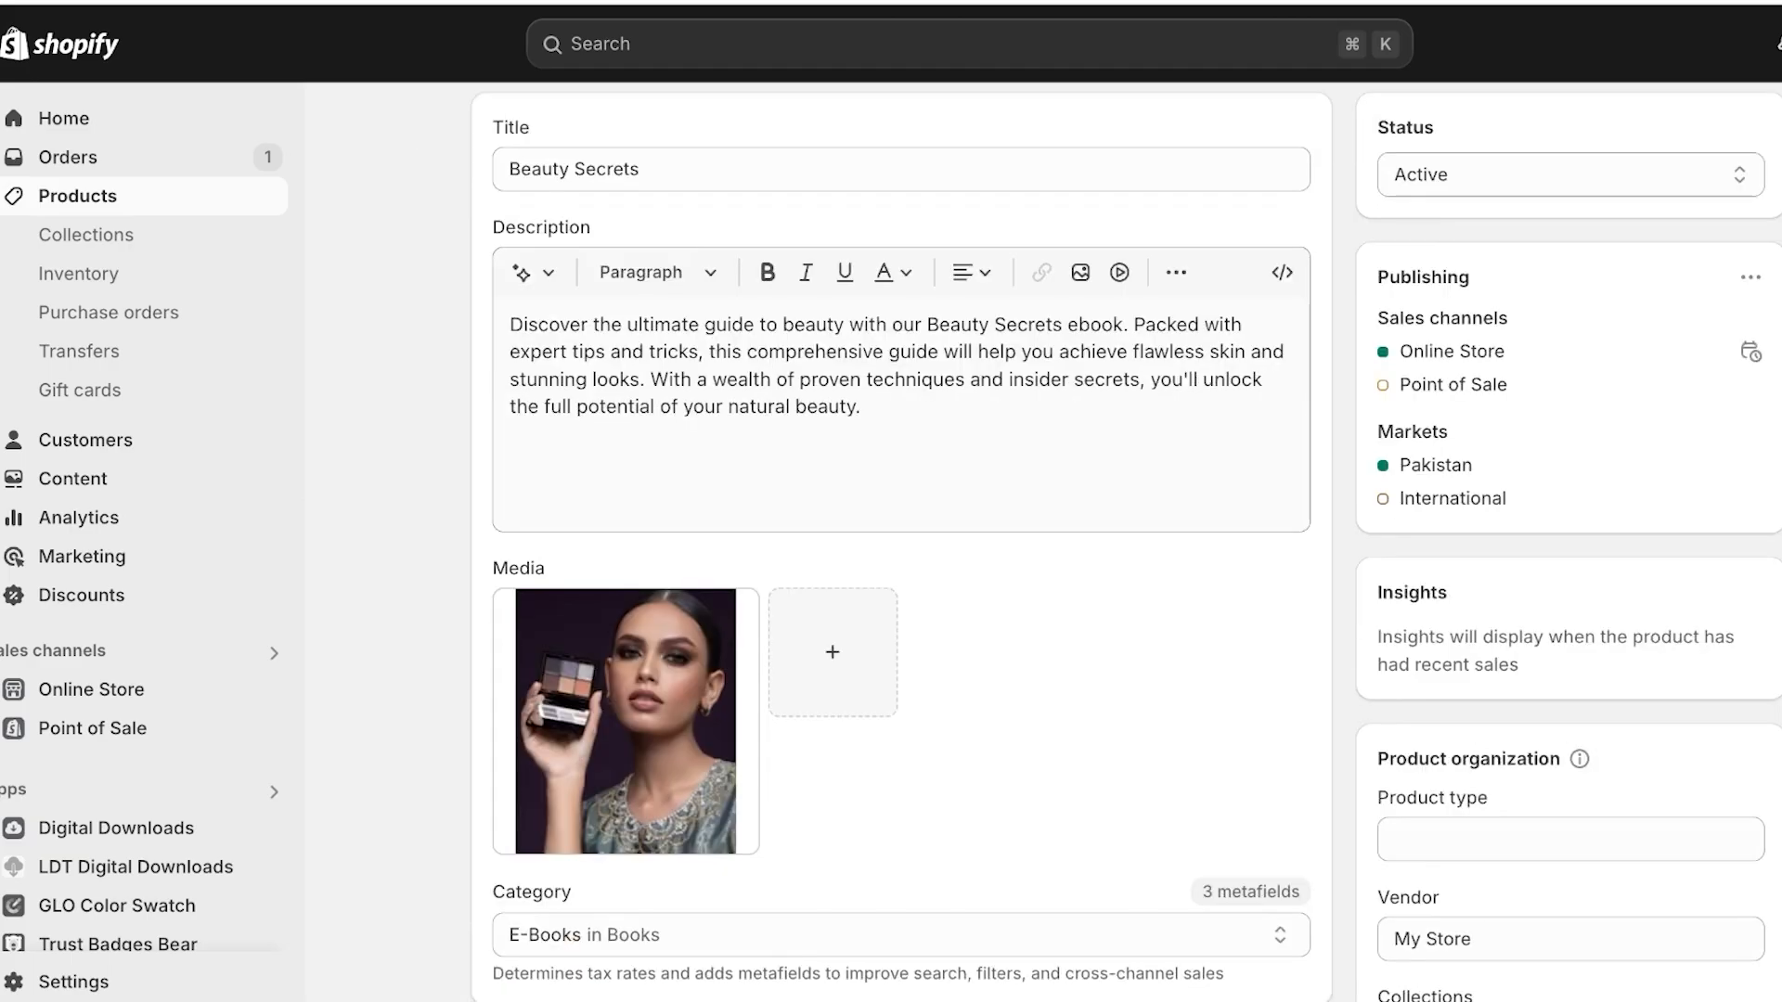
pyautogui.scroll(-3)
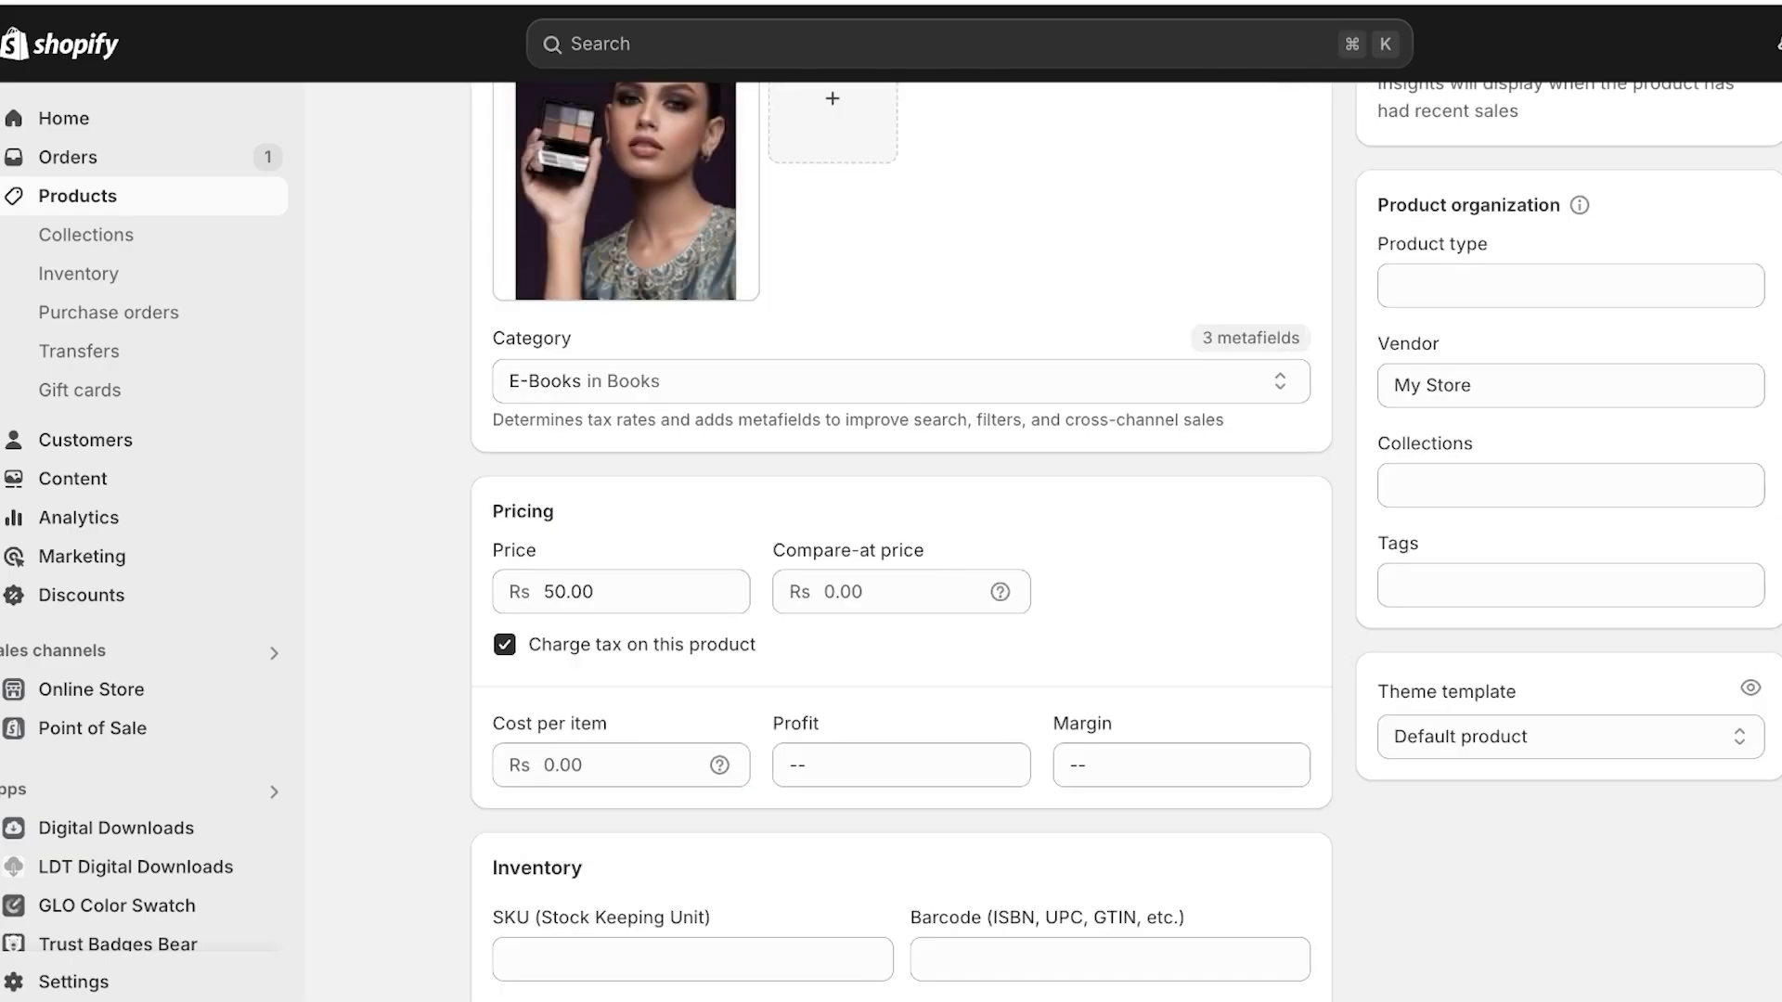
pyautogui.click(504, 644)
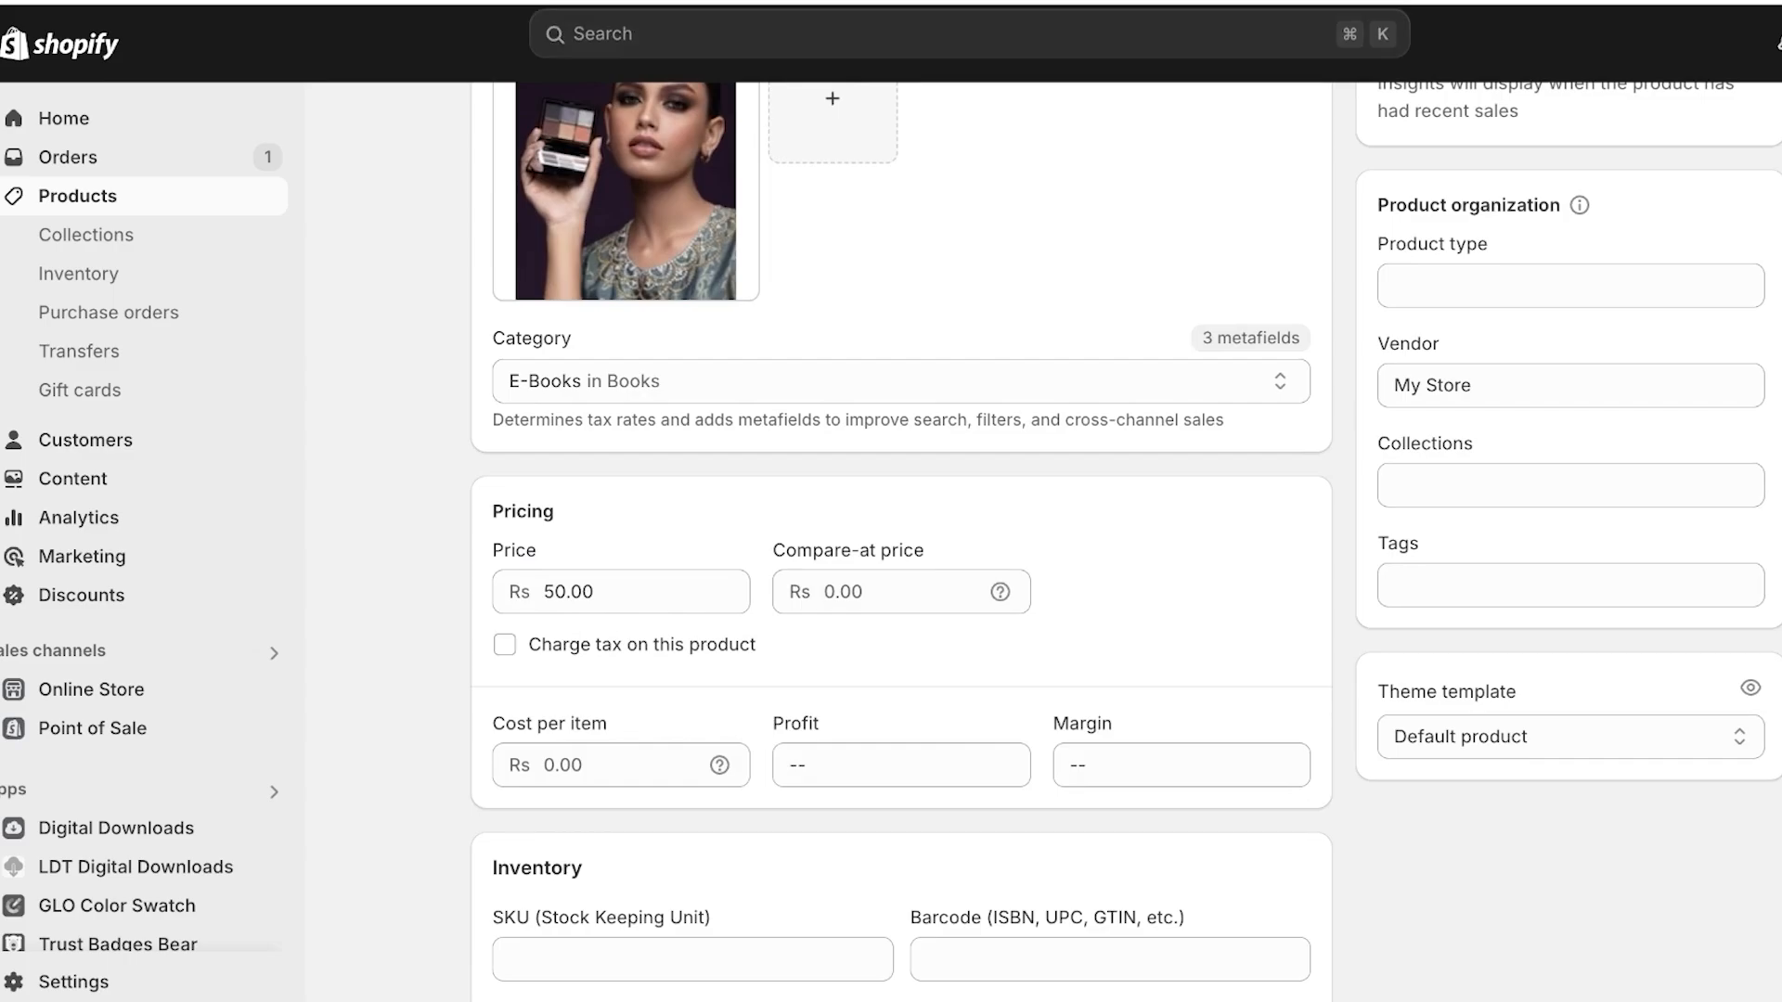
pyautogui.click(505, 644)
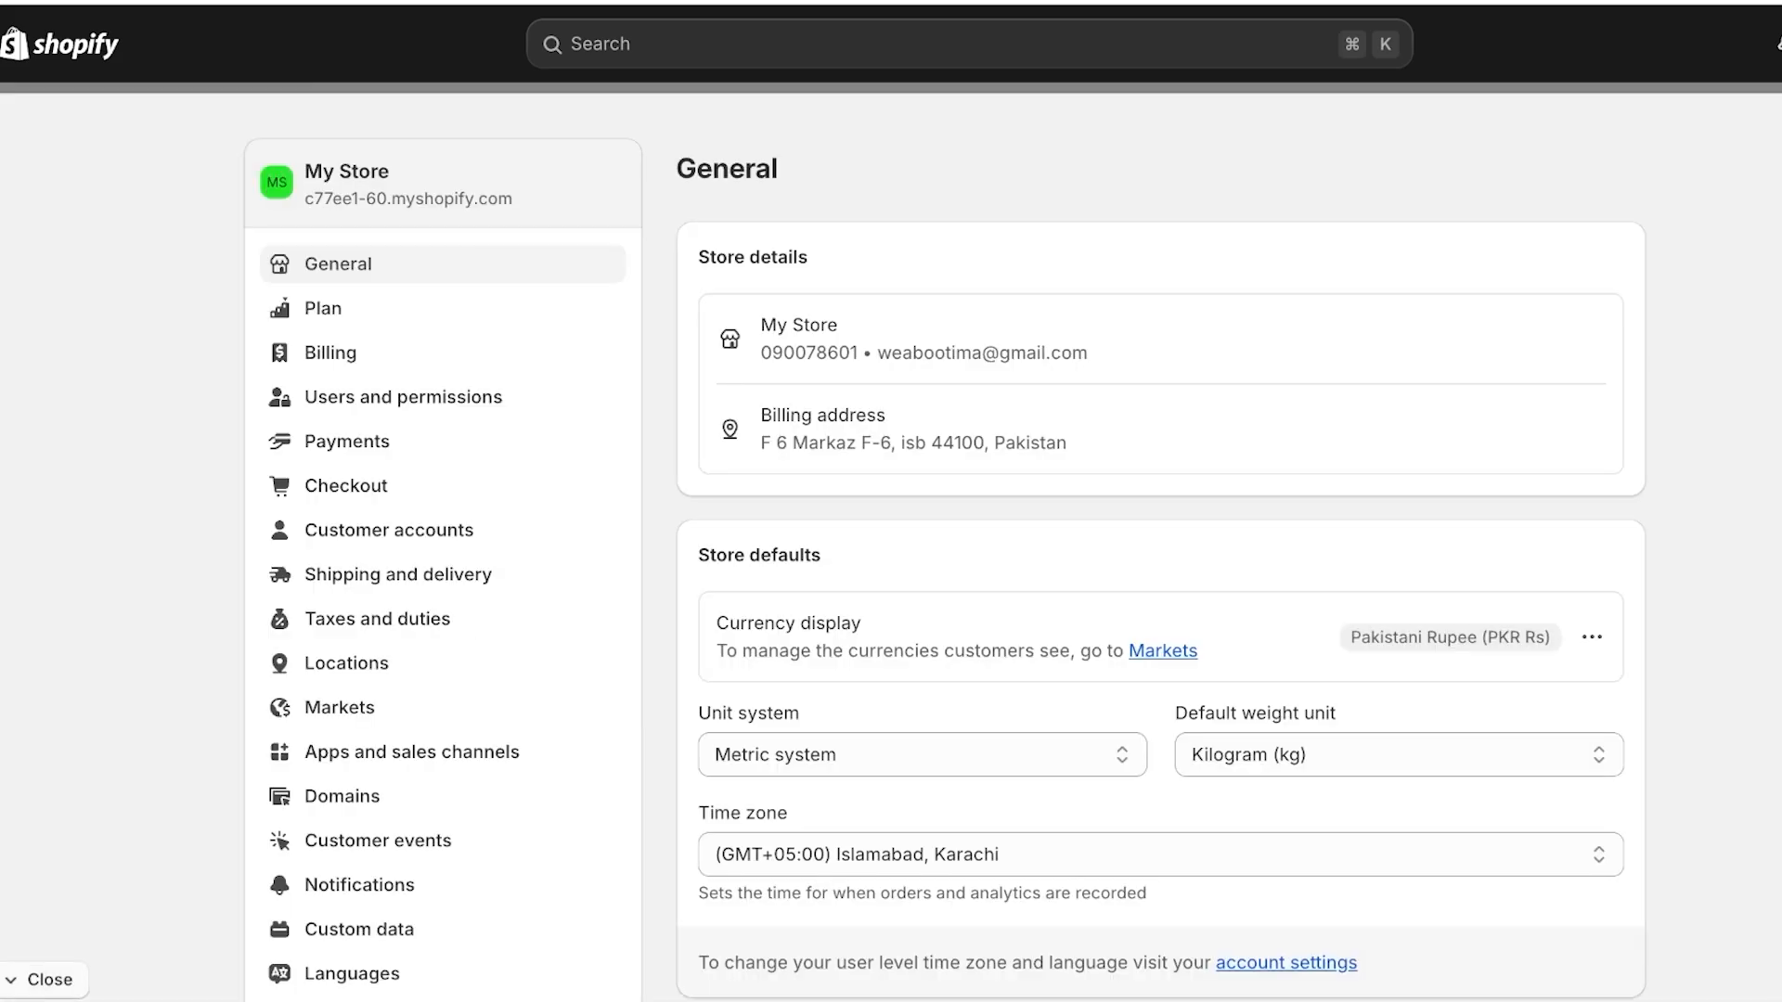
# Go to Taxes and duties from the Settings sidebar.
pyautogui.scroll(-3)
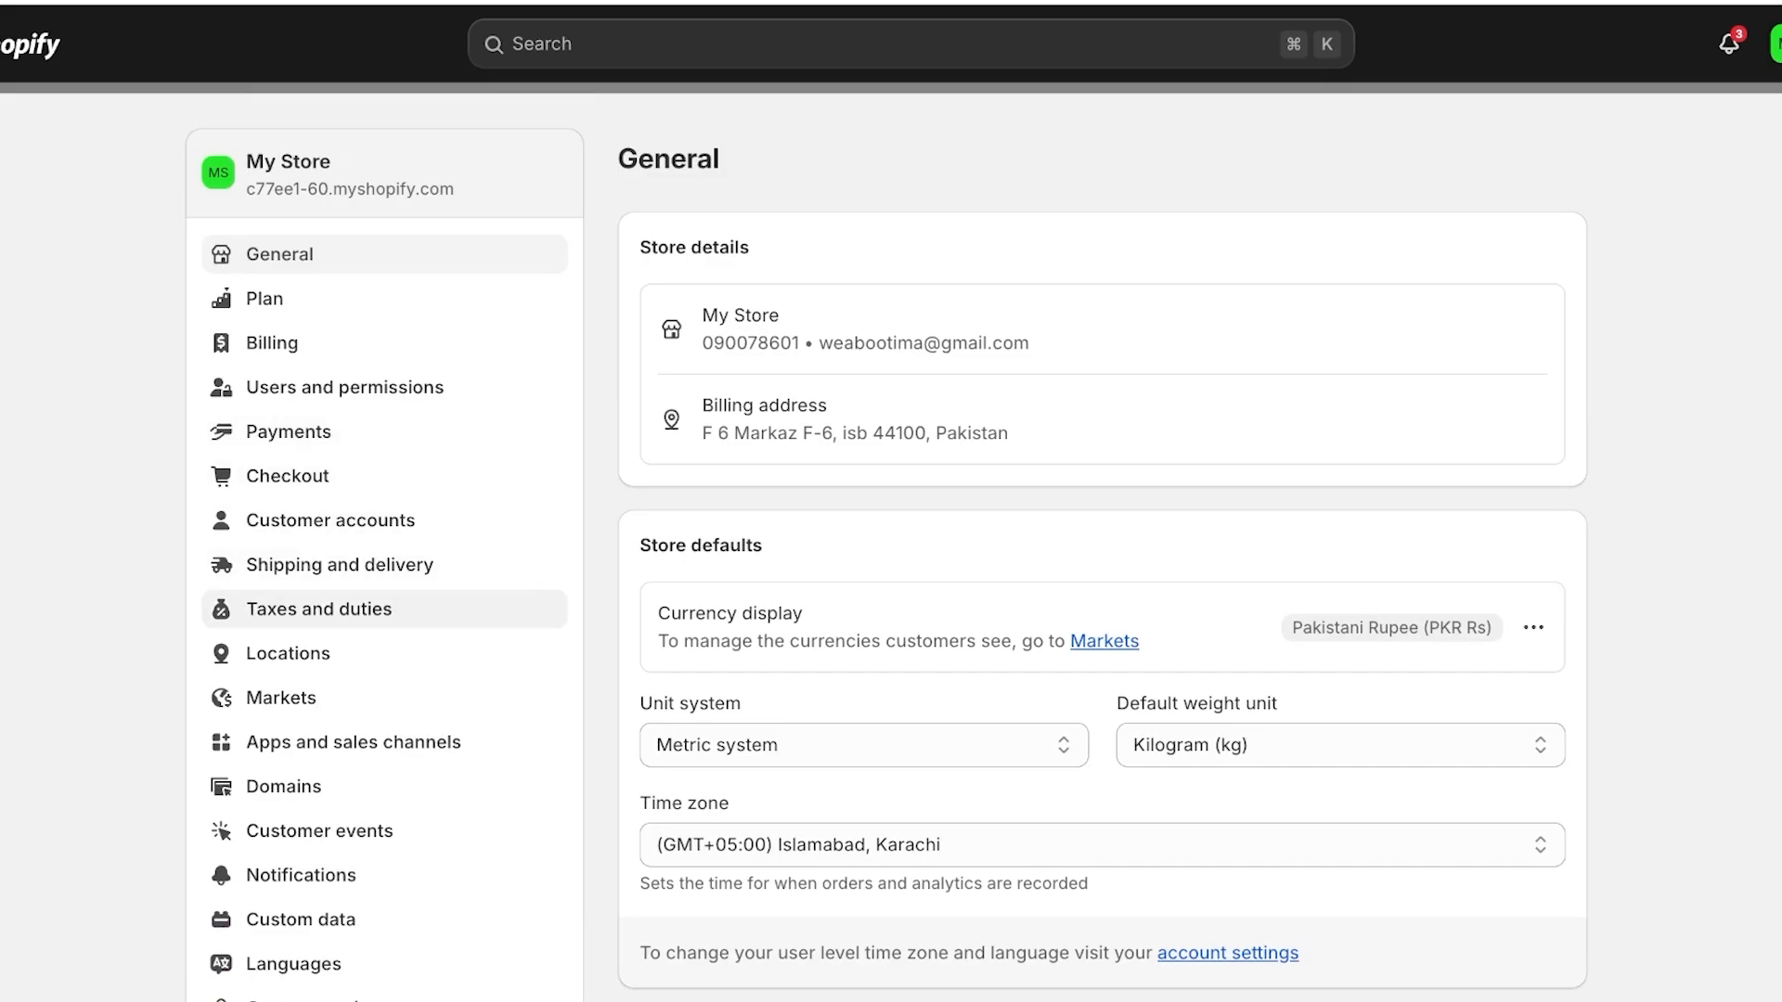
pyautogui.click(320, 609)
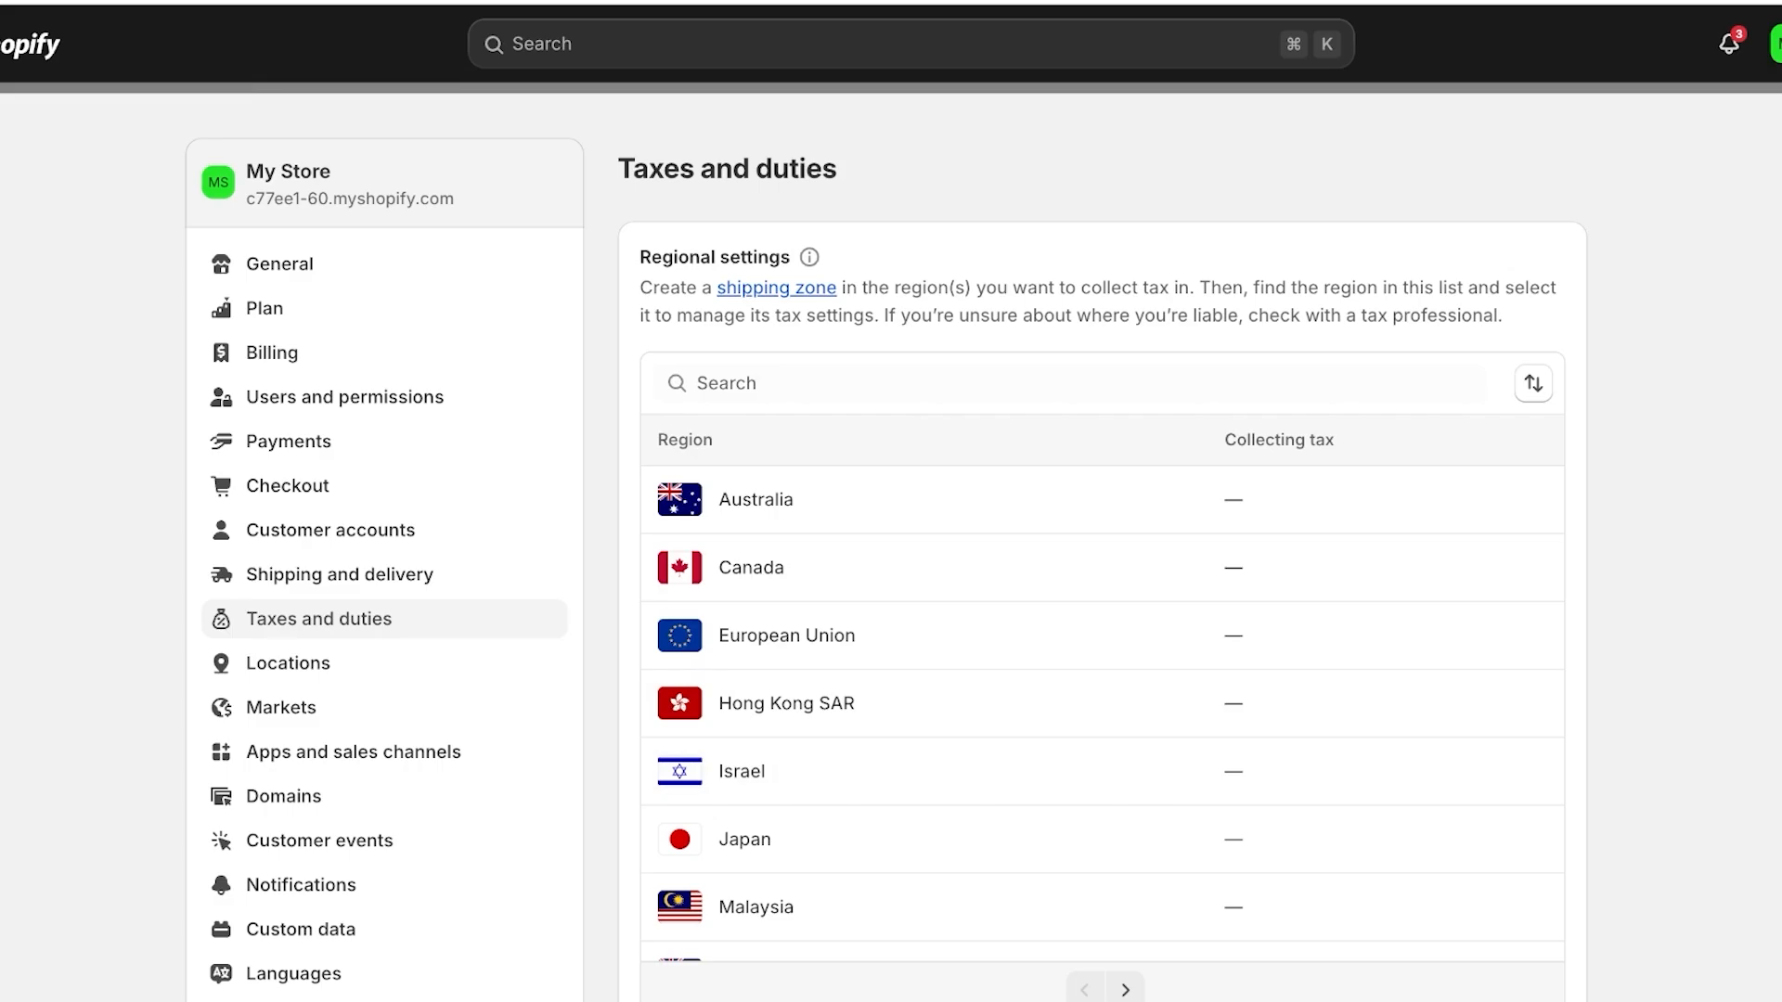
pyautogui.scroll(-3)
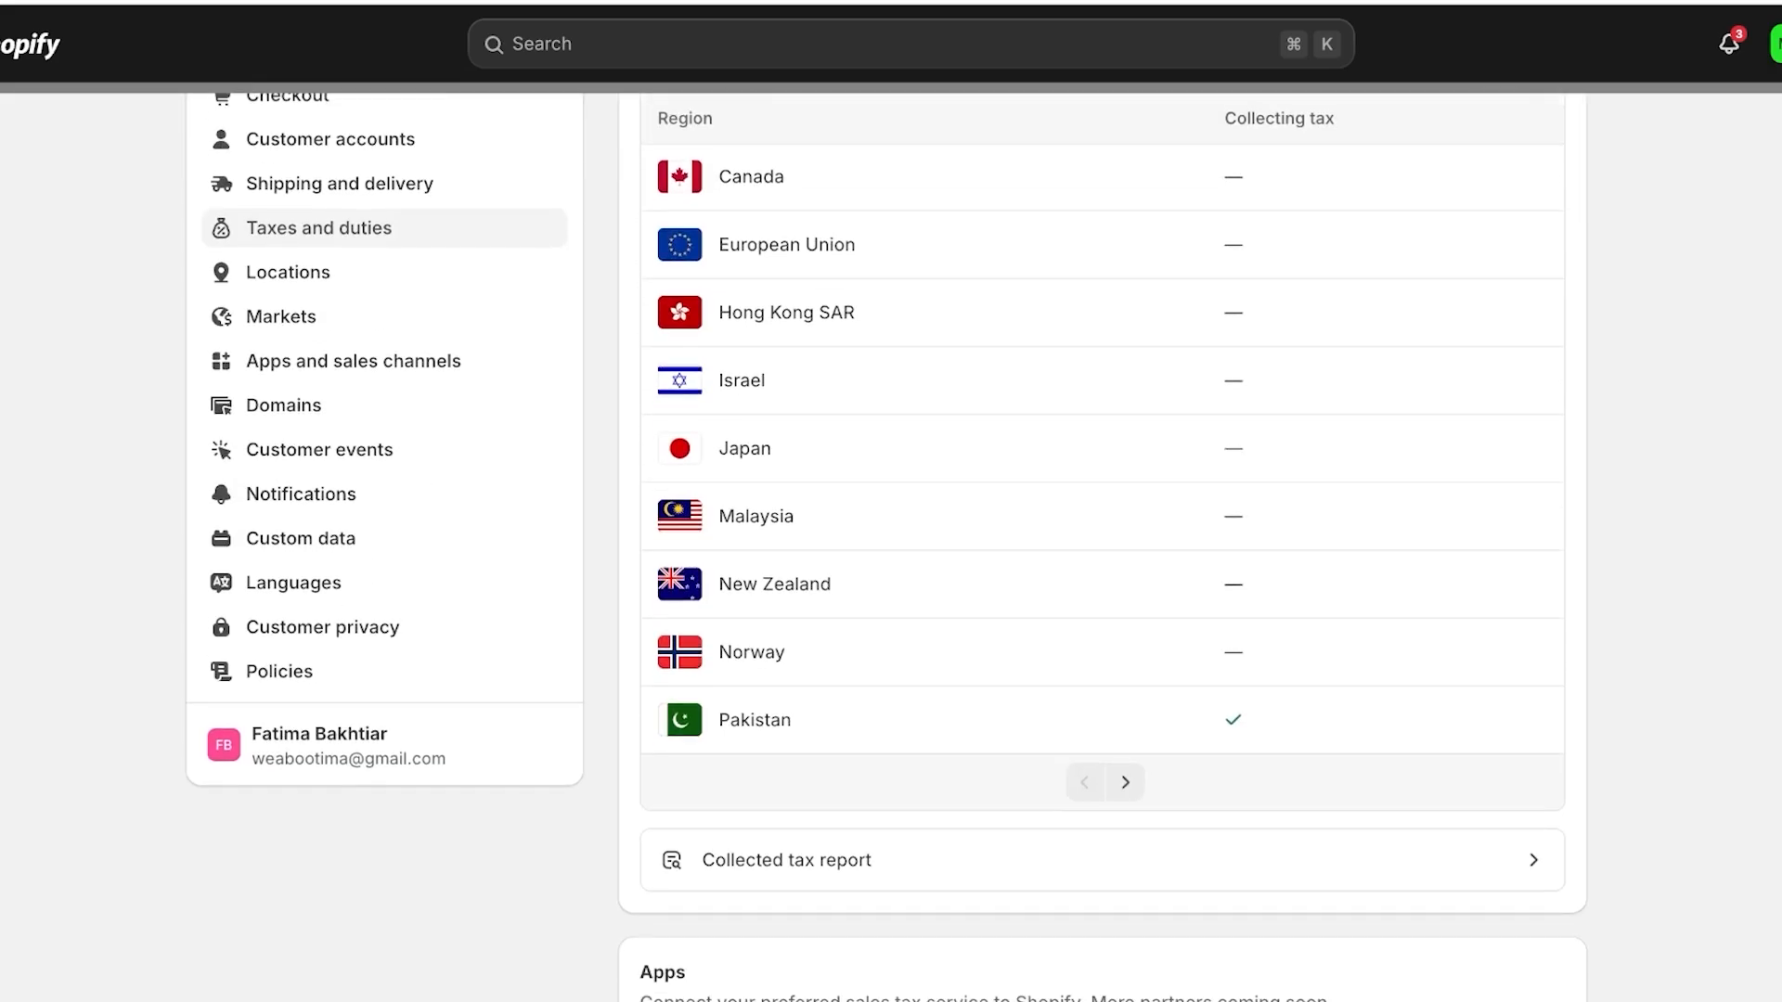
pyautogui.scroll(-3)
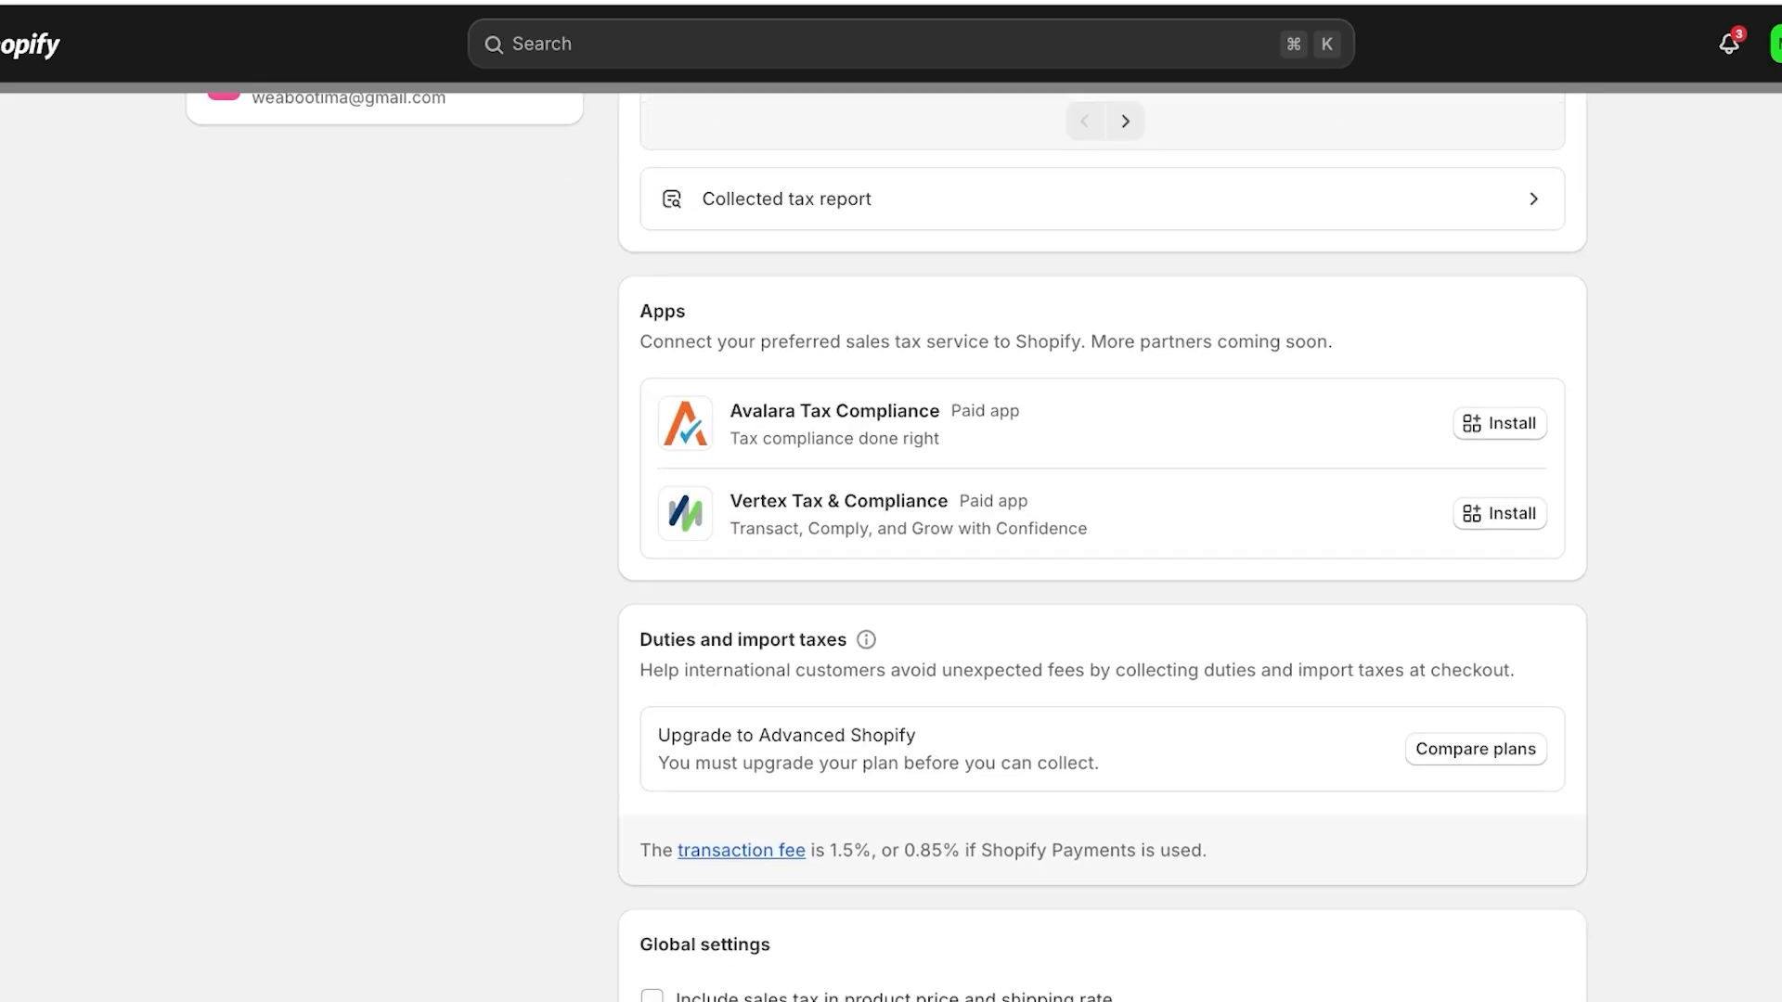
pyautogui.scroll(-3)
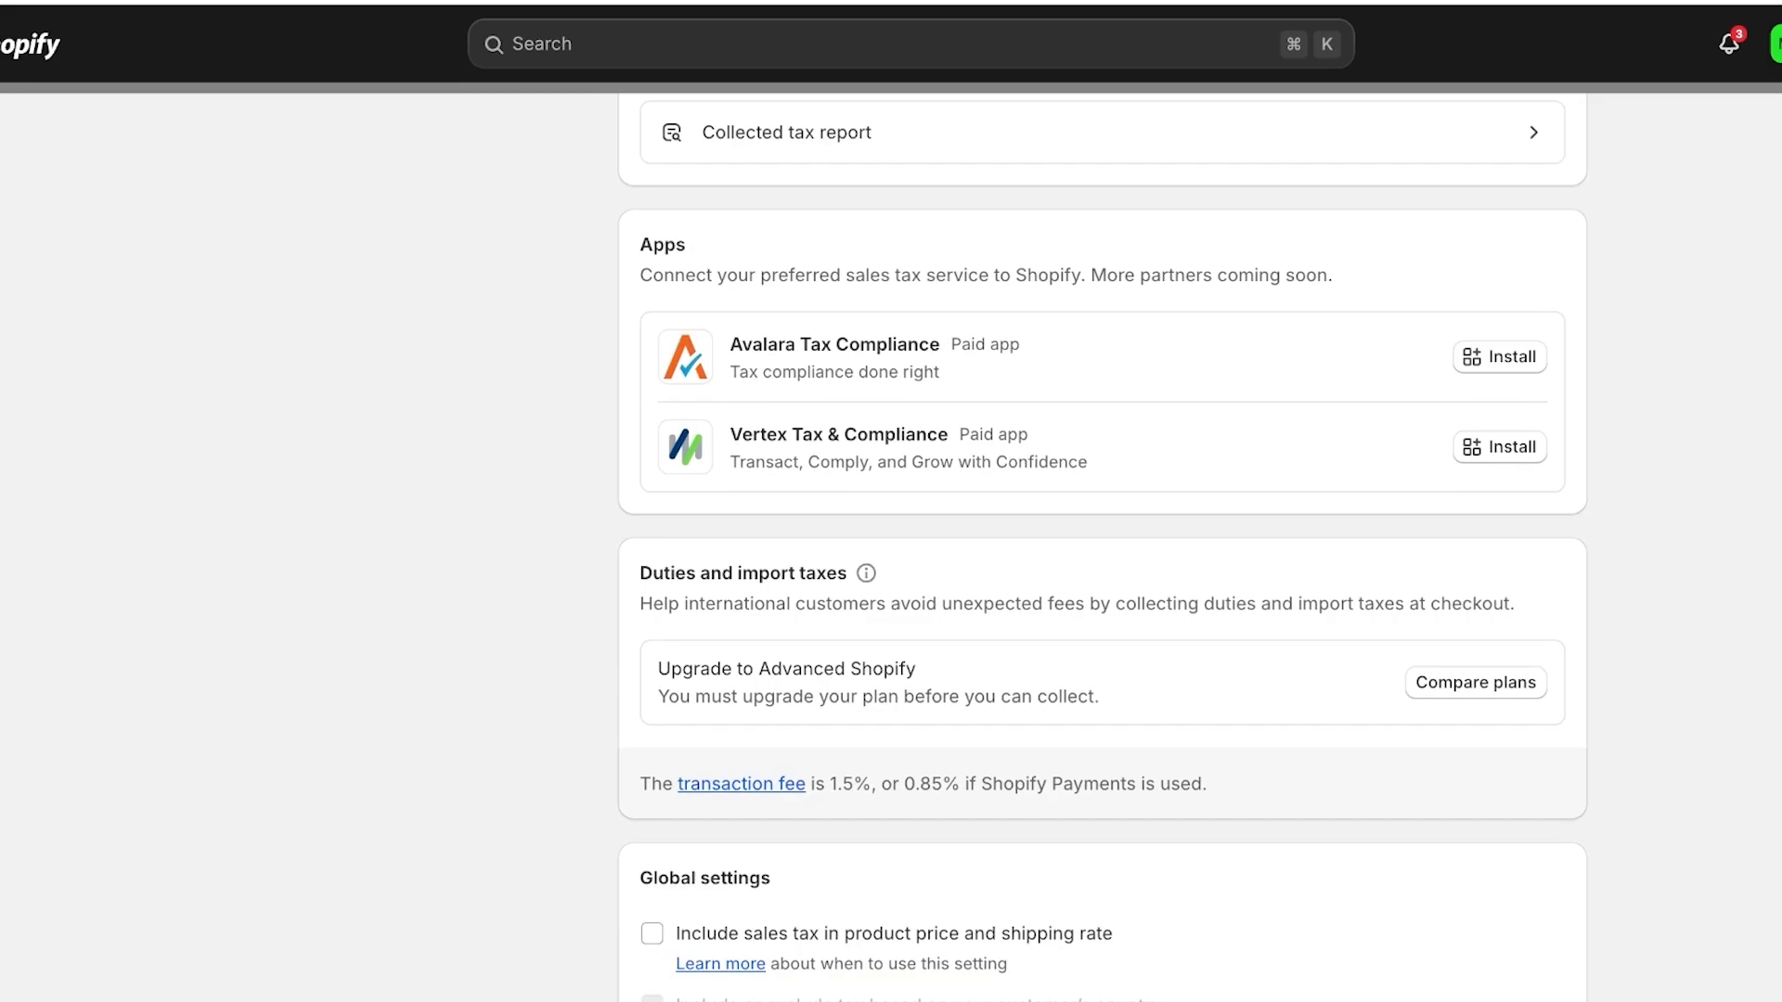
pyautogui.scroll(-3)
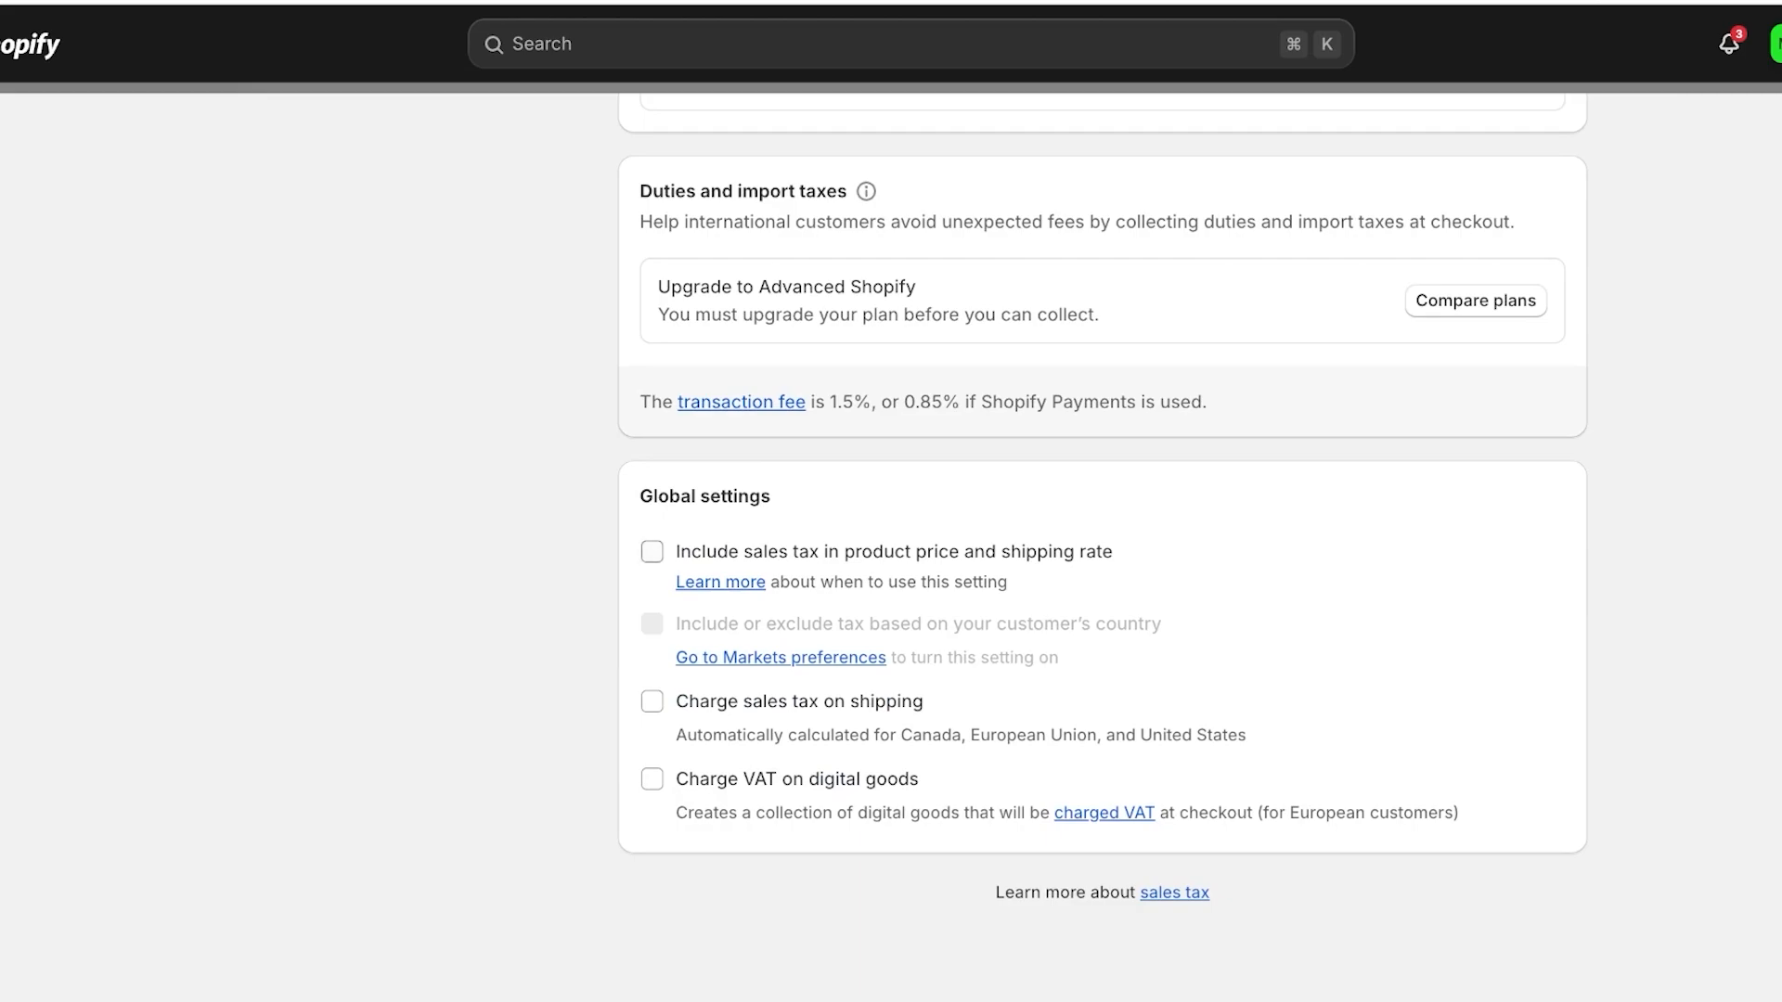
pyautogui.click(652, 551)
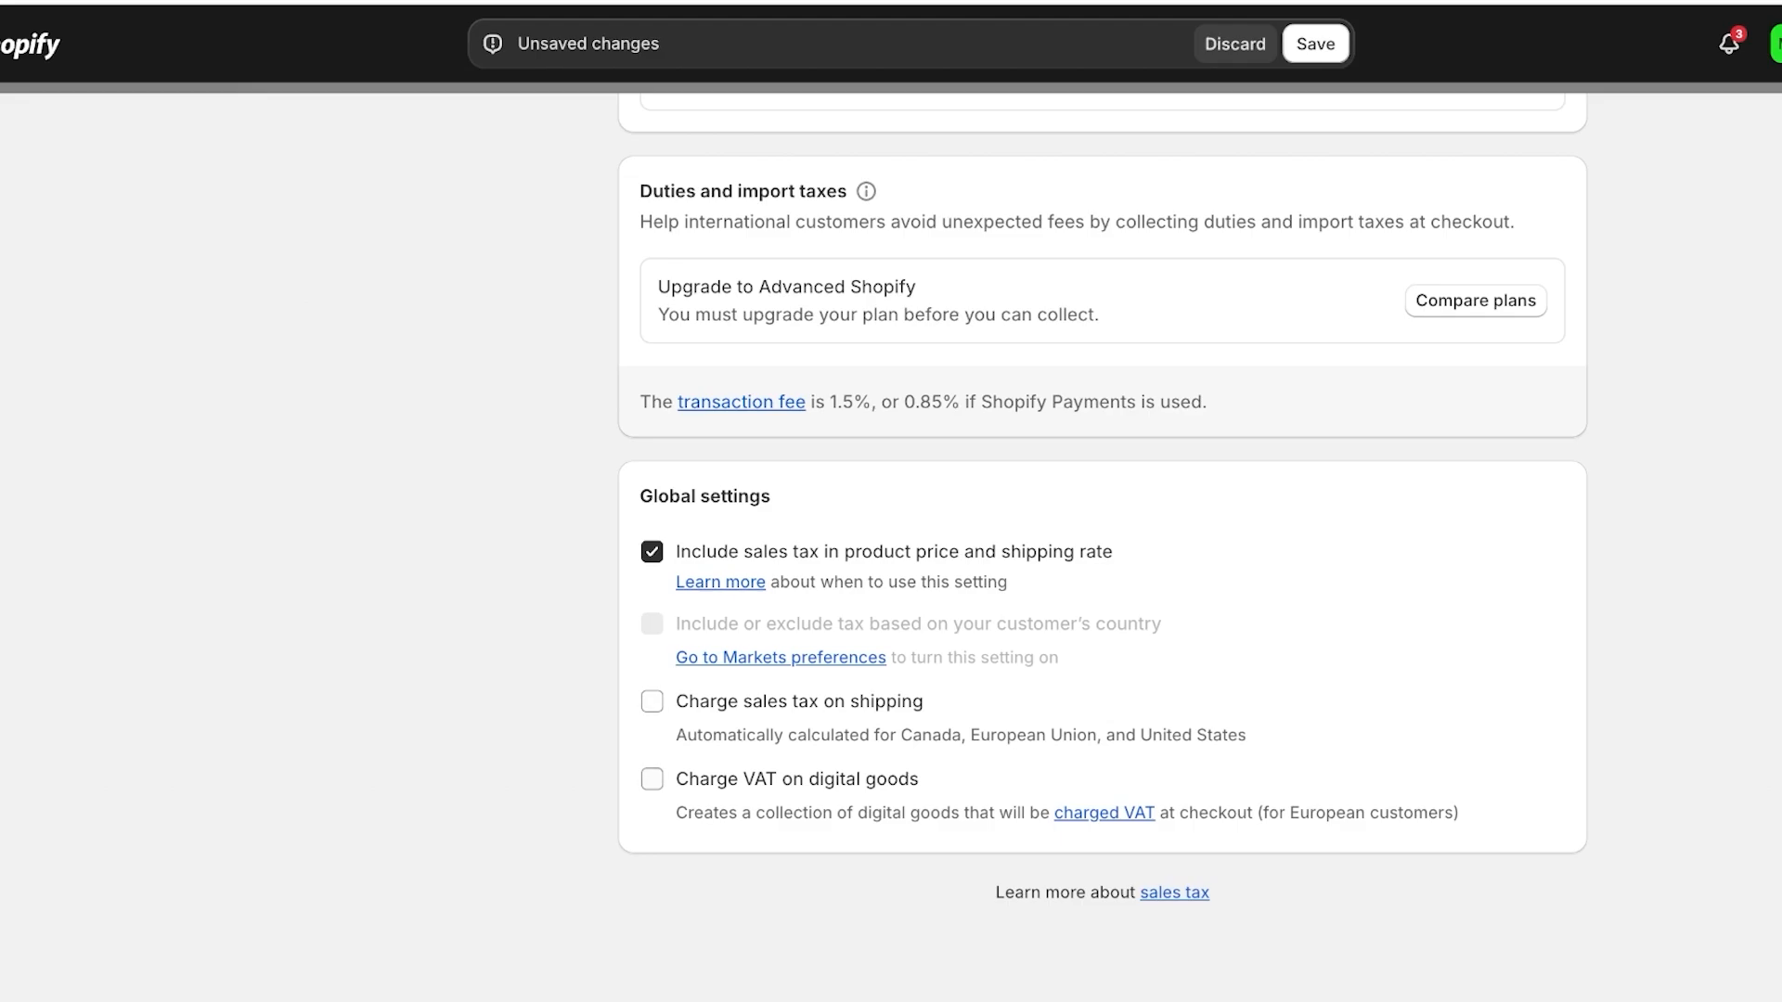
pyautogui.moveTo(686, 813); pyautogui.dragTo(1026, 813)
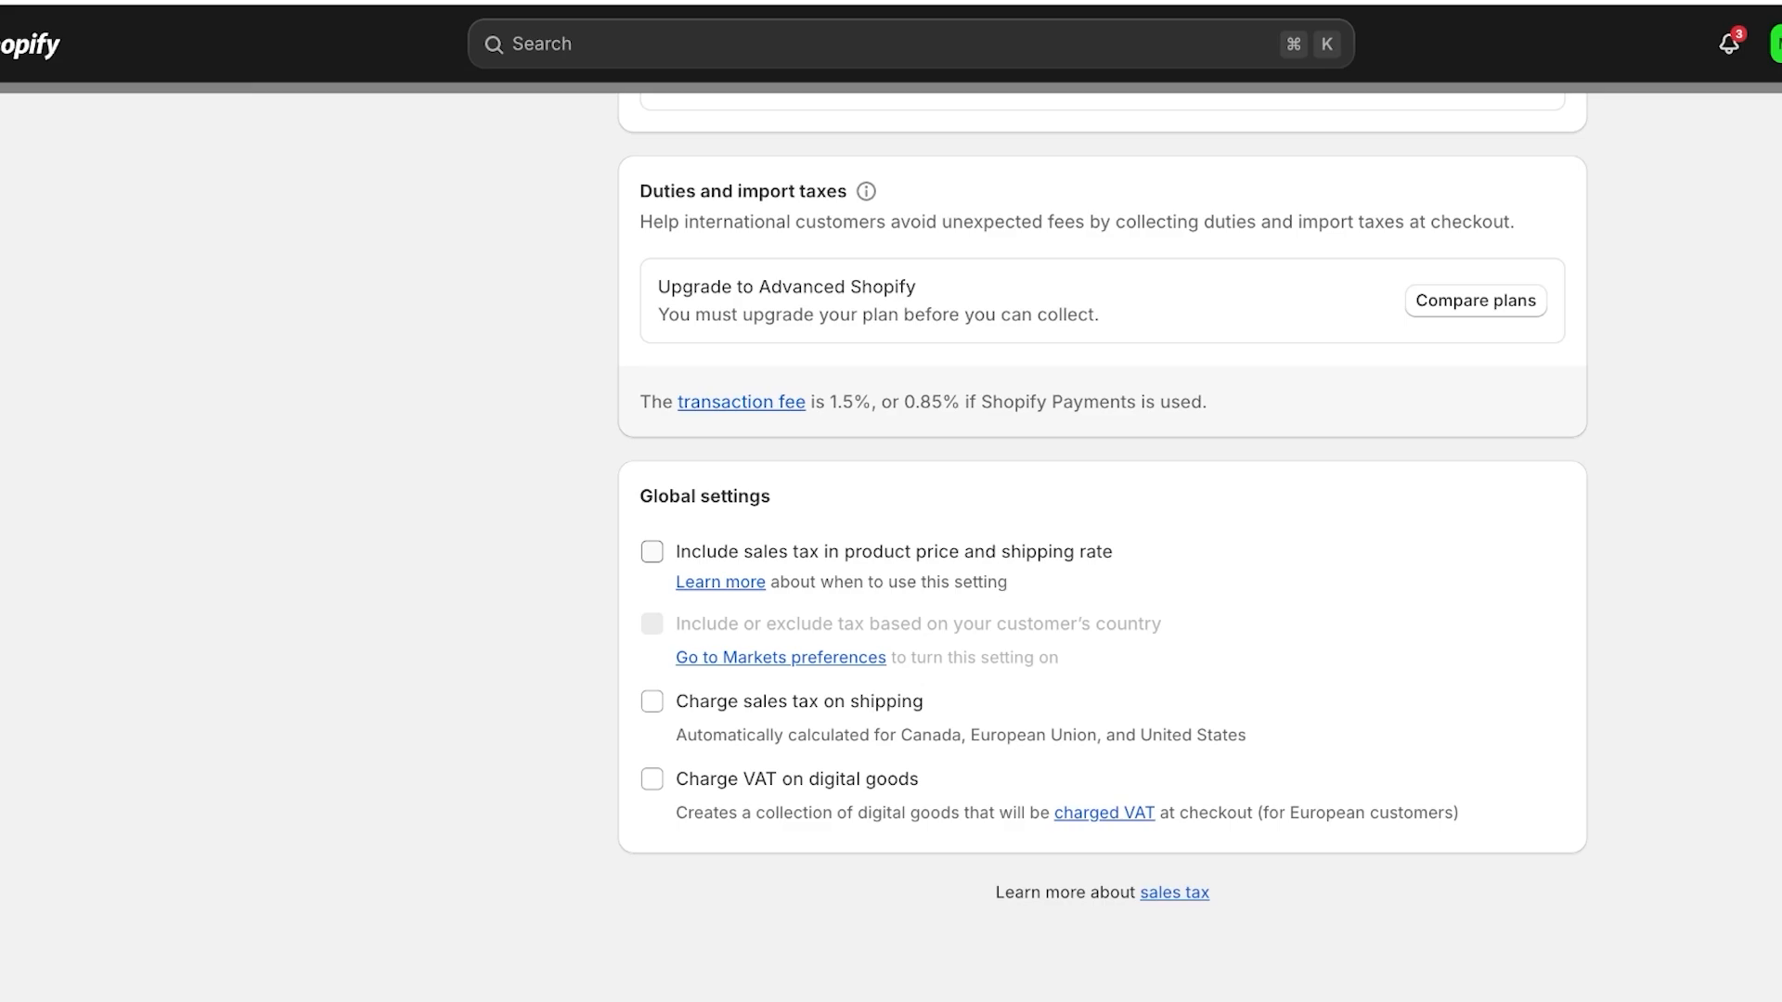
pyautogui.click(652, 778)
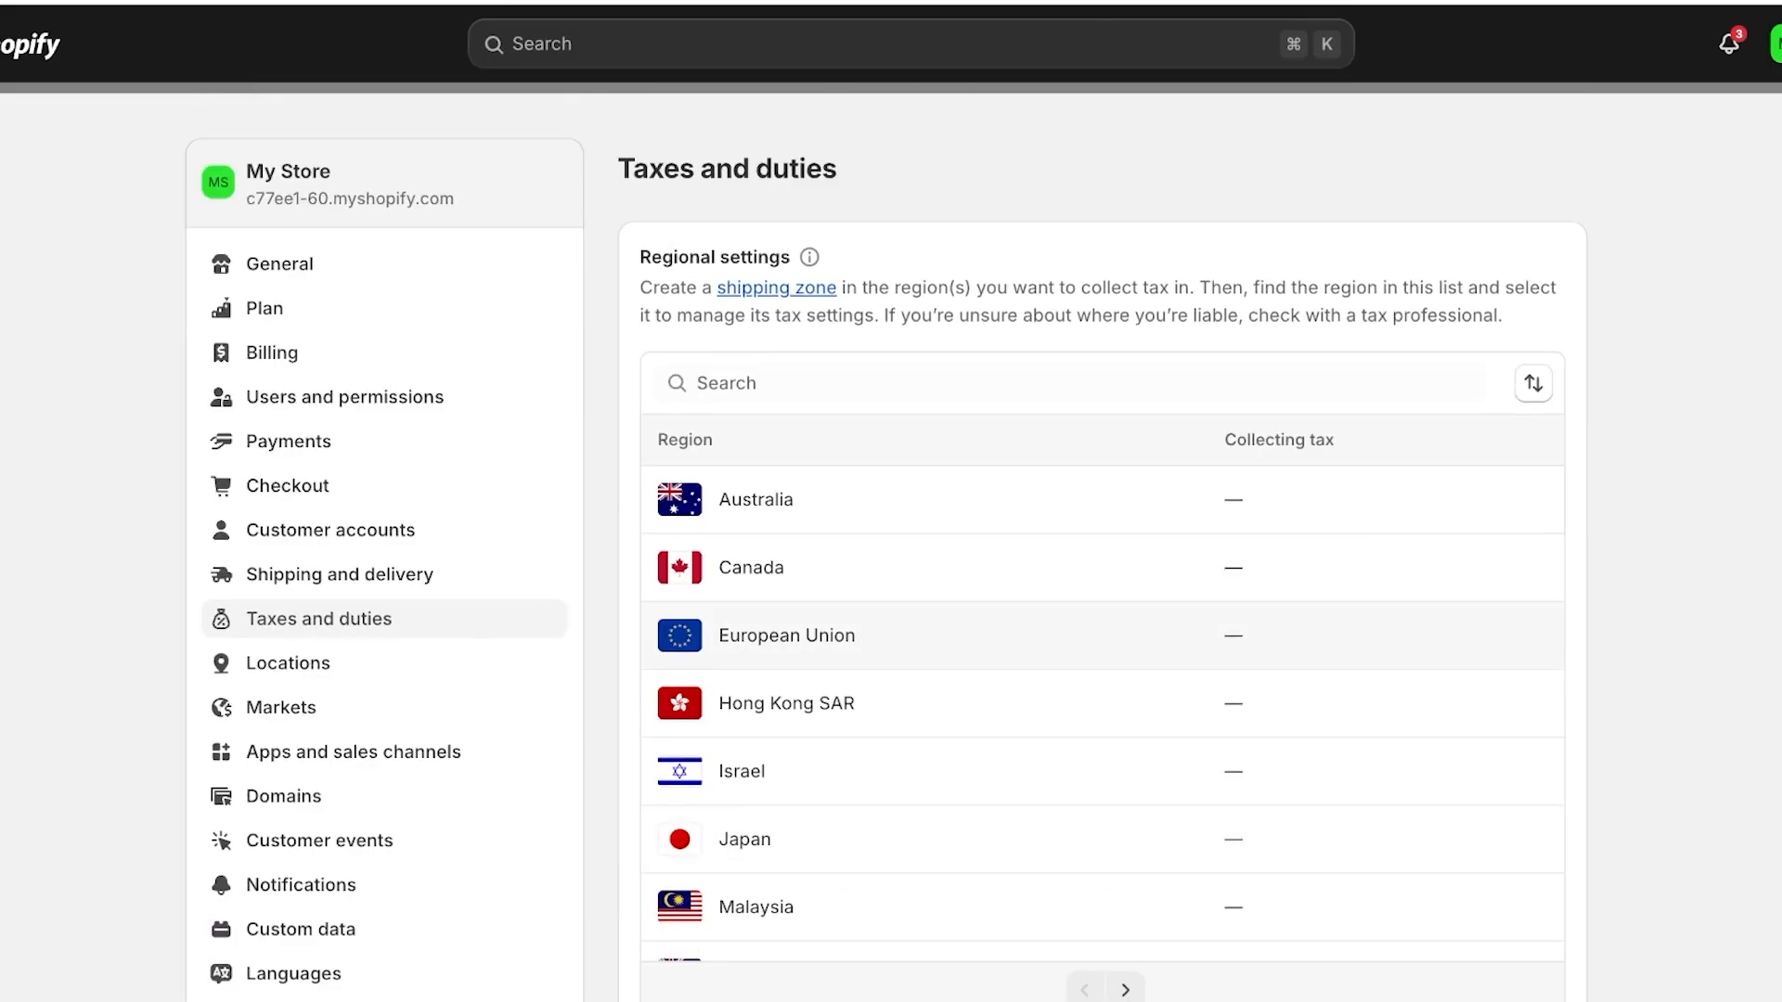
# Choose United States from the Regional settings list to view its tax settings.
pyautogui.scroll(-3)
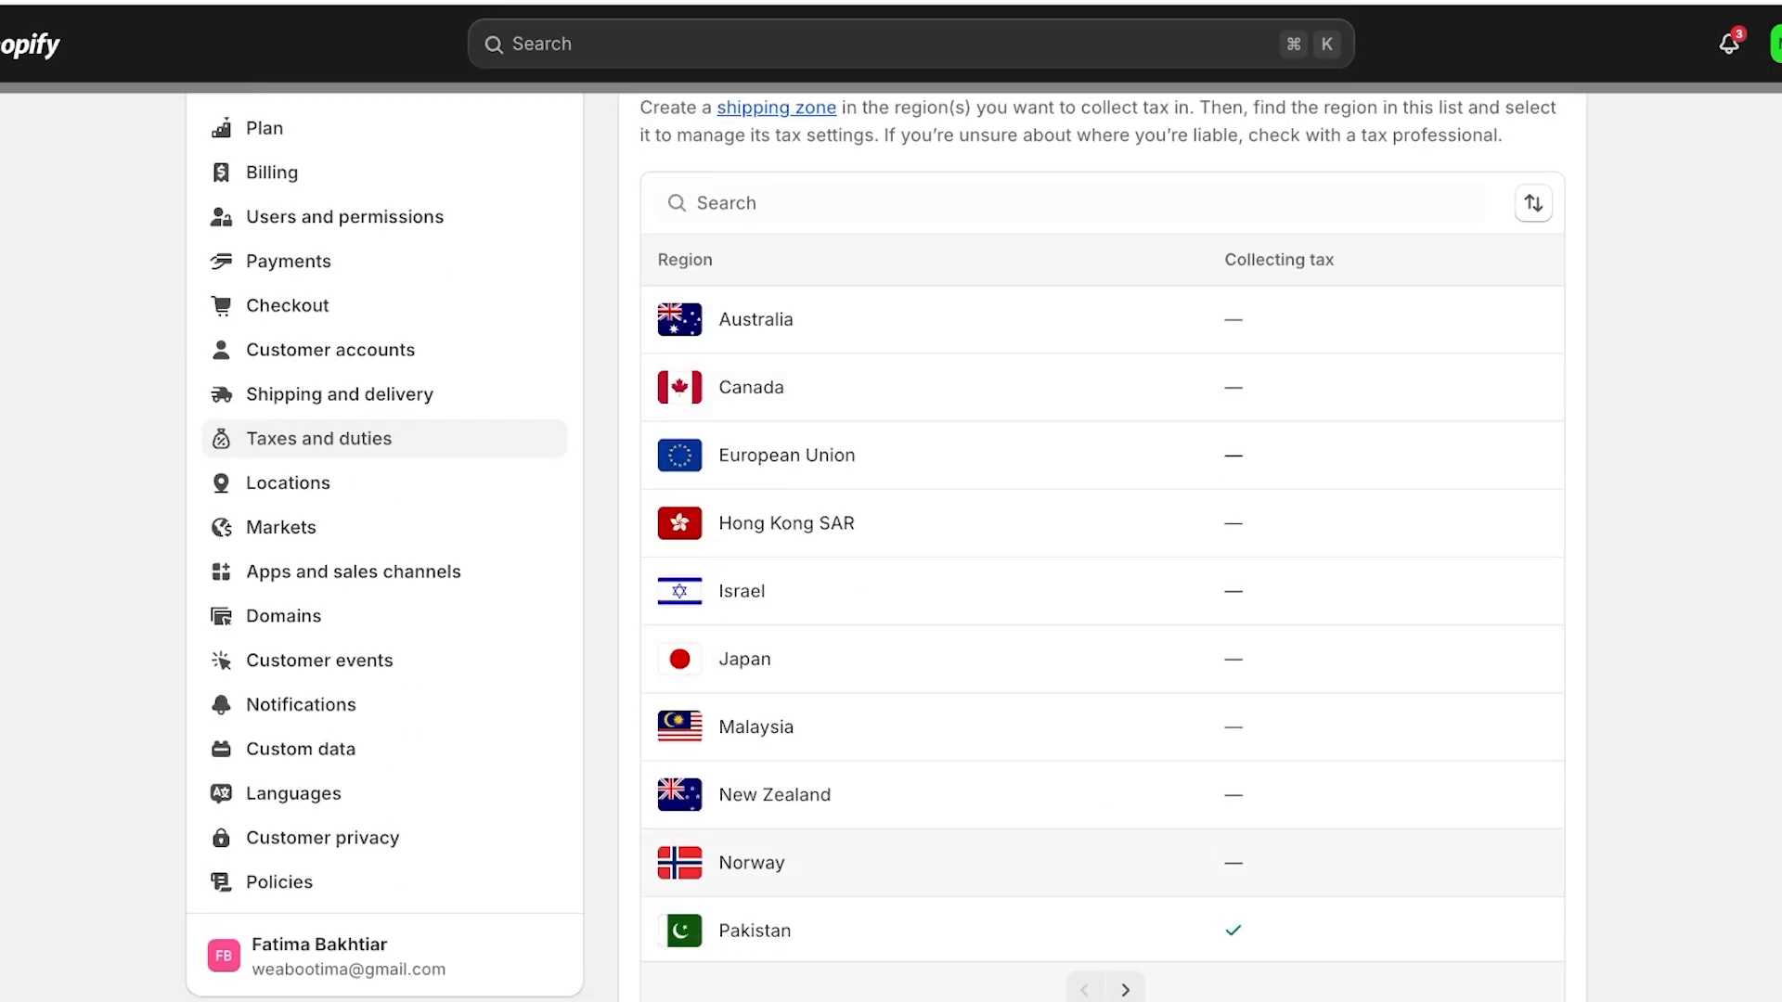
pyautogui.scroll(-3)
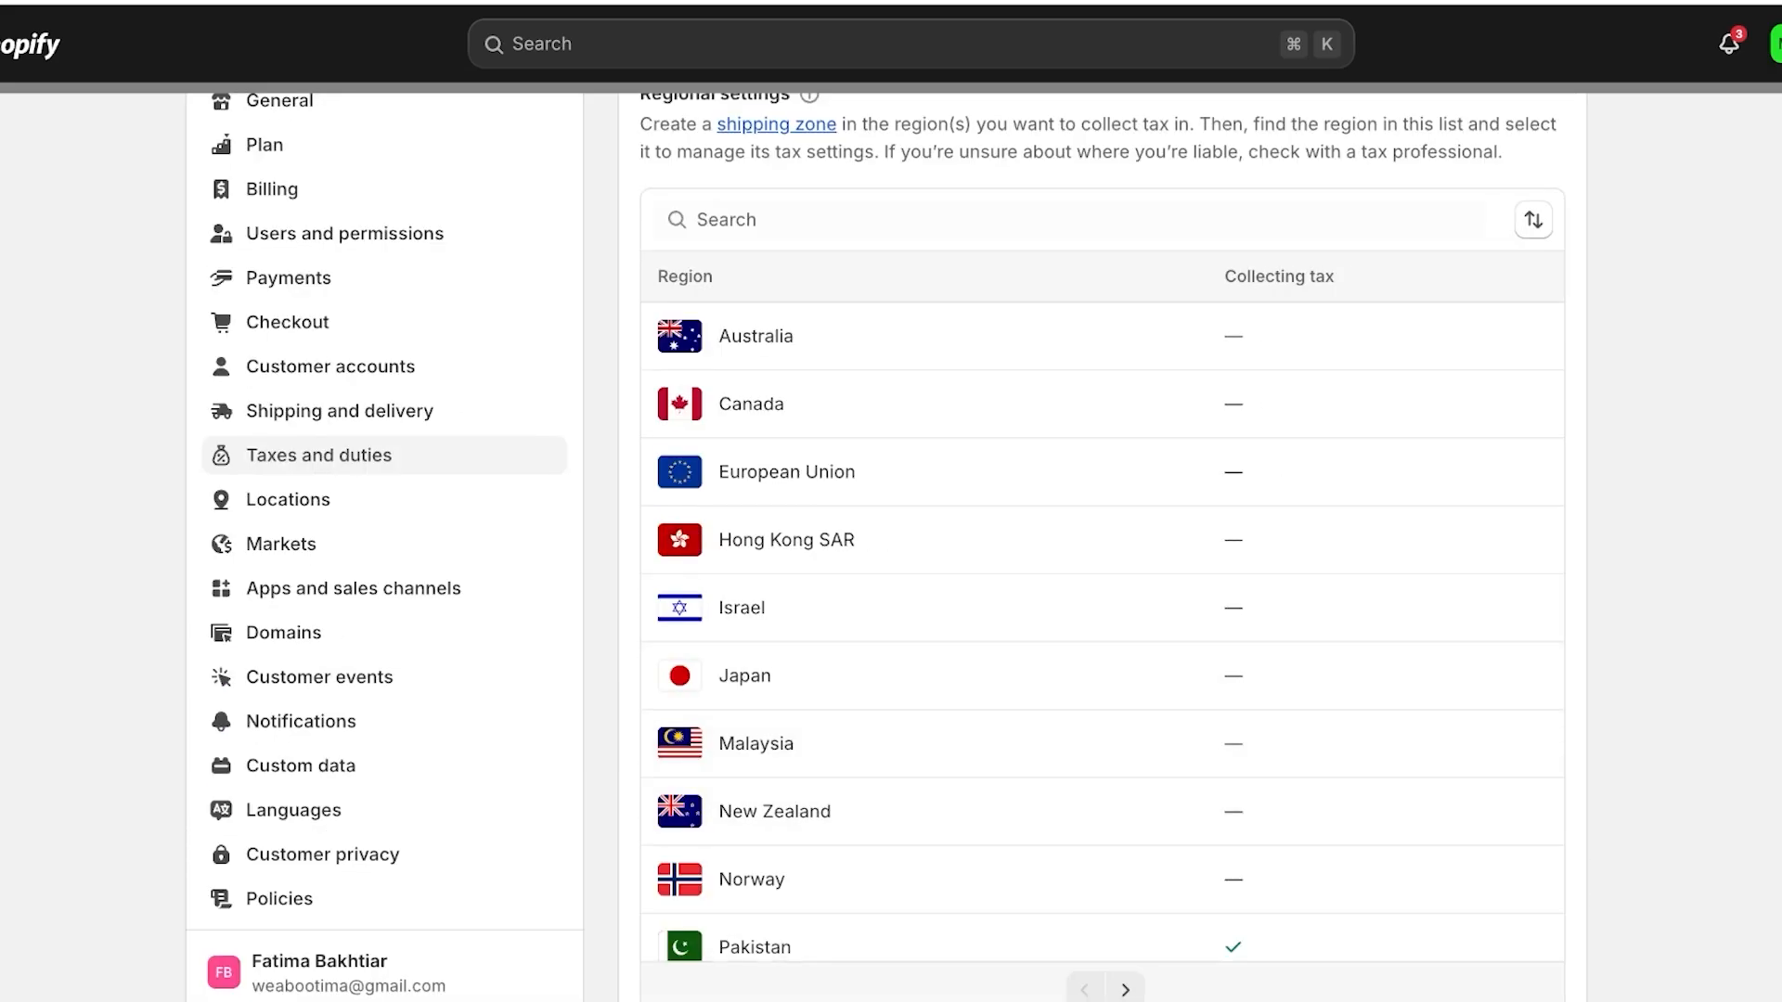
pyautogui.click(1125, 985)
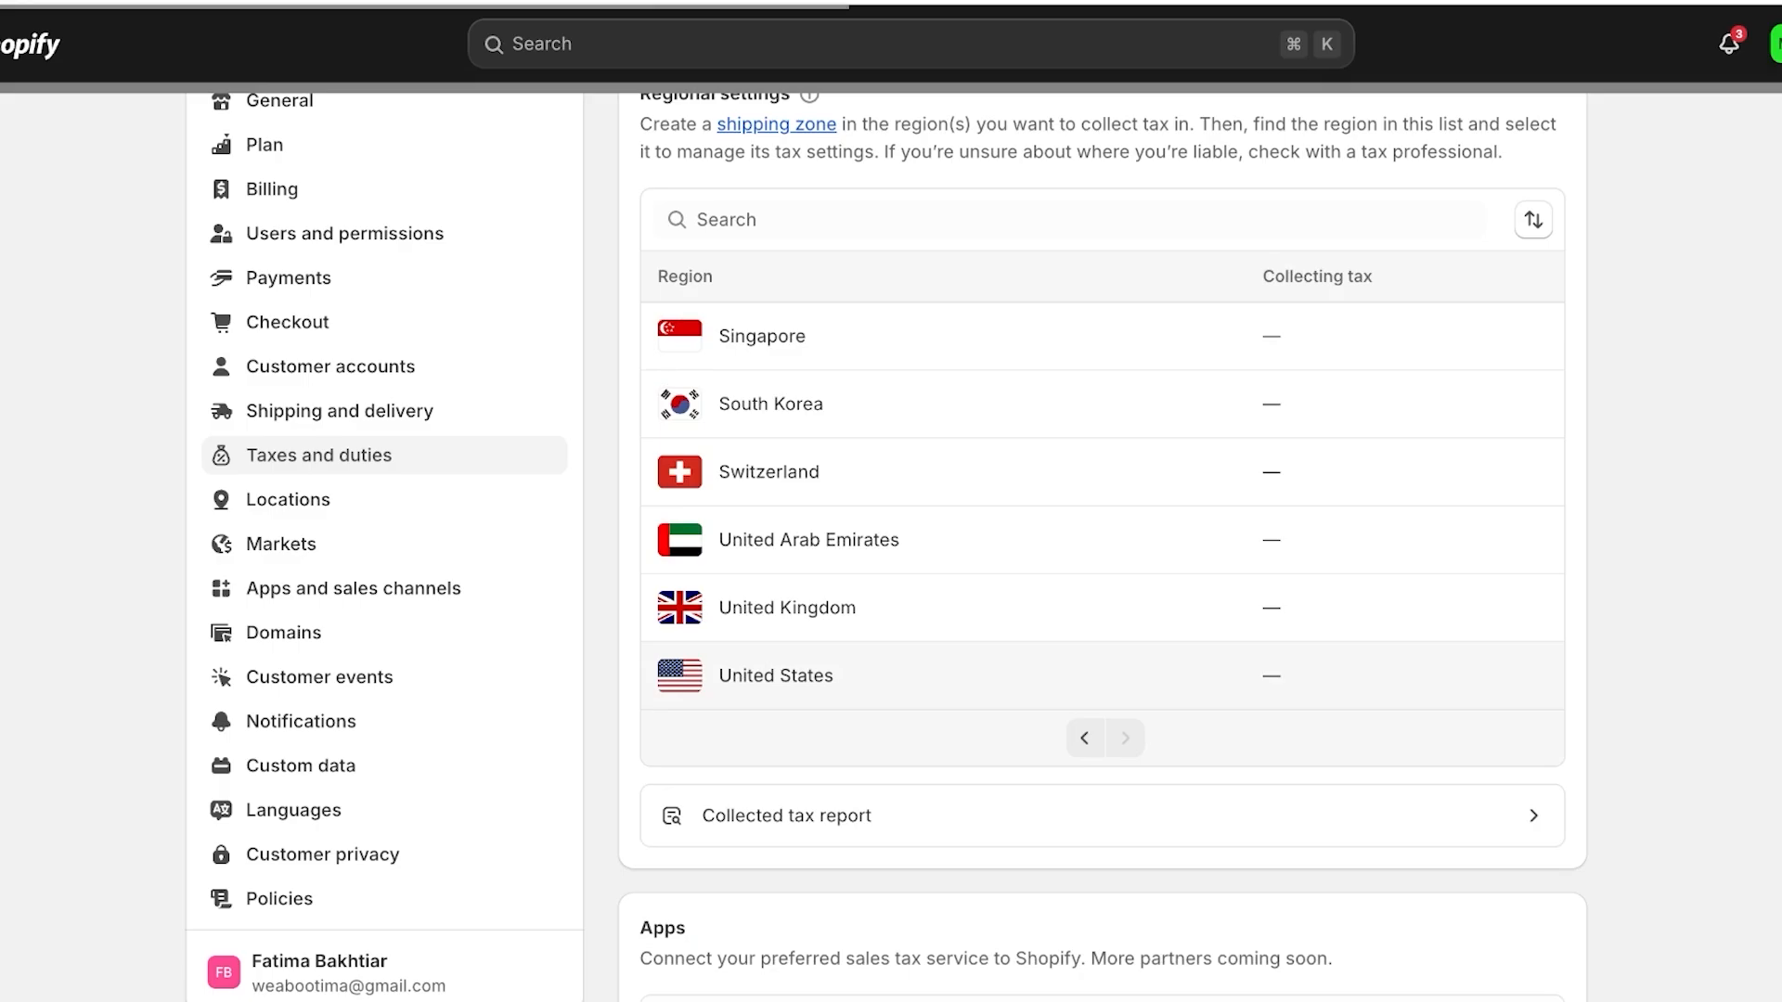
pyautogui.click(776, 675)
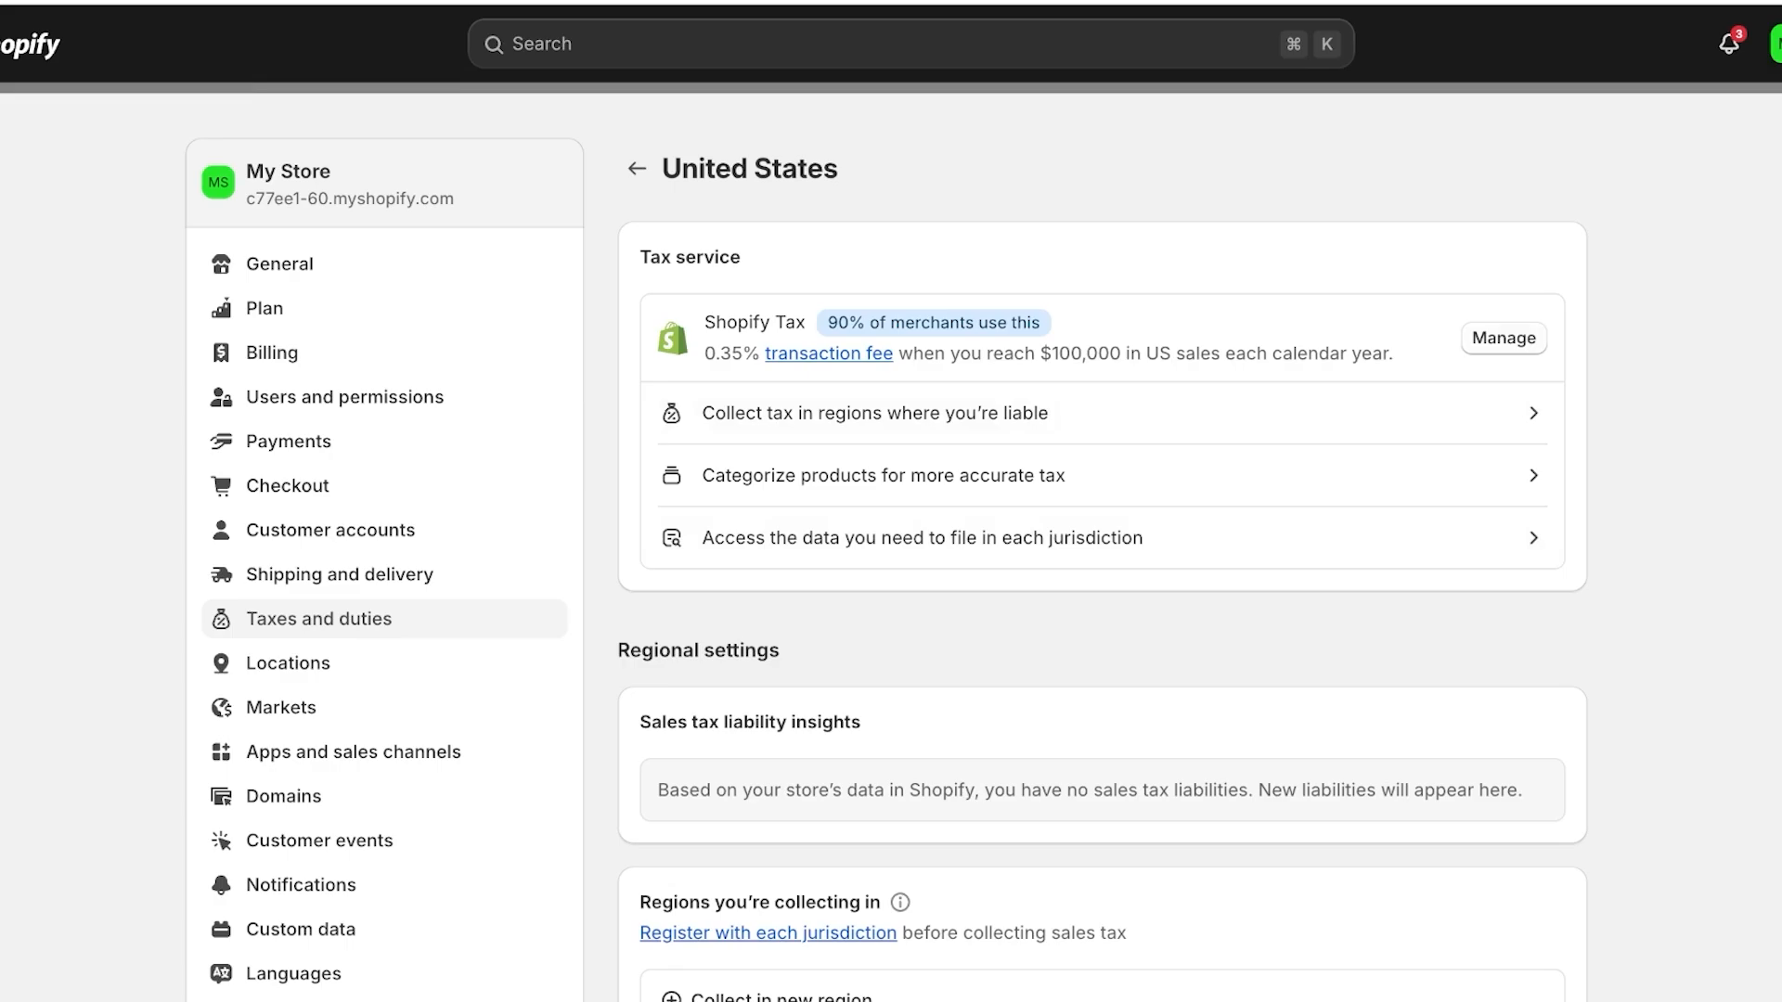
# Manage the US tax service to see Shopify Tax, Basic Tax and Manual Tax options.
pyautogui.click(1502, 338)
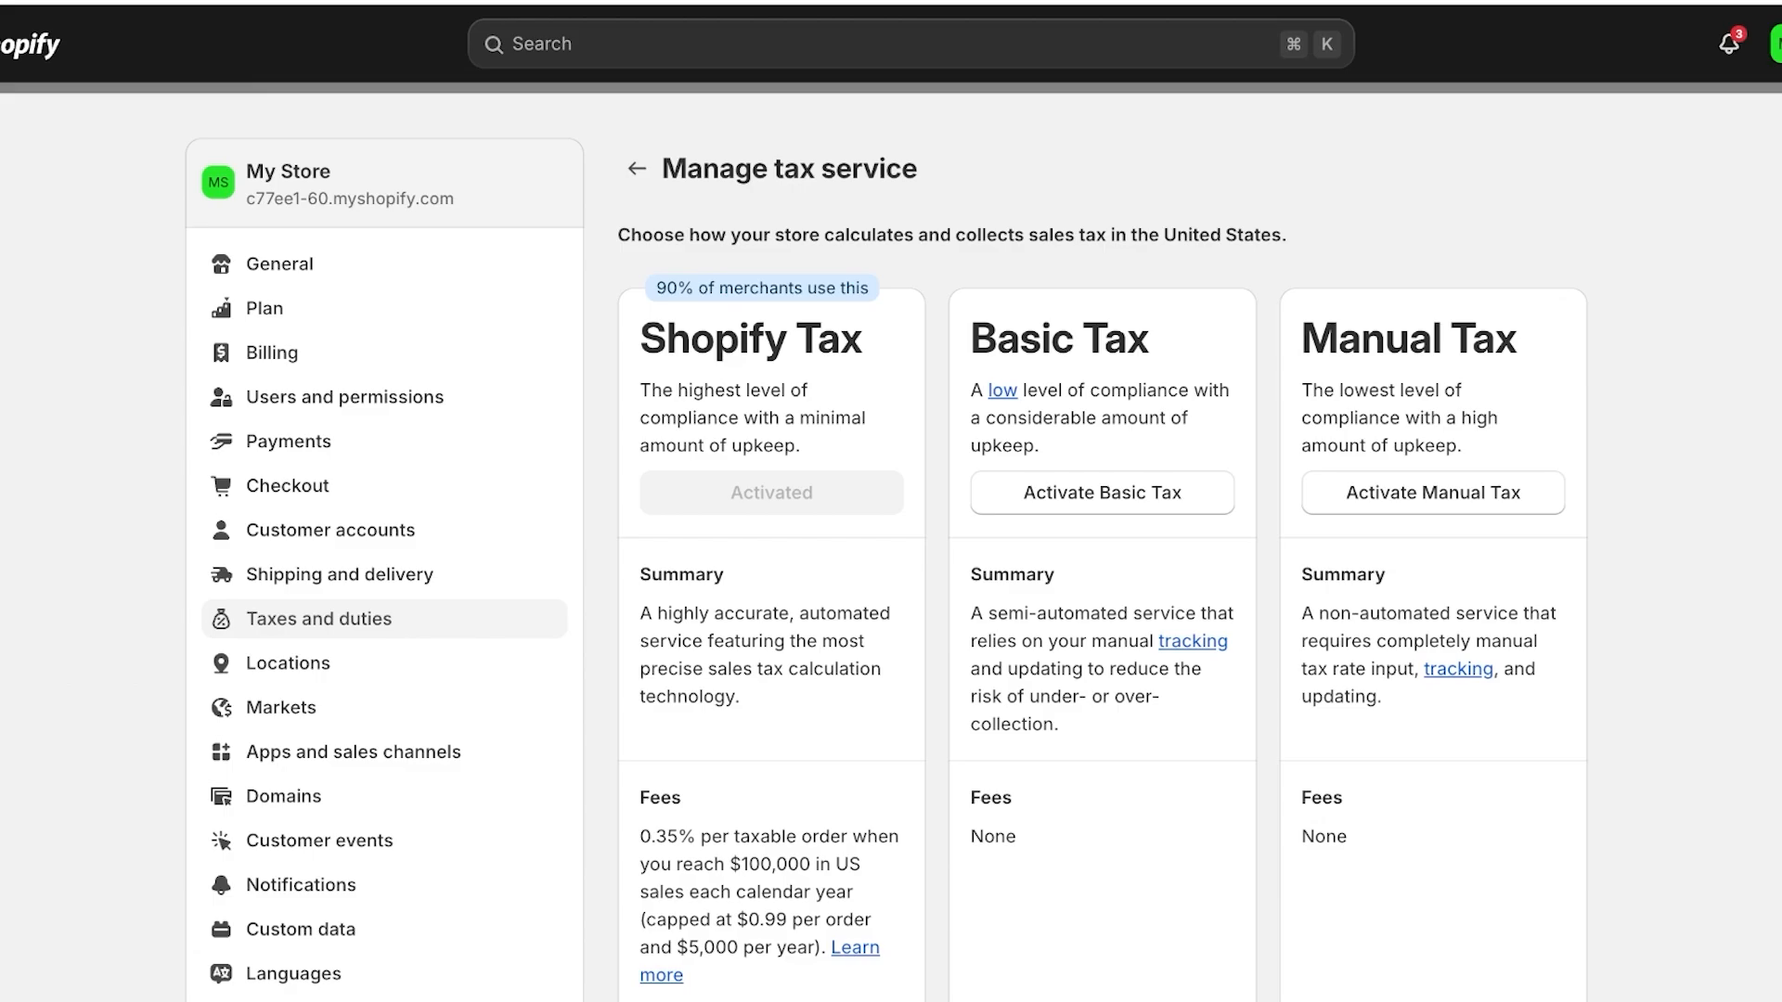
# Review Shopify Tax's per-order and yearly fee caps, then go back leaving Shopify Tax activated.
pyautogui.moveTo(704, 837); pyautogui.dragTo(828, 864)
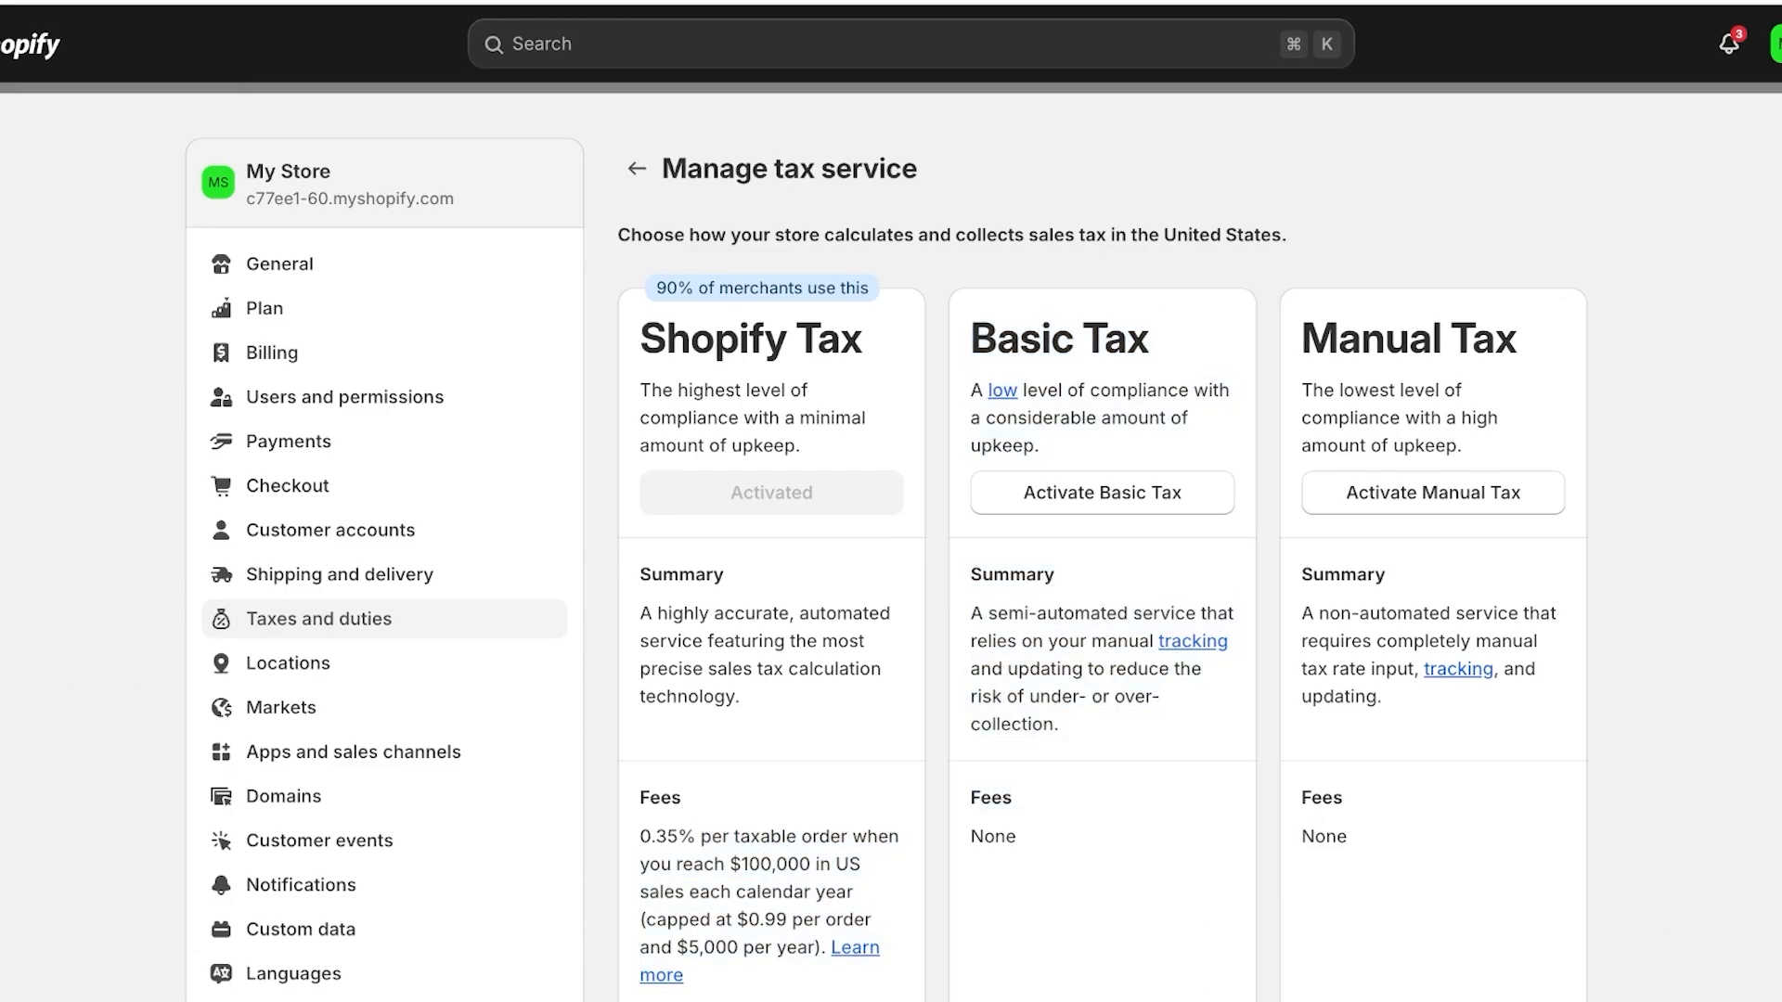
pyautogui.moveTo(657, 919); pyautogui.dragTo(798, 918)
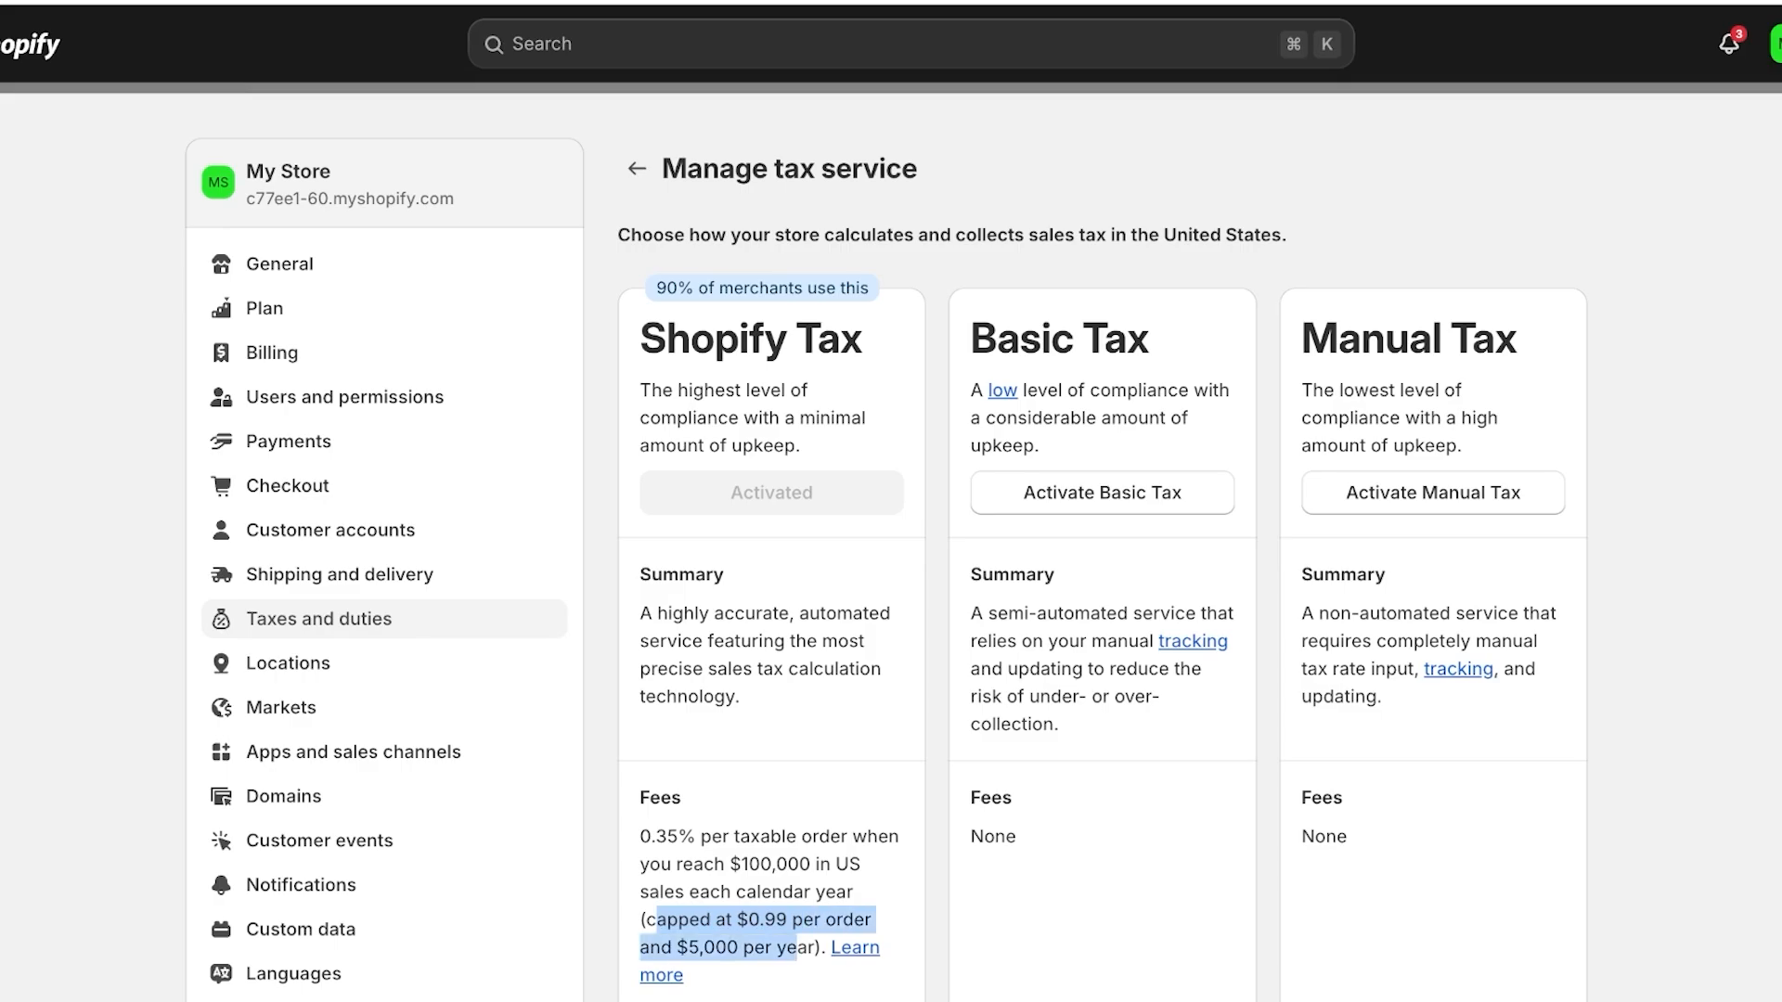
pyautogui.scroll(-3)
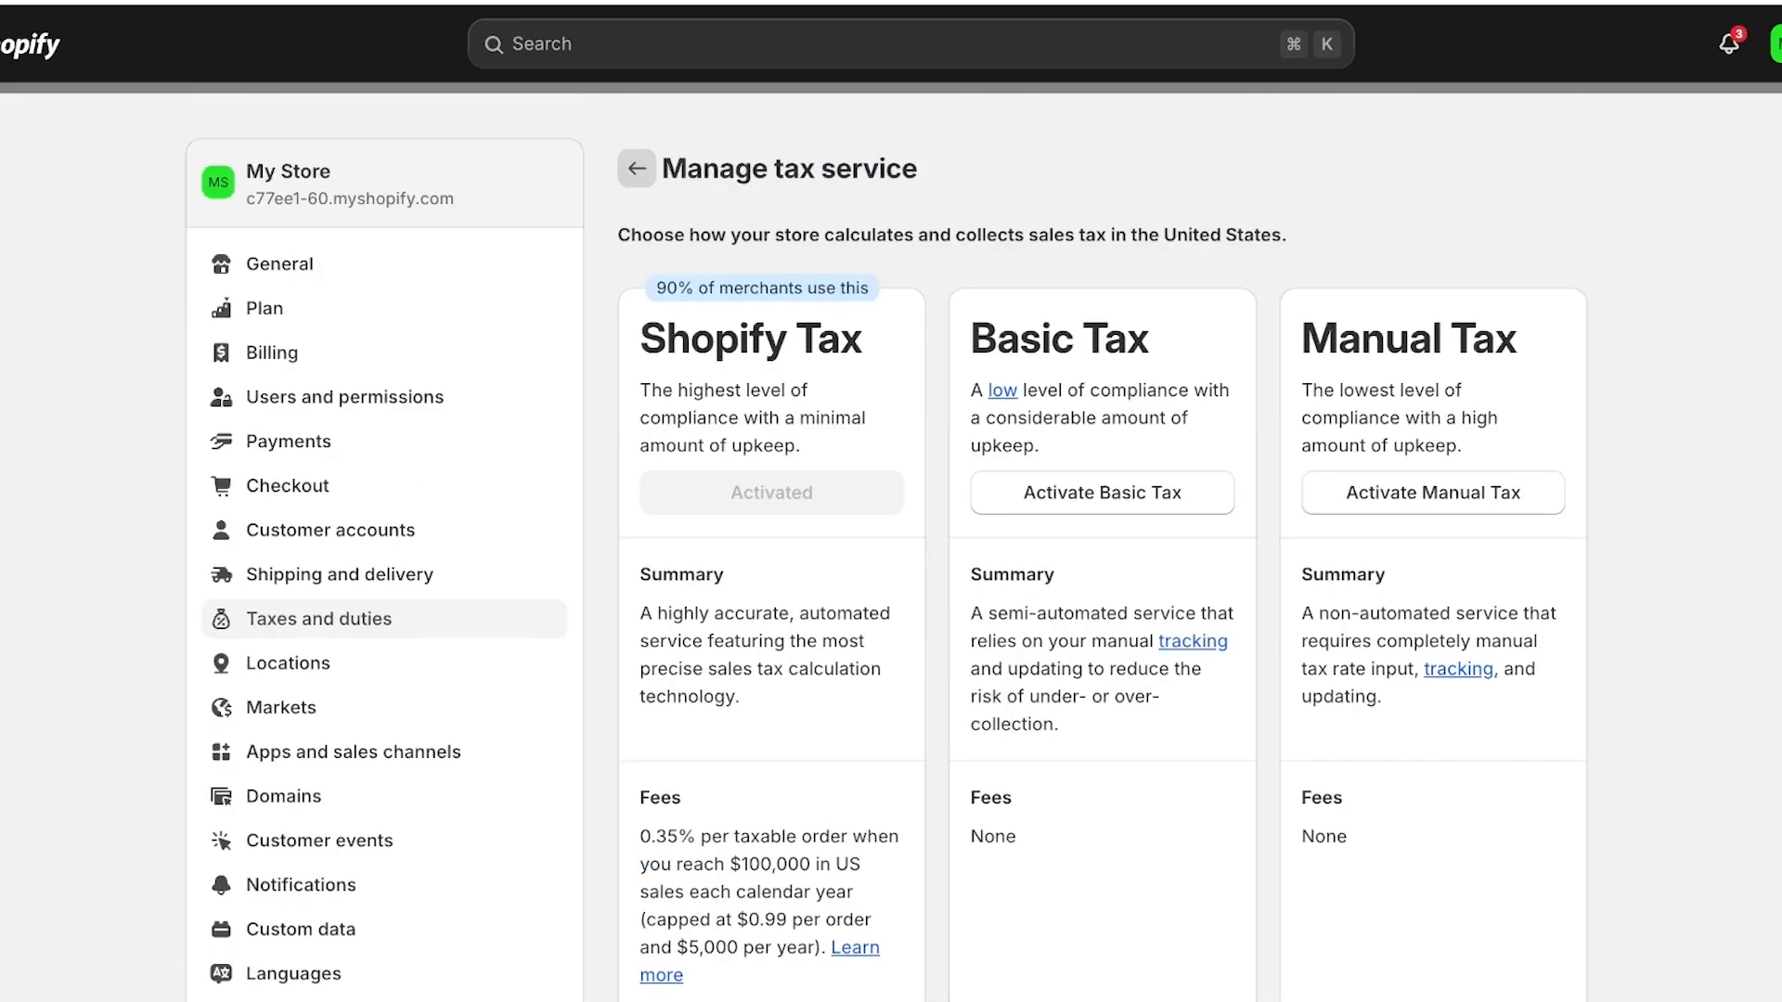
pyautogui.click(637, 169)
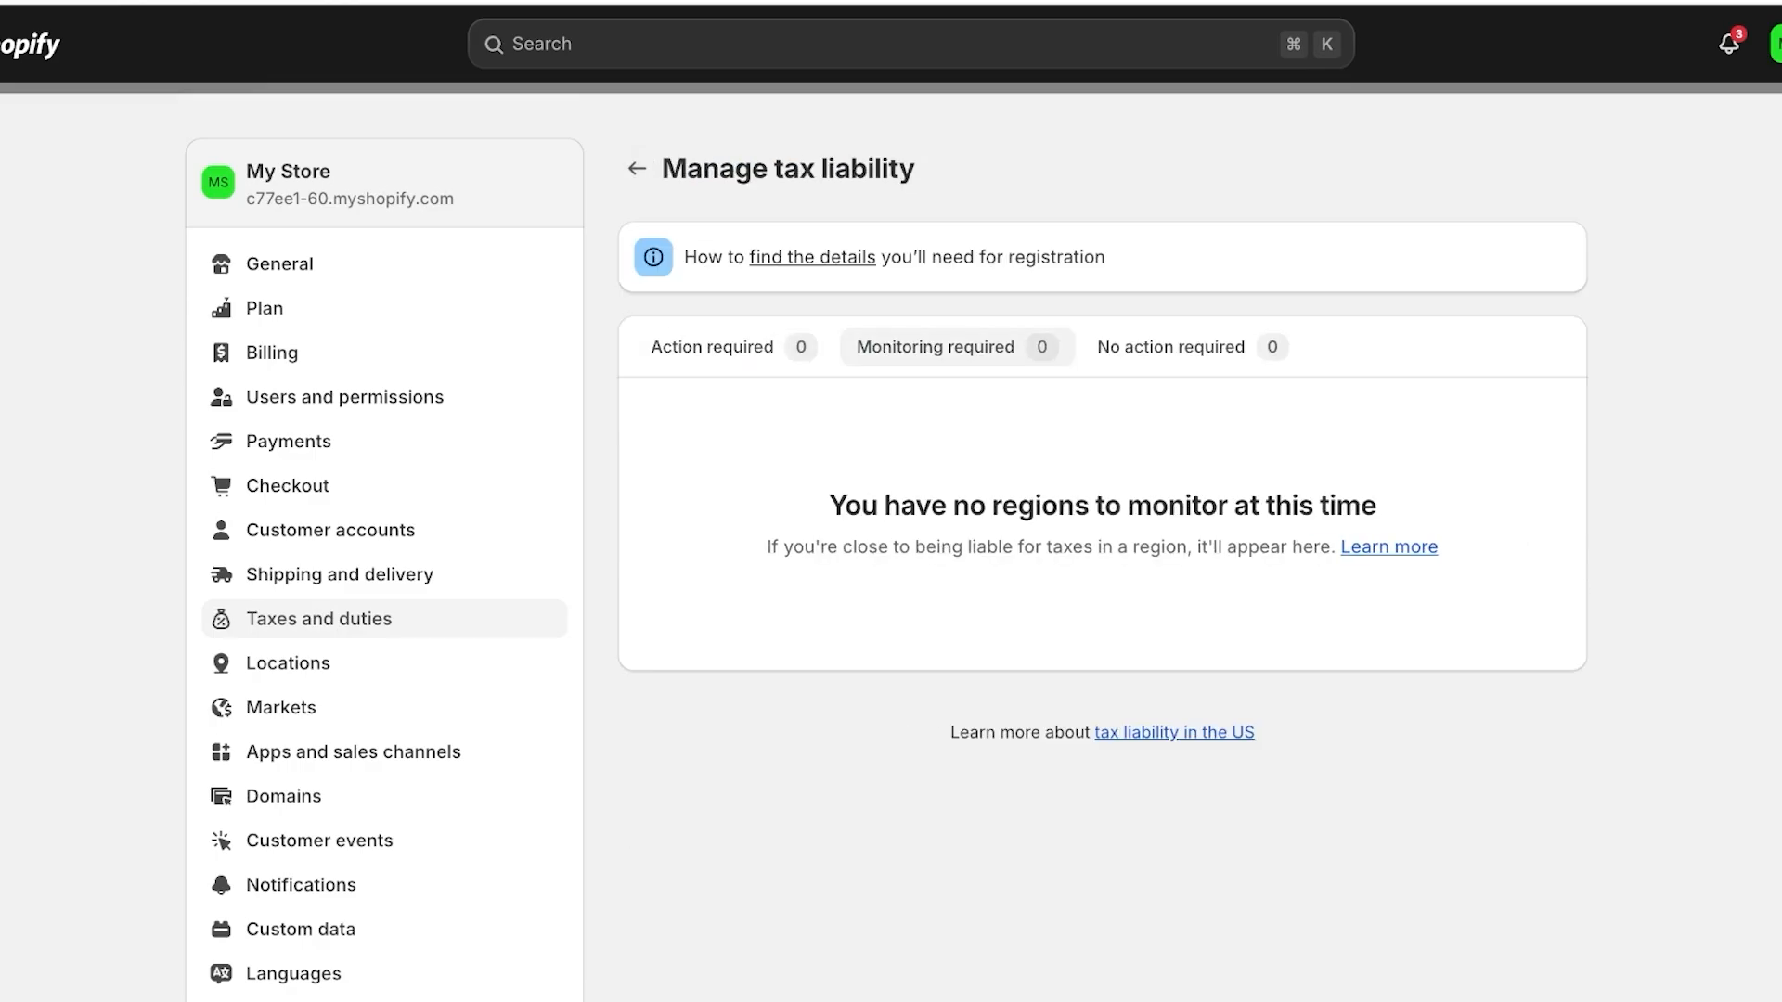
# View the Action required regions on Manage tax liability, showing no immediate liabilities.
pyautogui.click(711, 347)
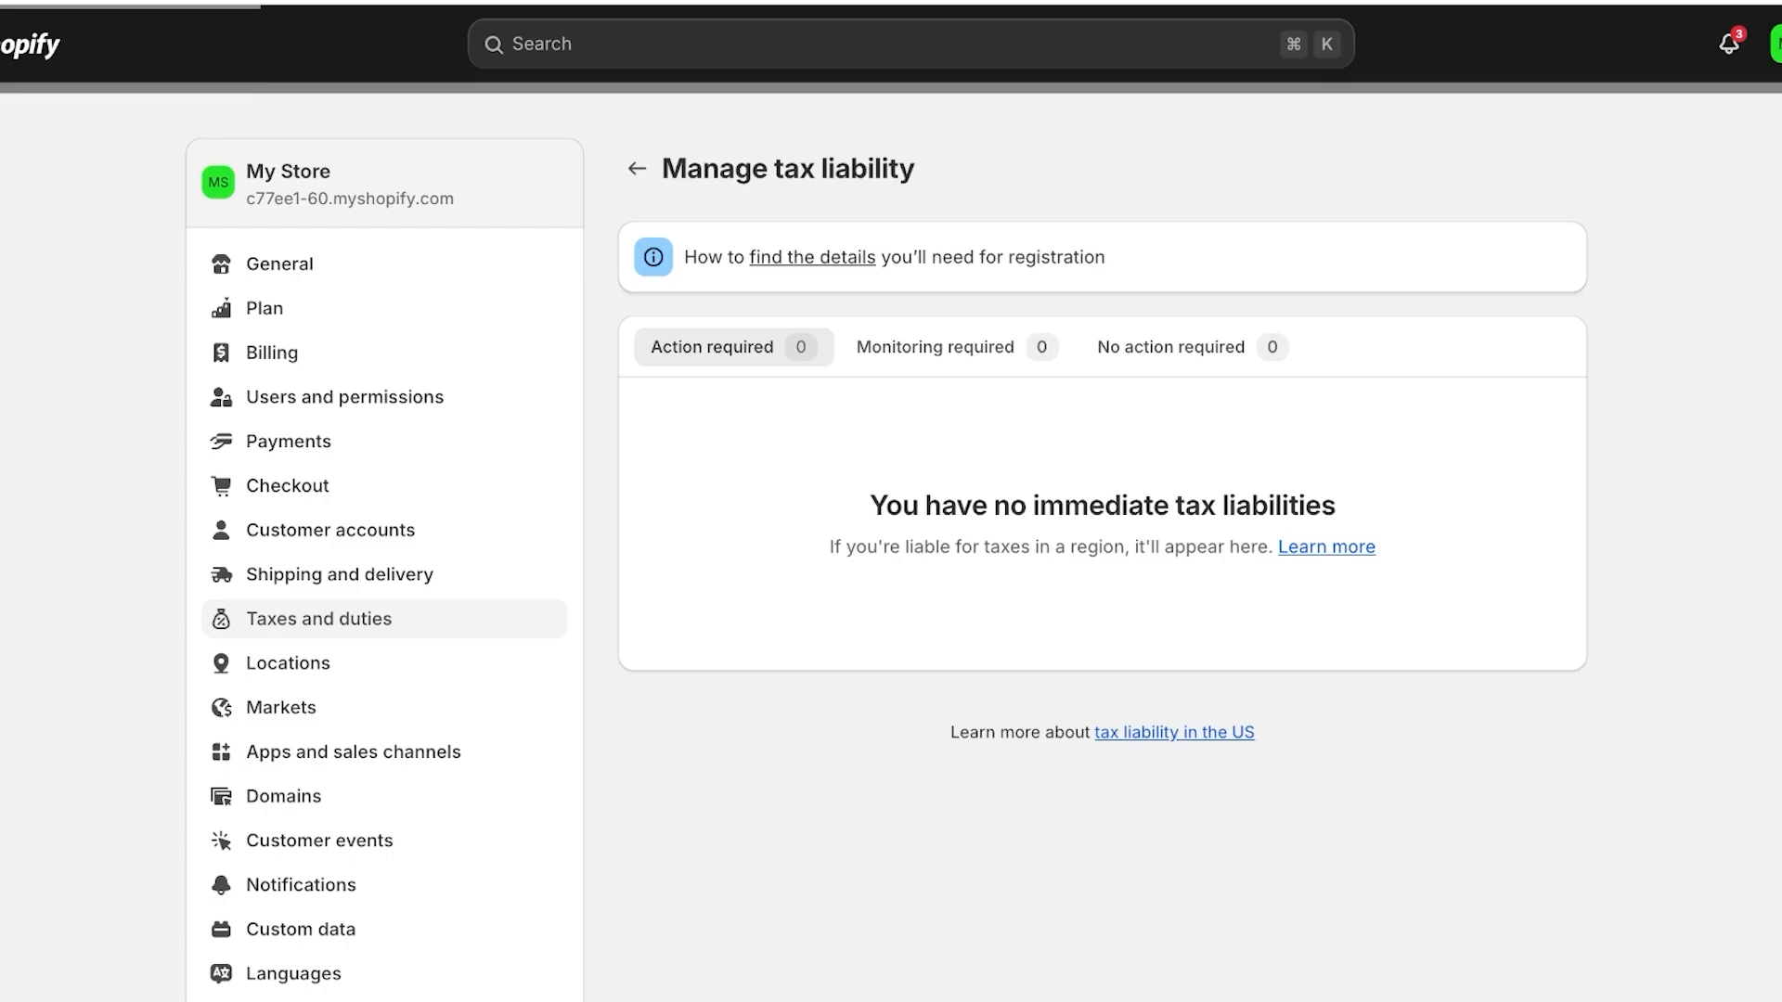
pyautogui.scroll(-3)
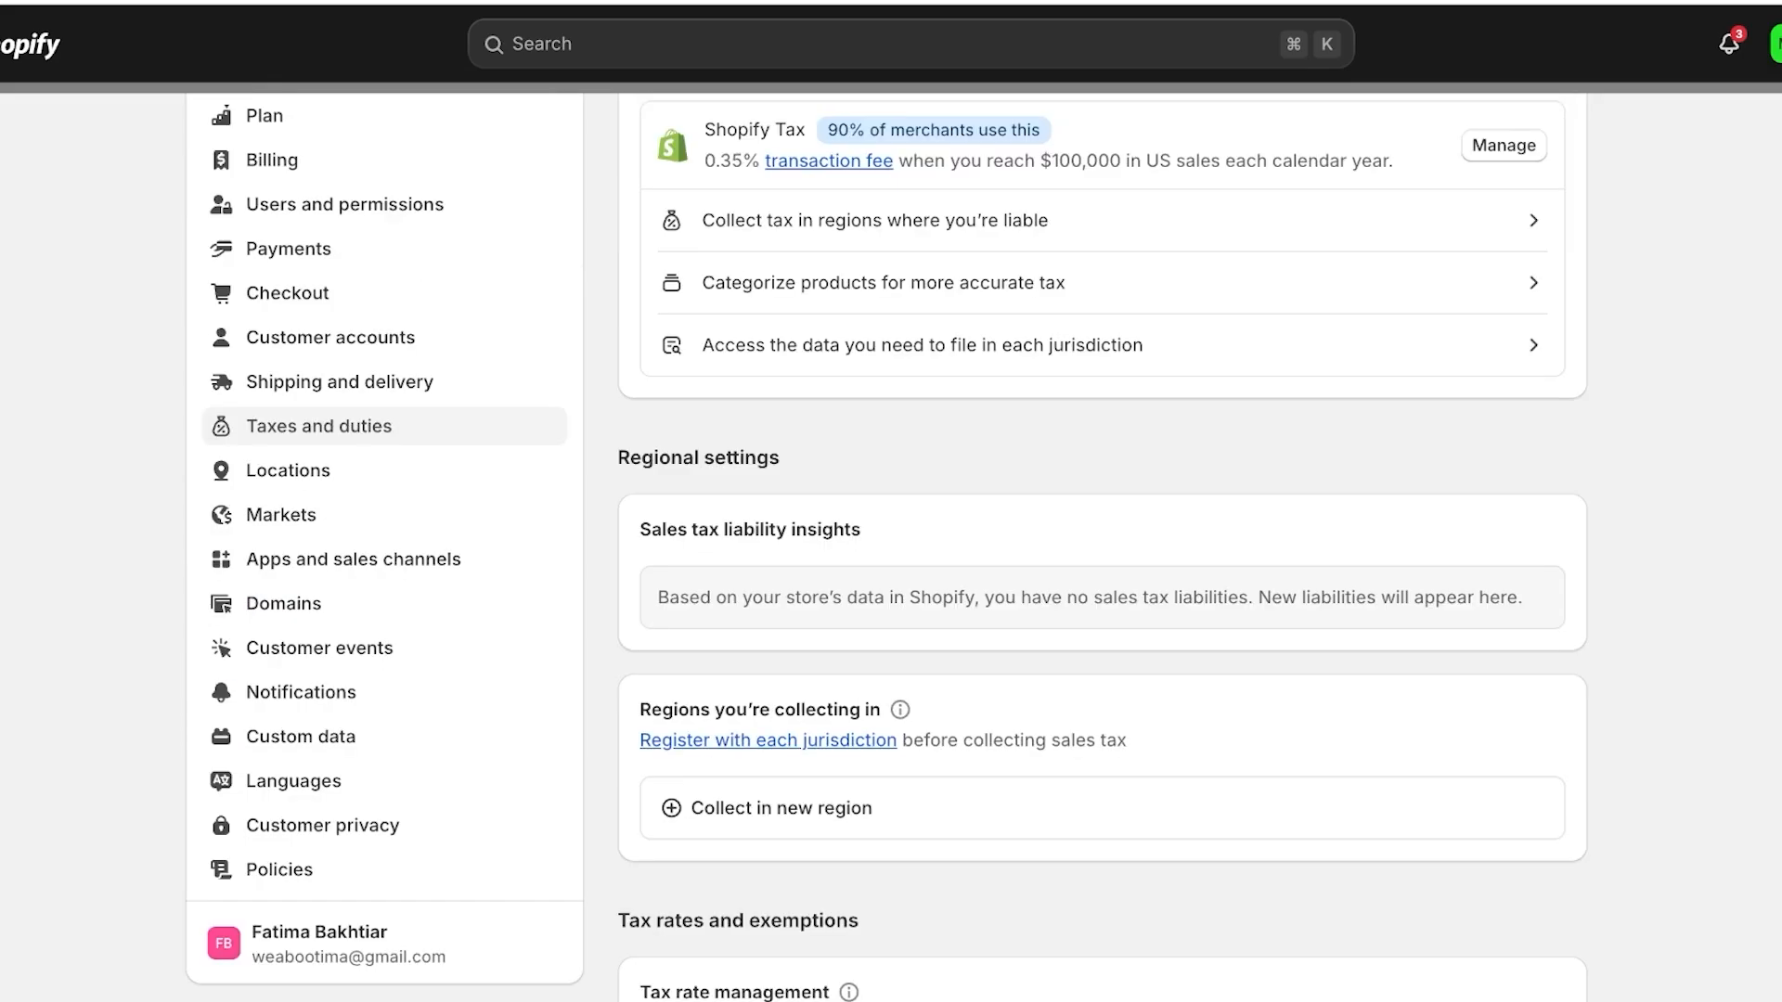
# Start and cancel a Shipping override and a Product override, which need state registration first.
pyautogui.scroll(-3)
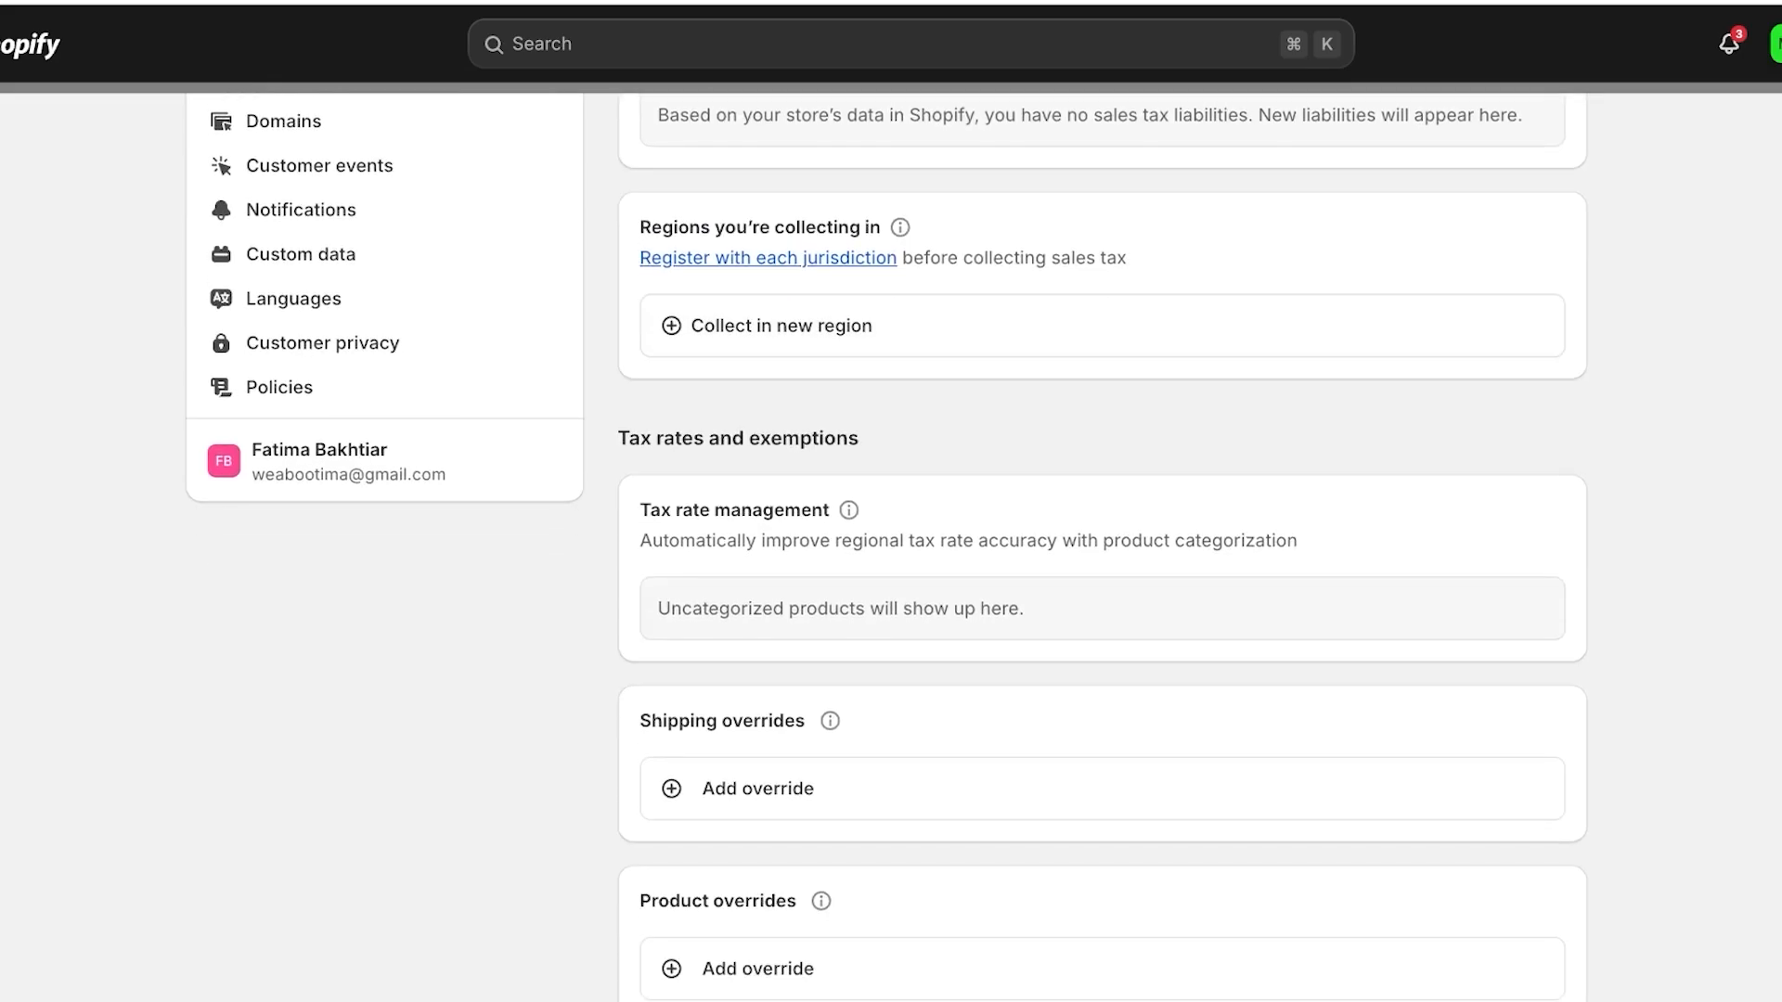
pyautogui.scroll(-3)
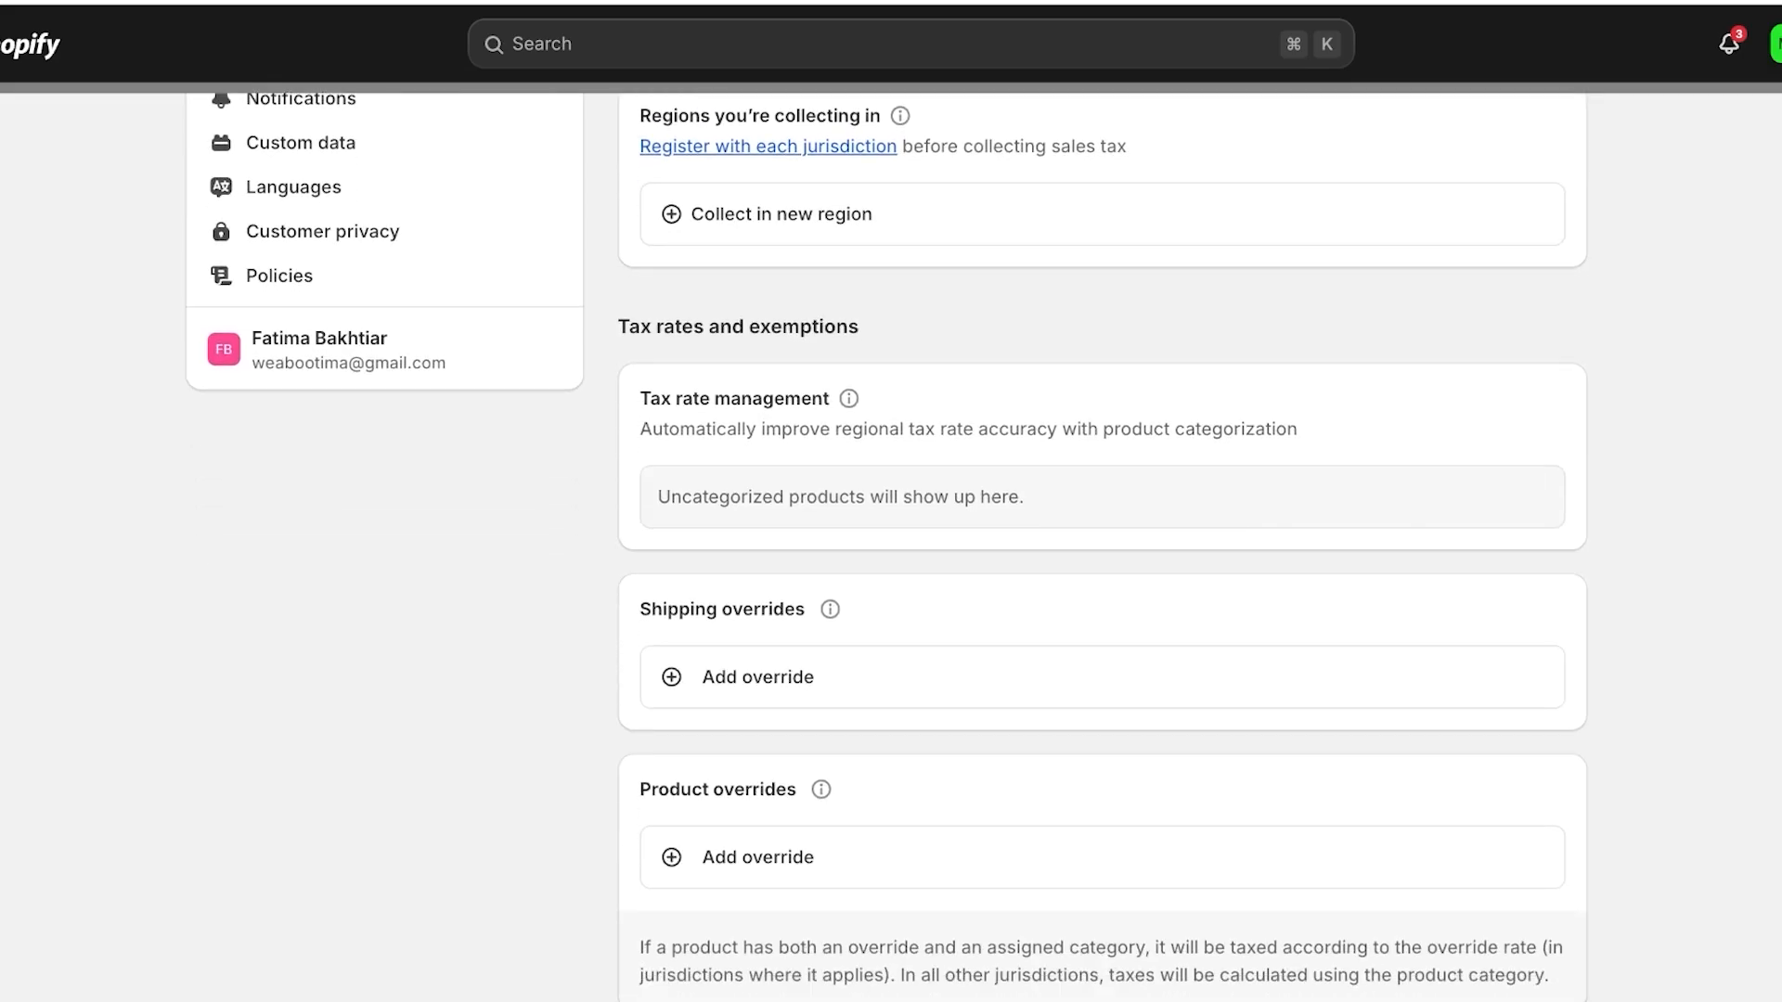
pyautogui.click(755, 677)
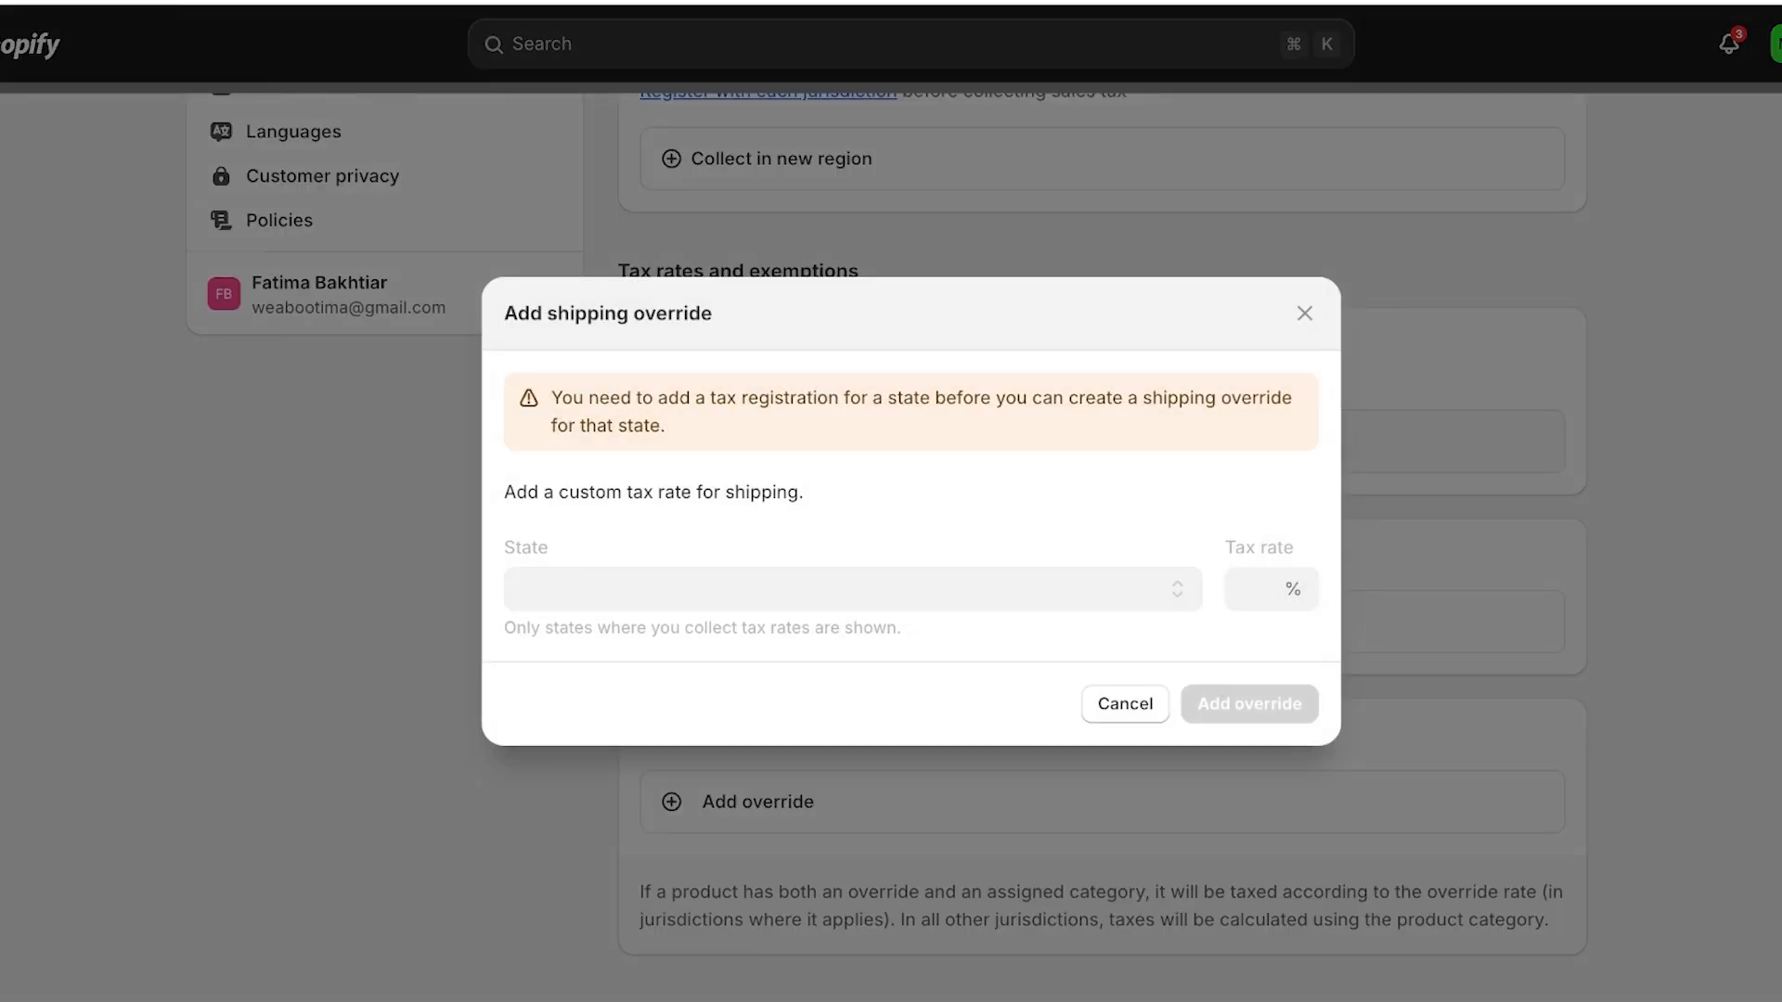
pyautogui.click(1123, 704)
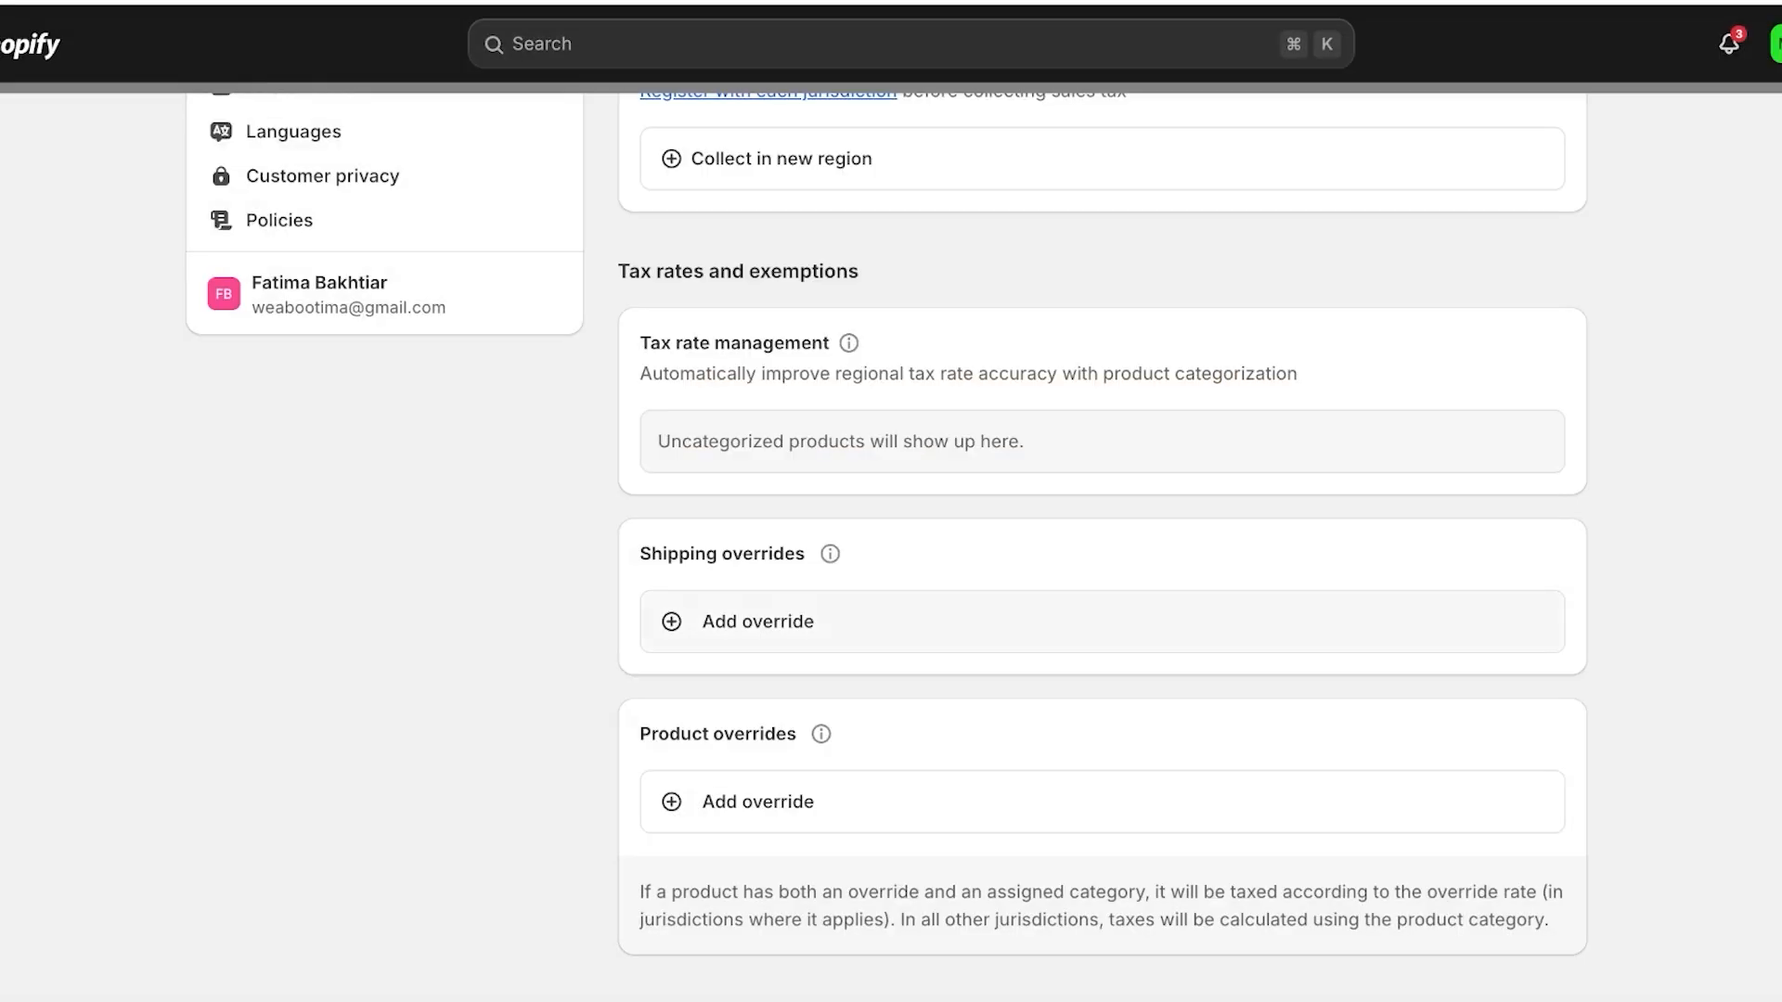
pyautogui.click(756, 802)
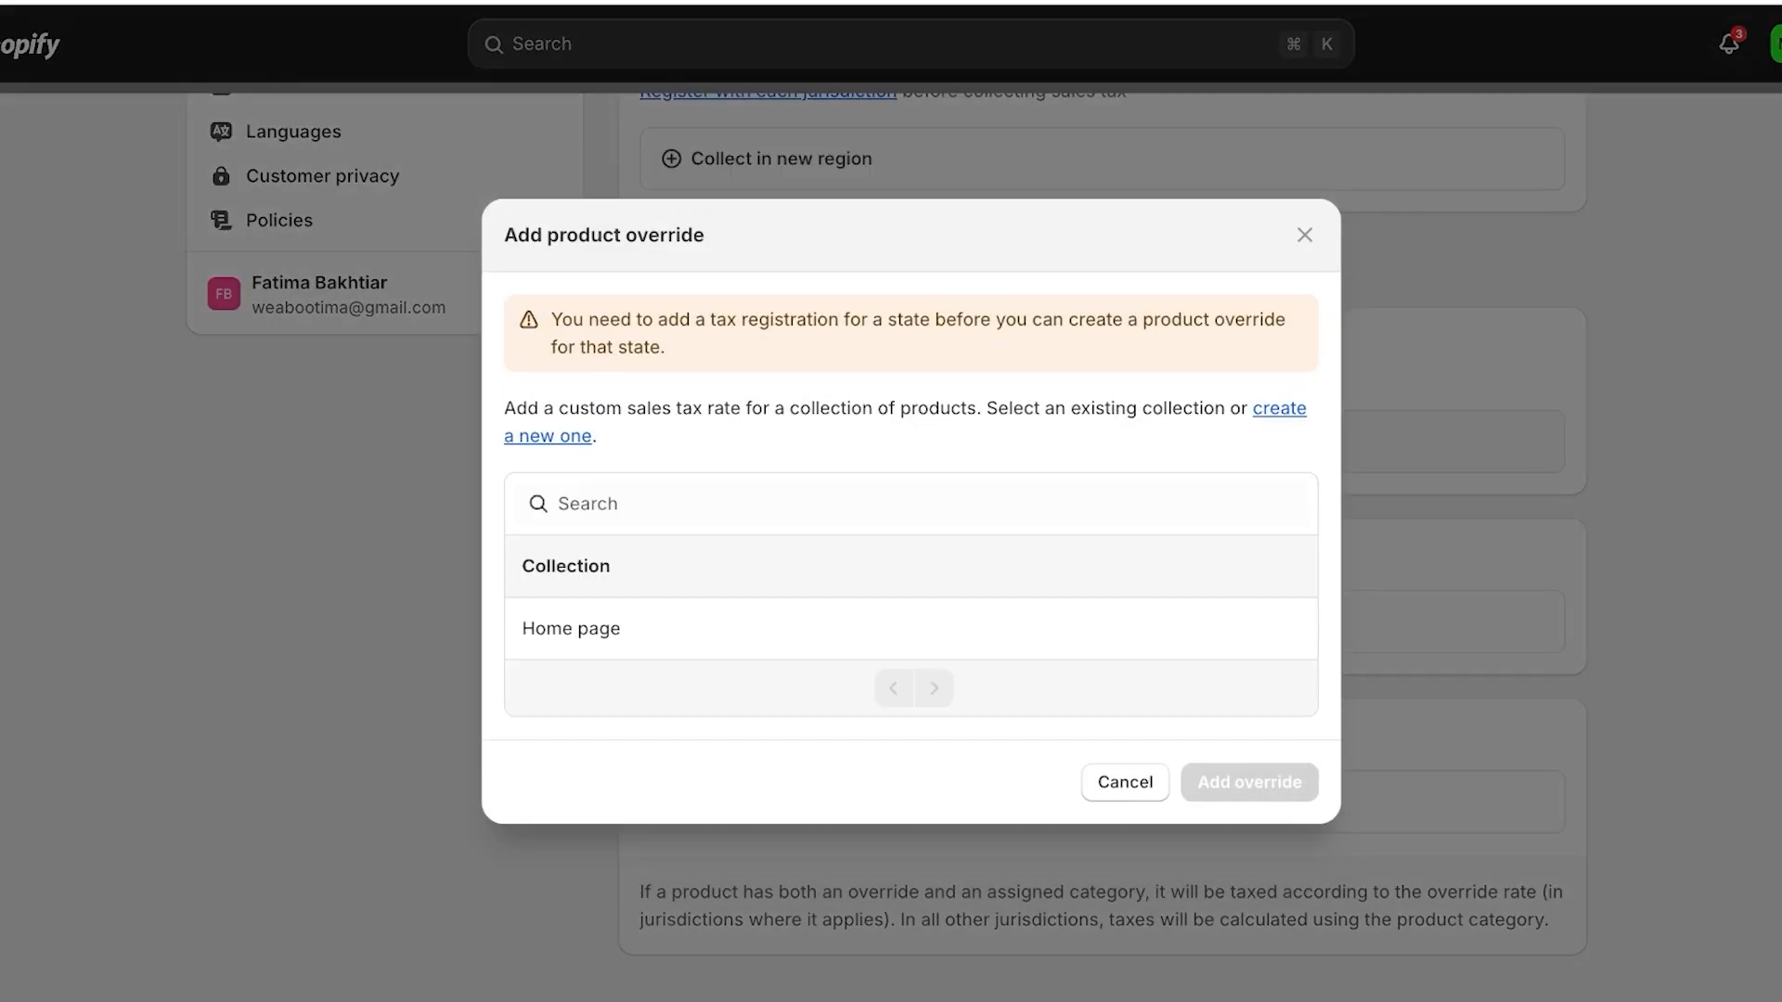
pyautogui.click(570, 629)
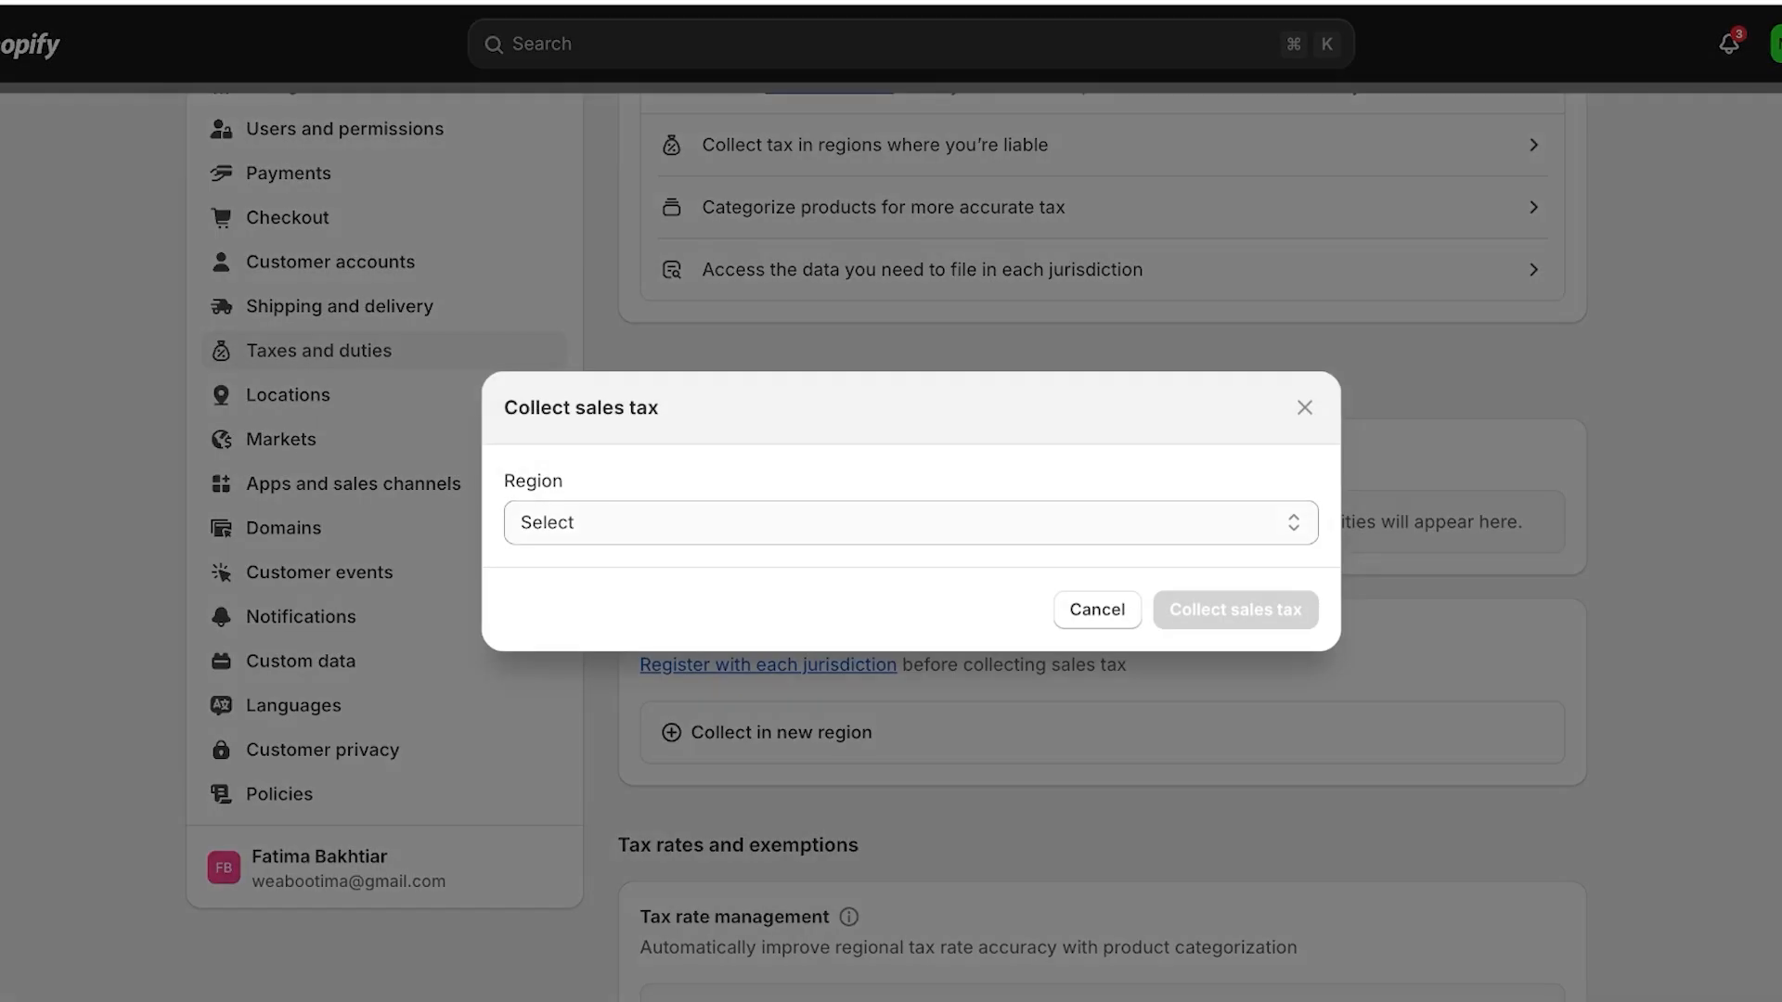
# Collect sales tax in Alabama as a new region.
pyautogui.click(909, 522)
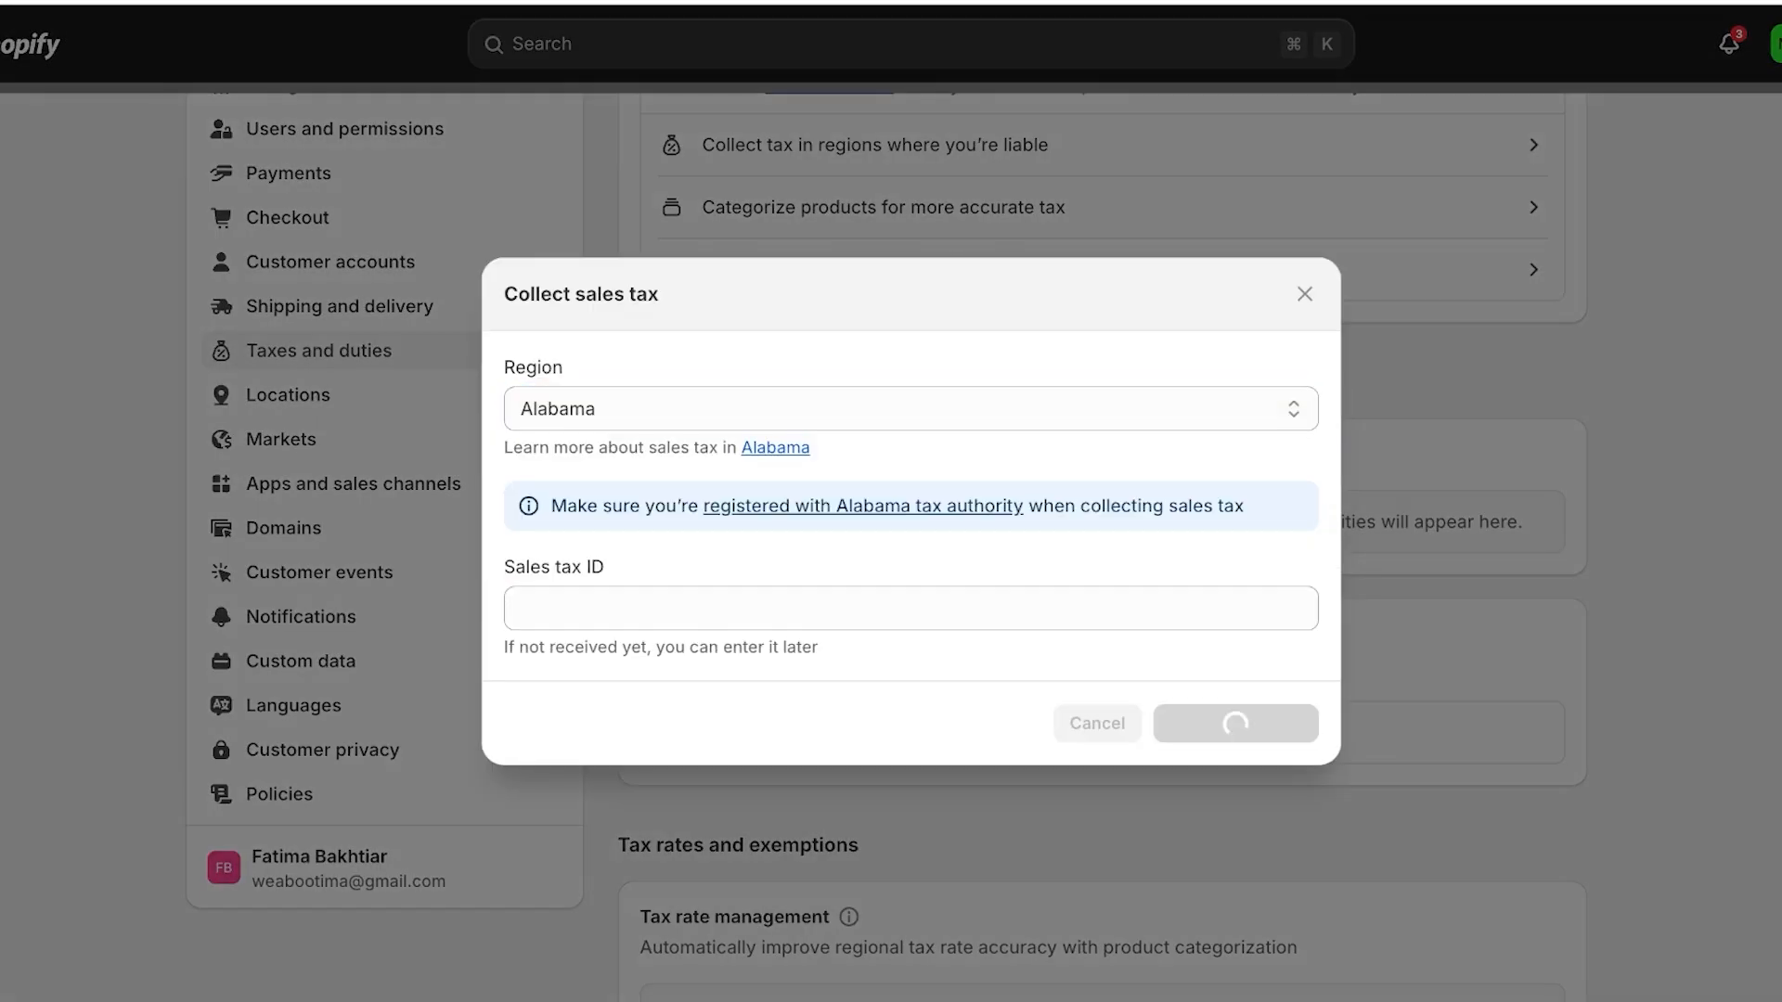
pyautogui.click(1236, 722)
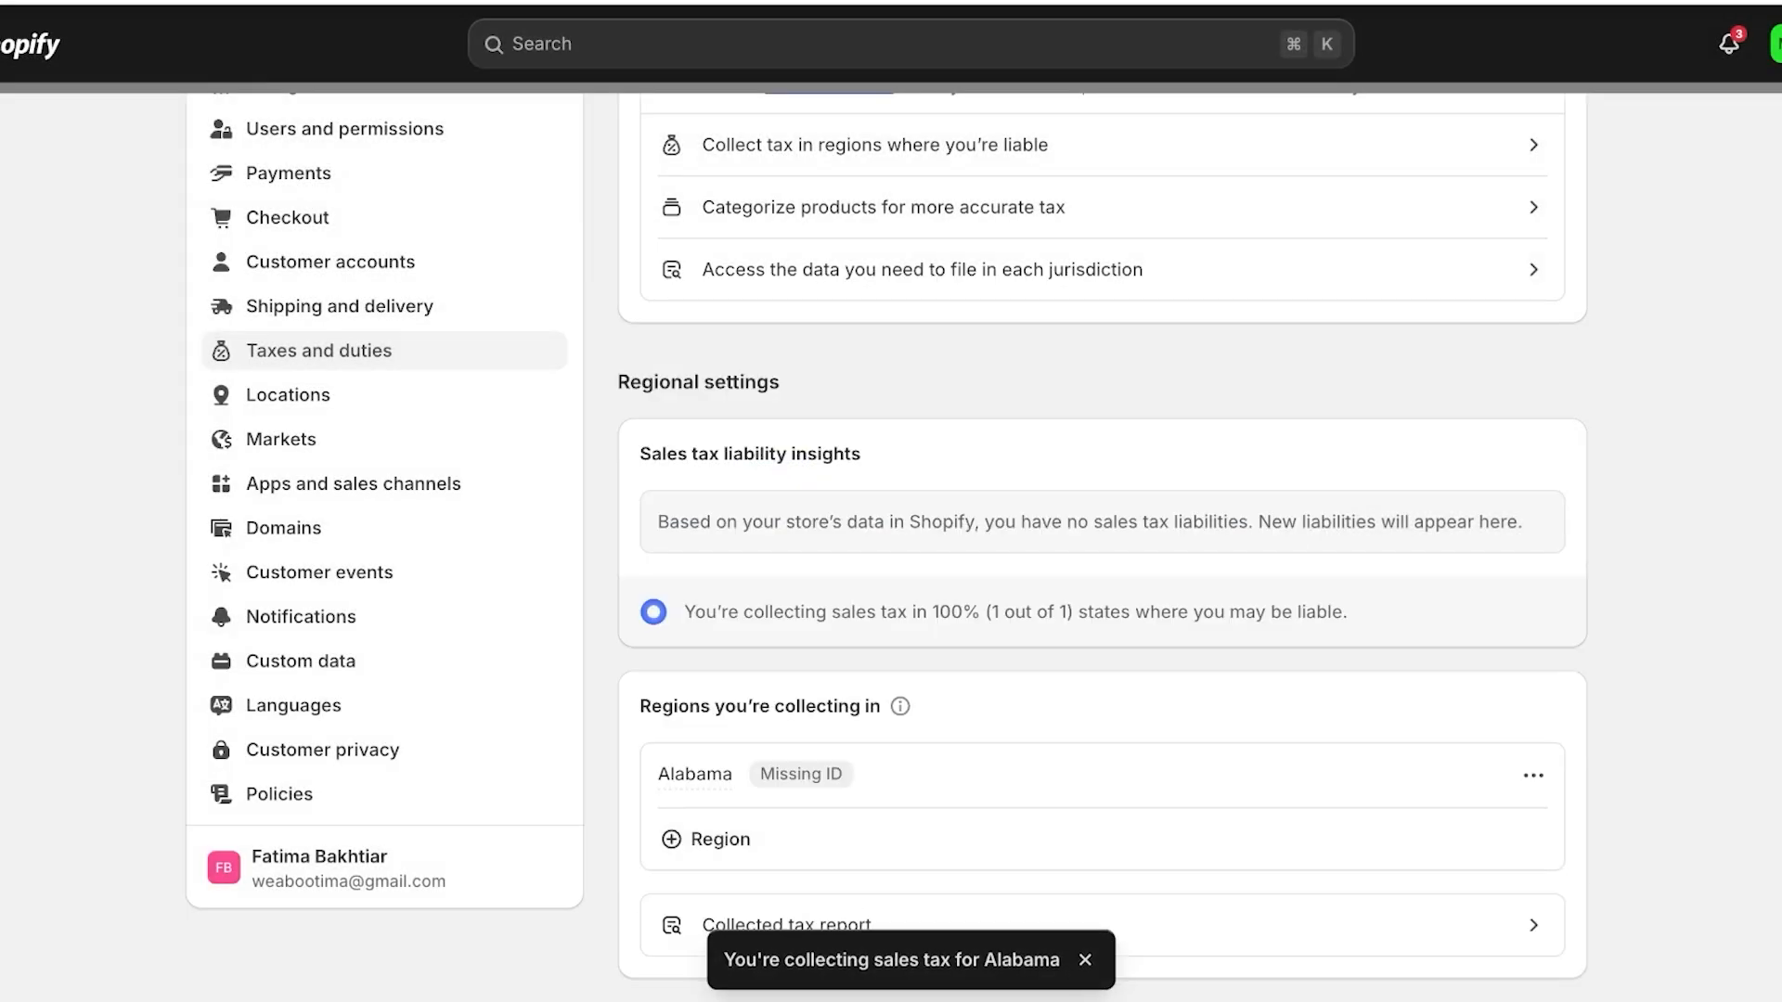
pyautogui.scroll(-3)
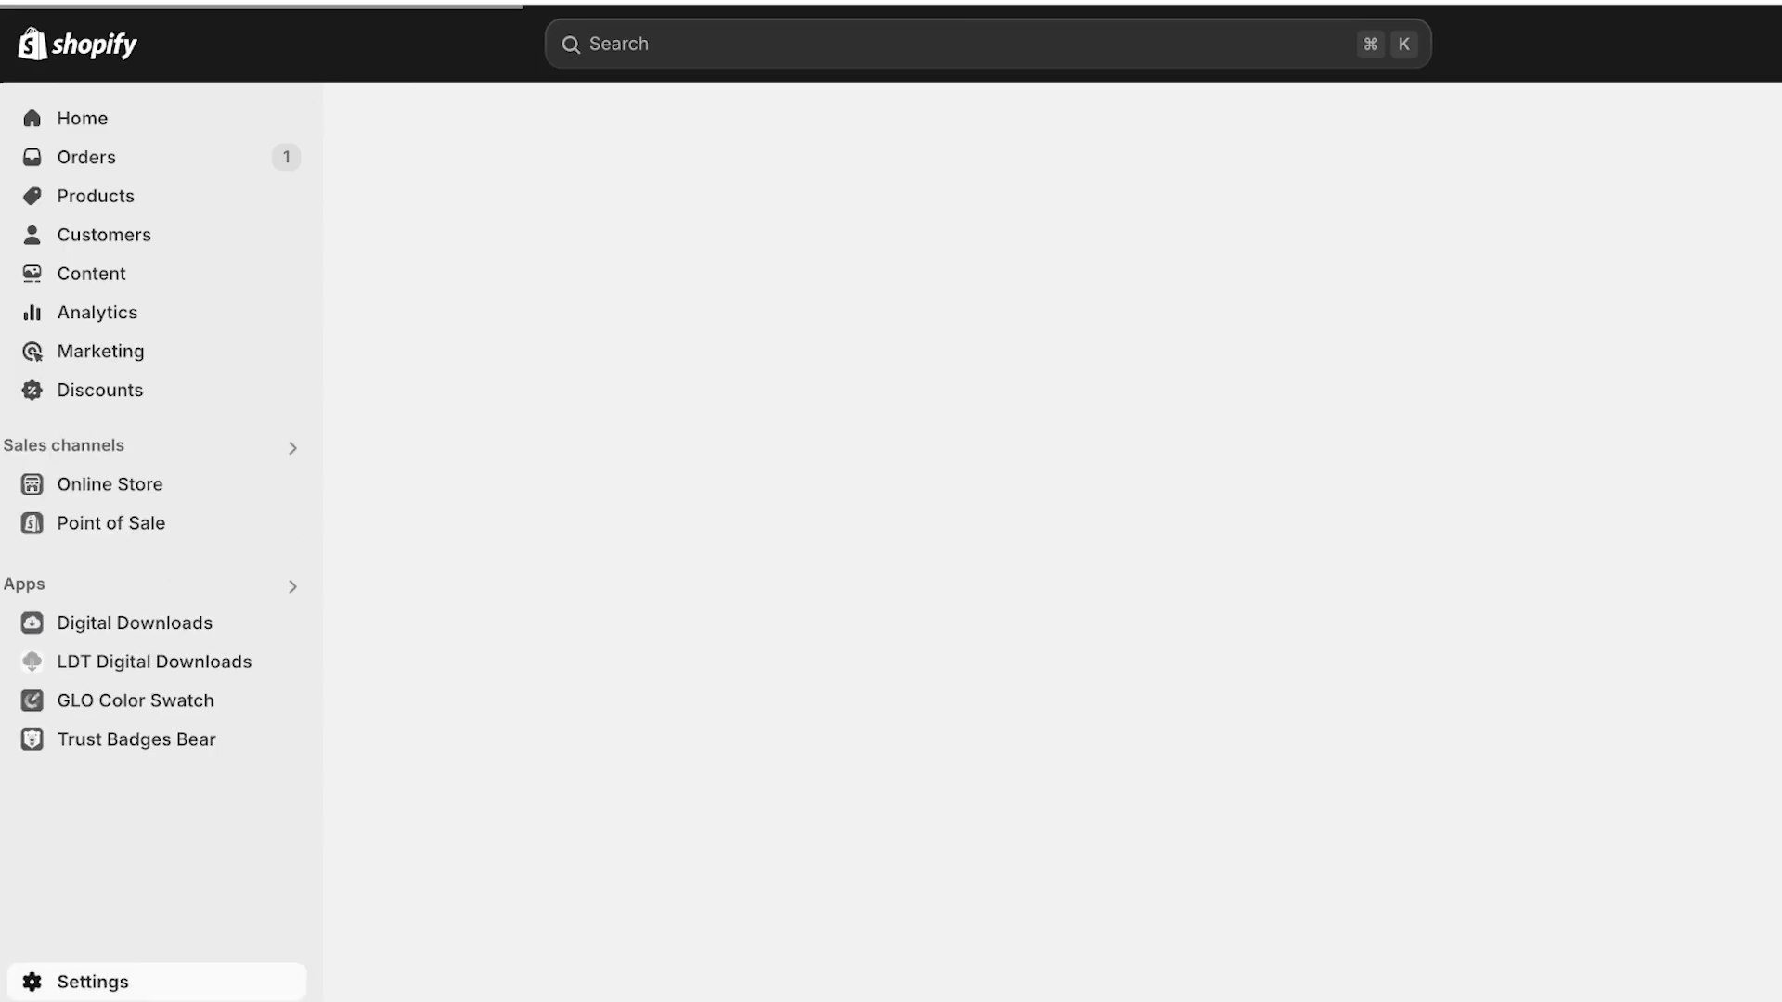
pyautogui.click(93, 980)
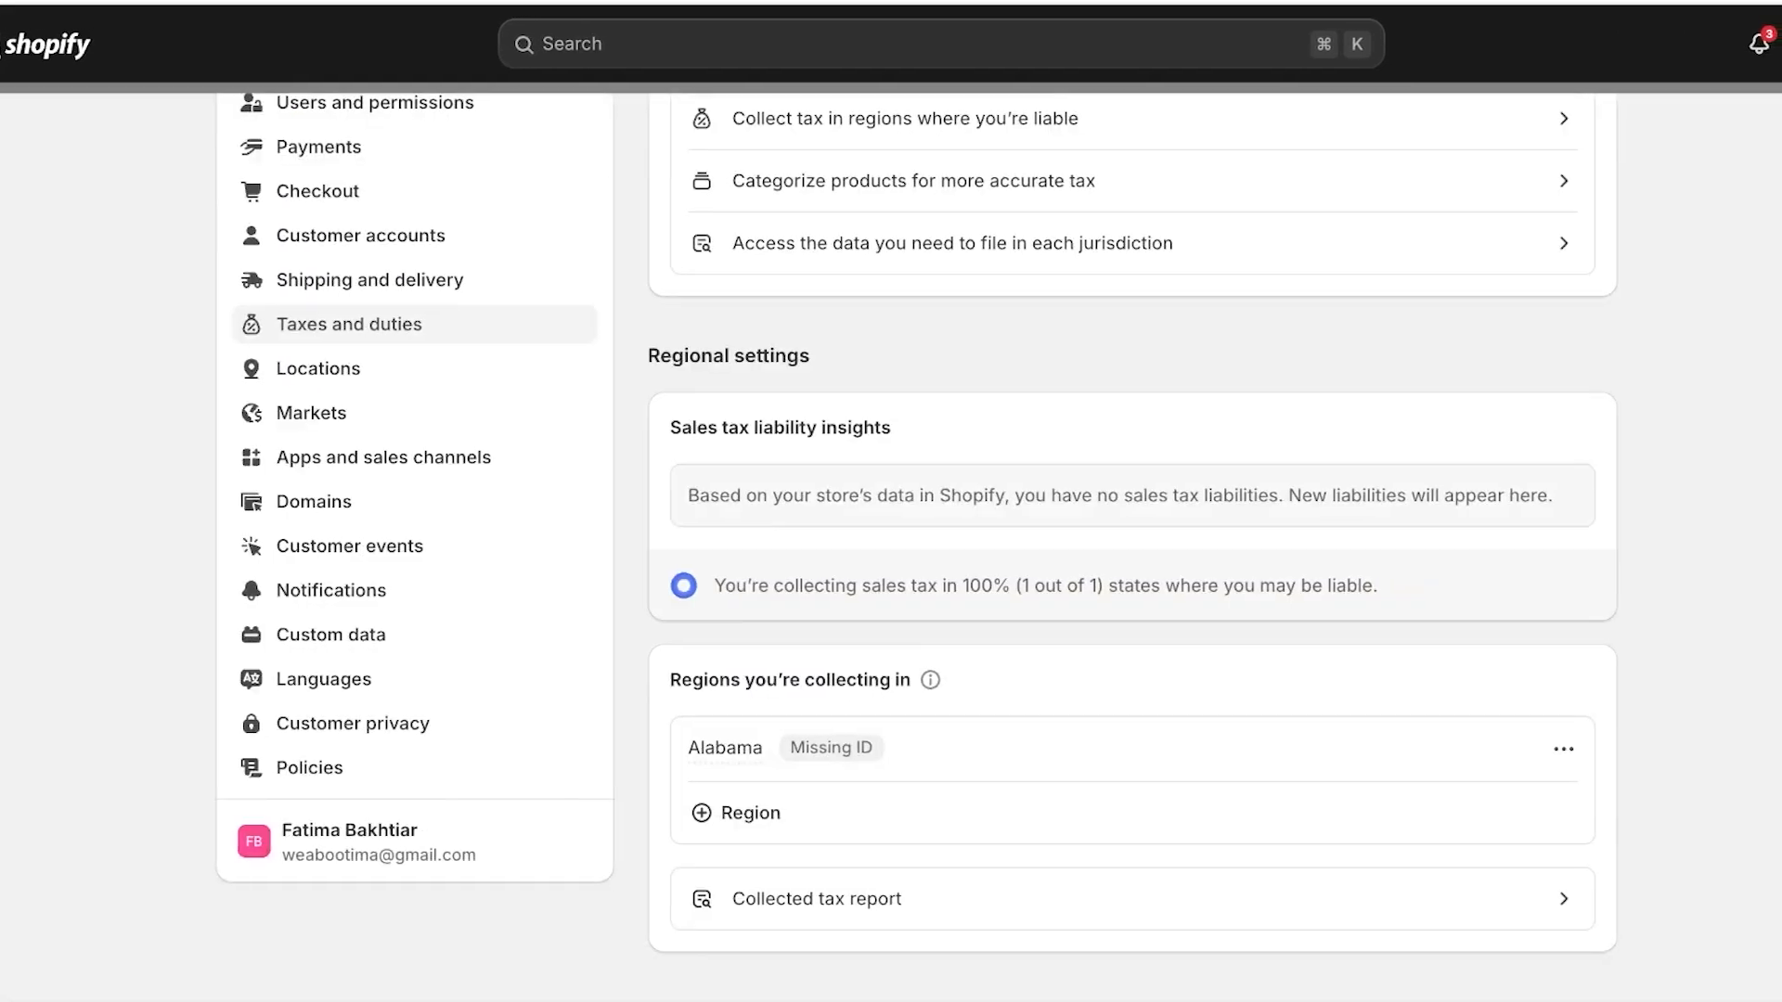
# Add Hawaii as another region and start collecting sales tax there.
pyautogui.click(748, 813)
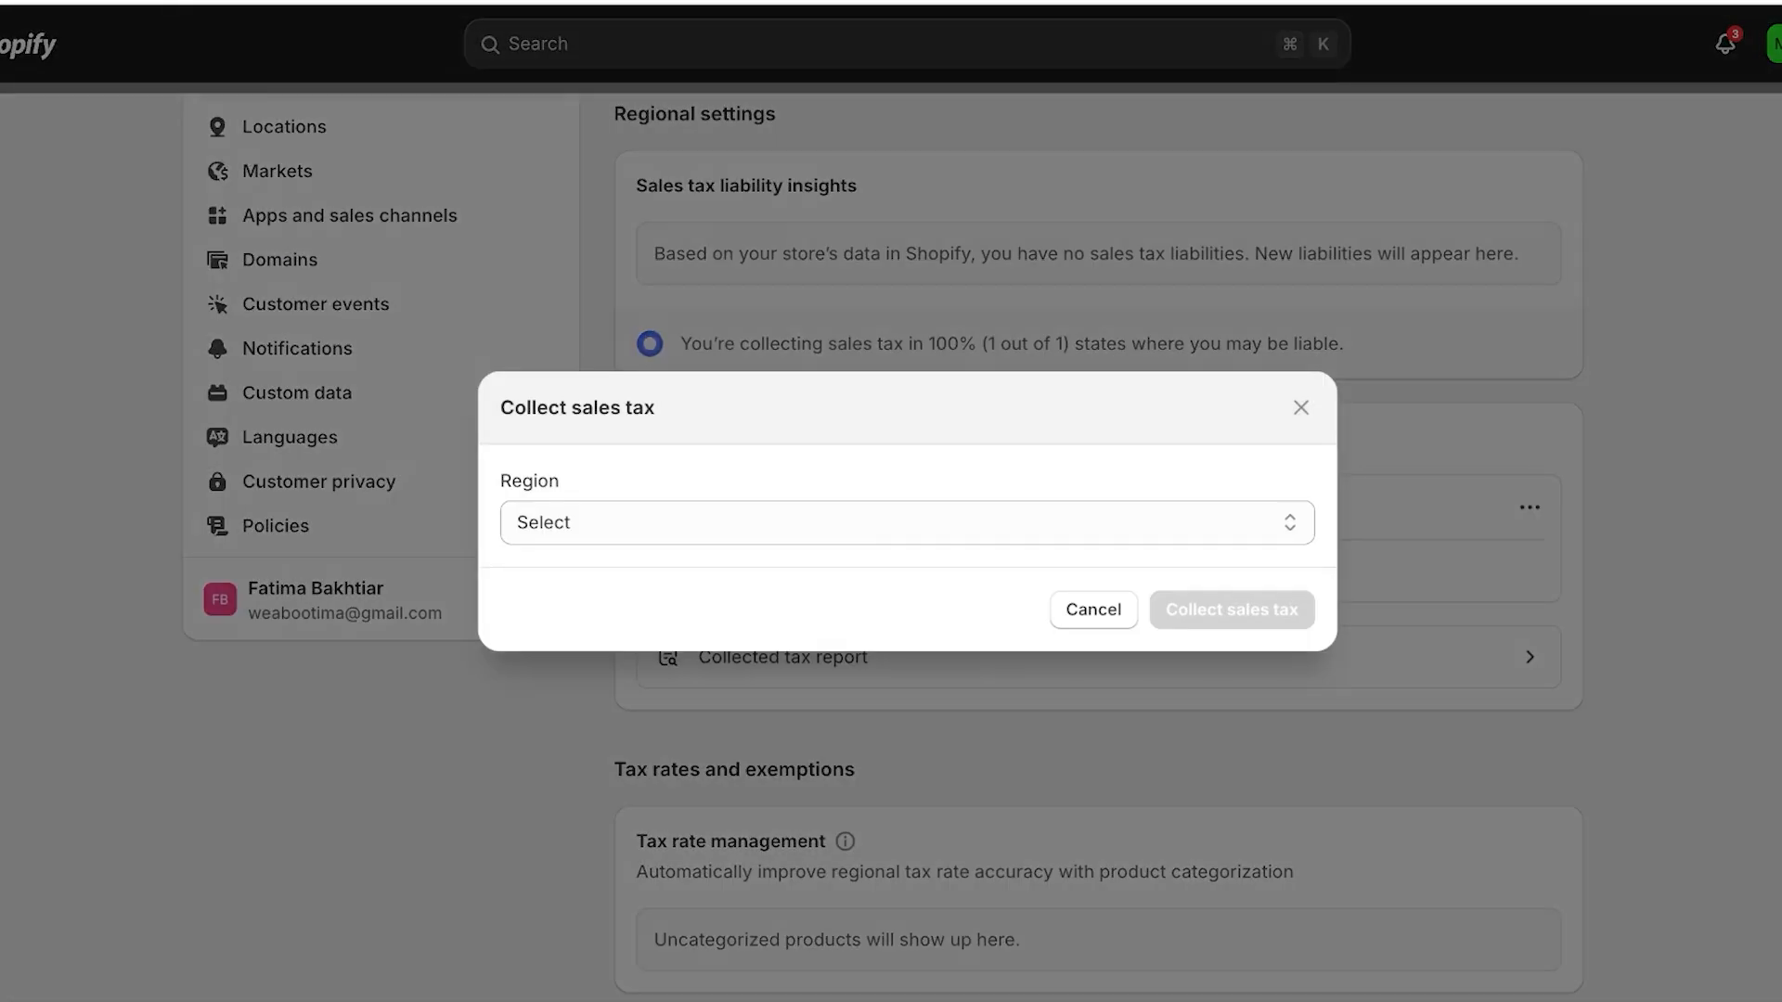
pyautogui.click(906, 521)
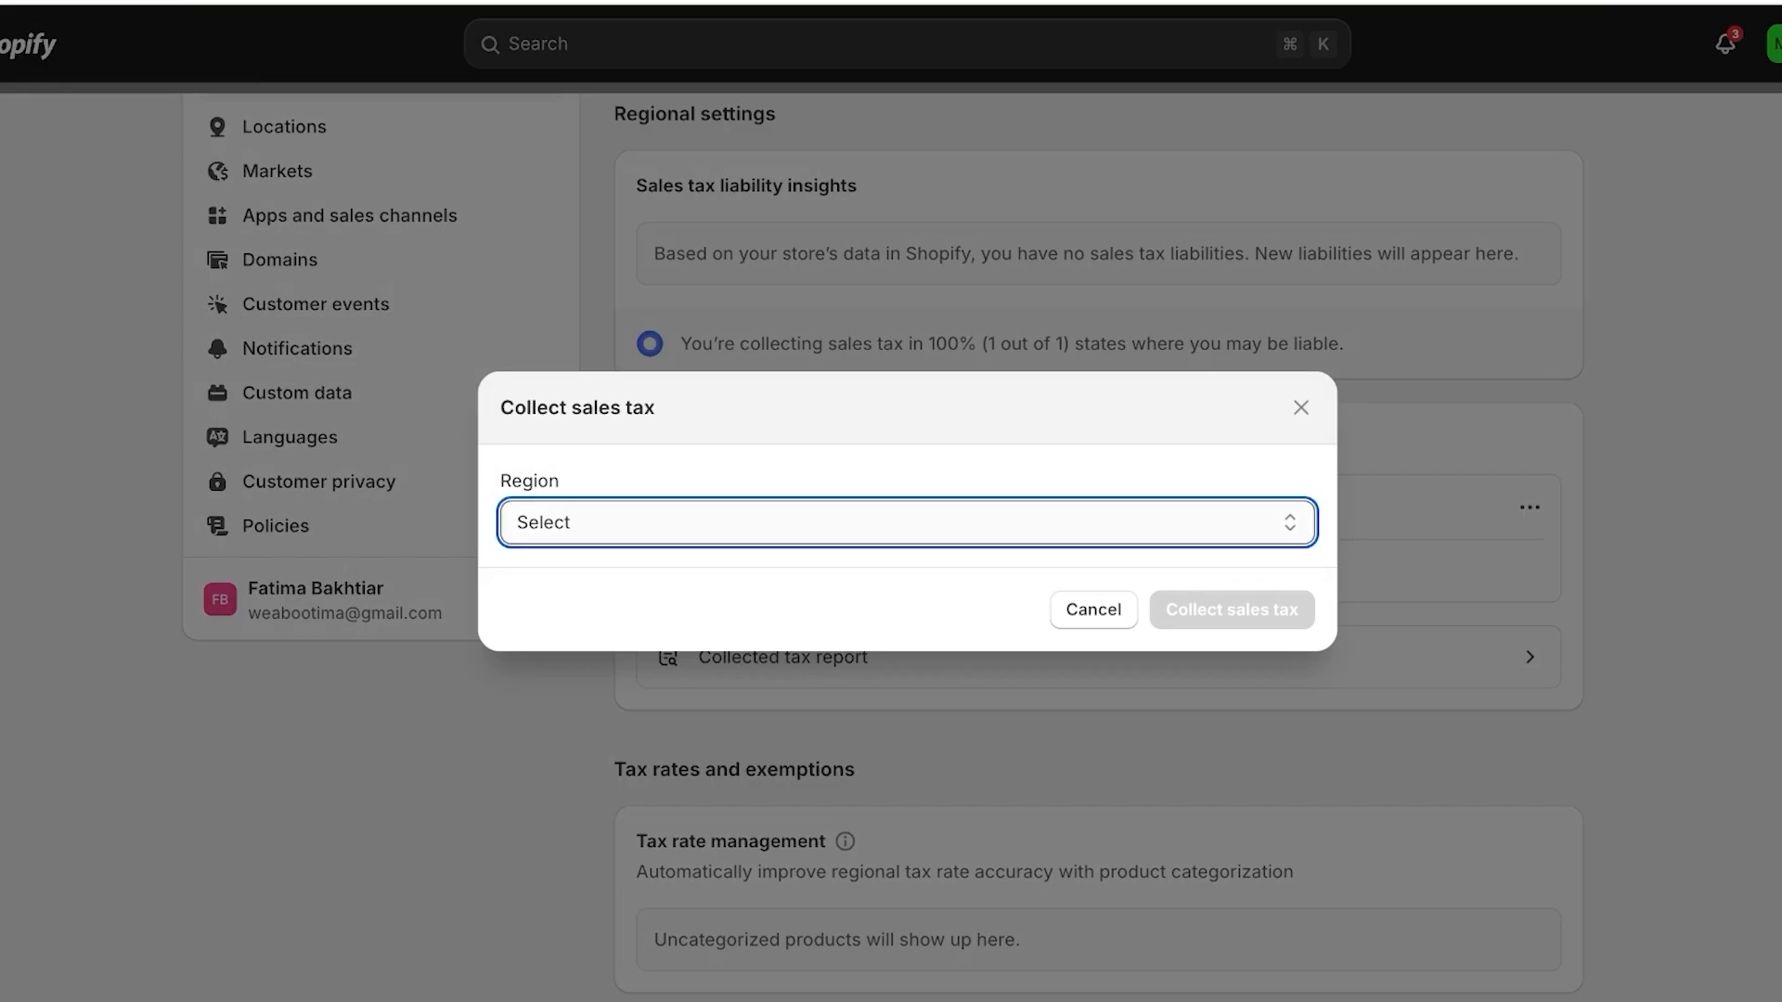
pyautogui.click(906, 522)
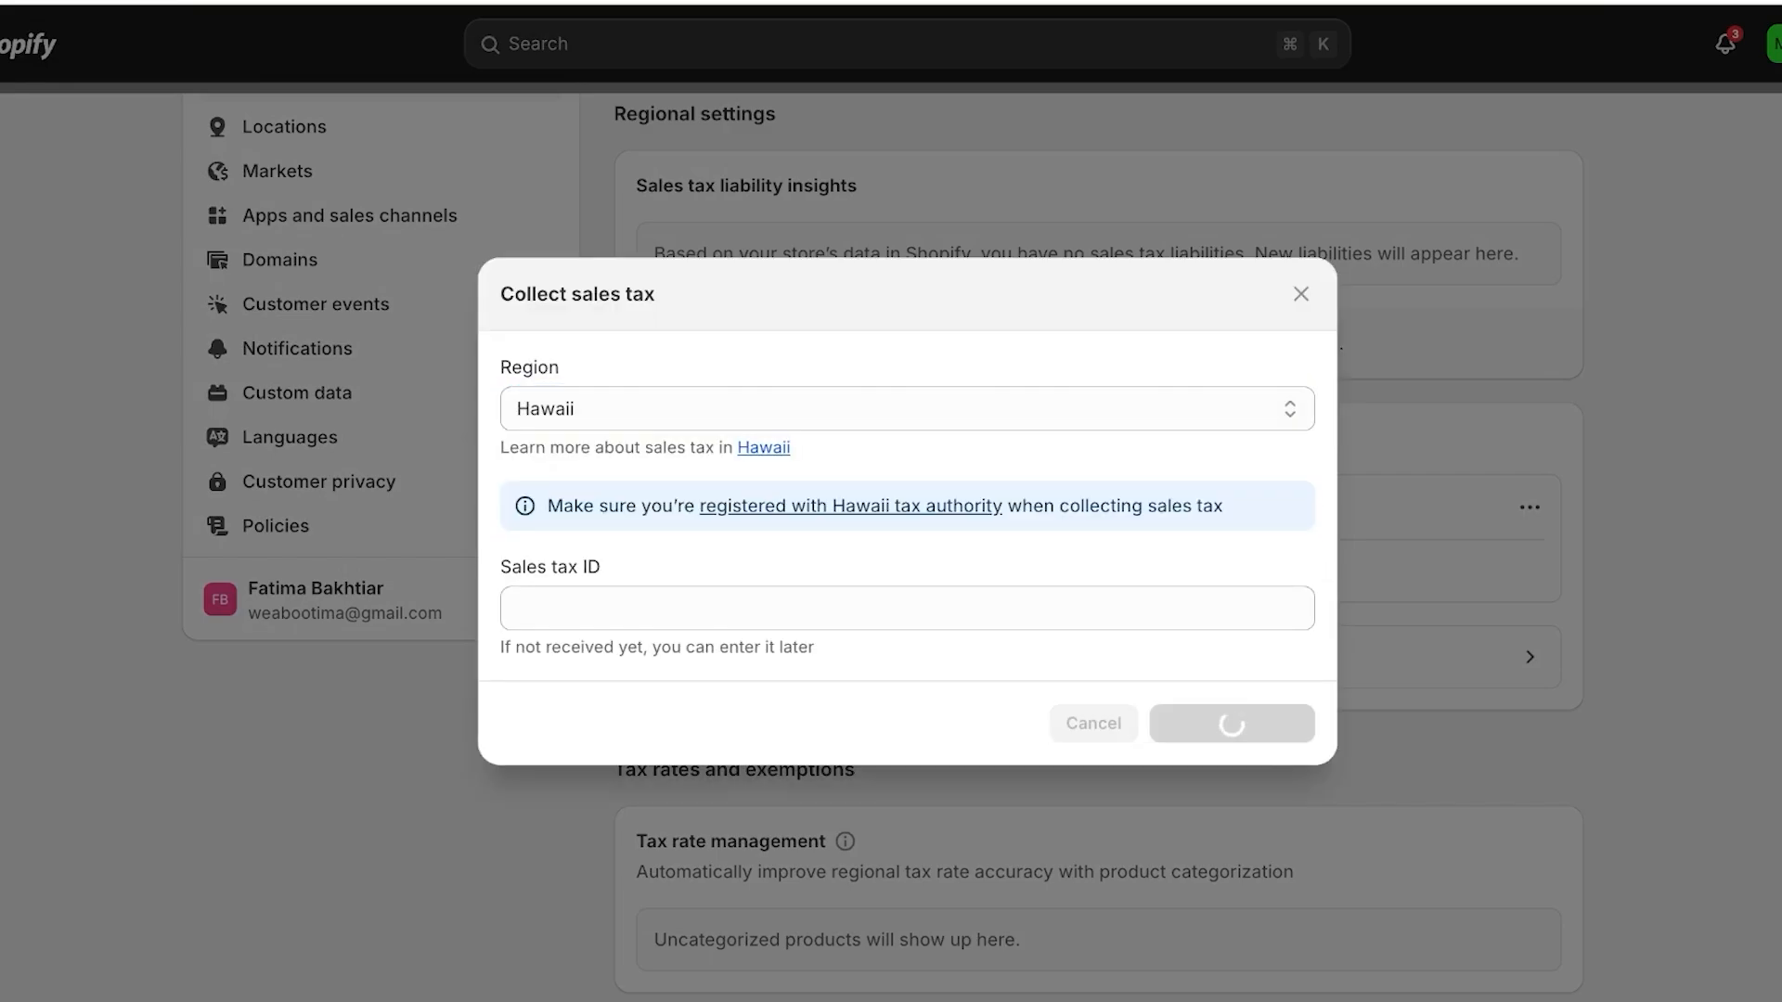
pyautogui.click(1230, 722)
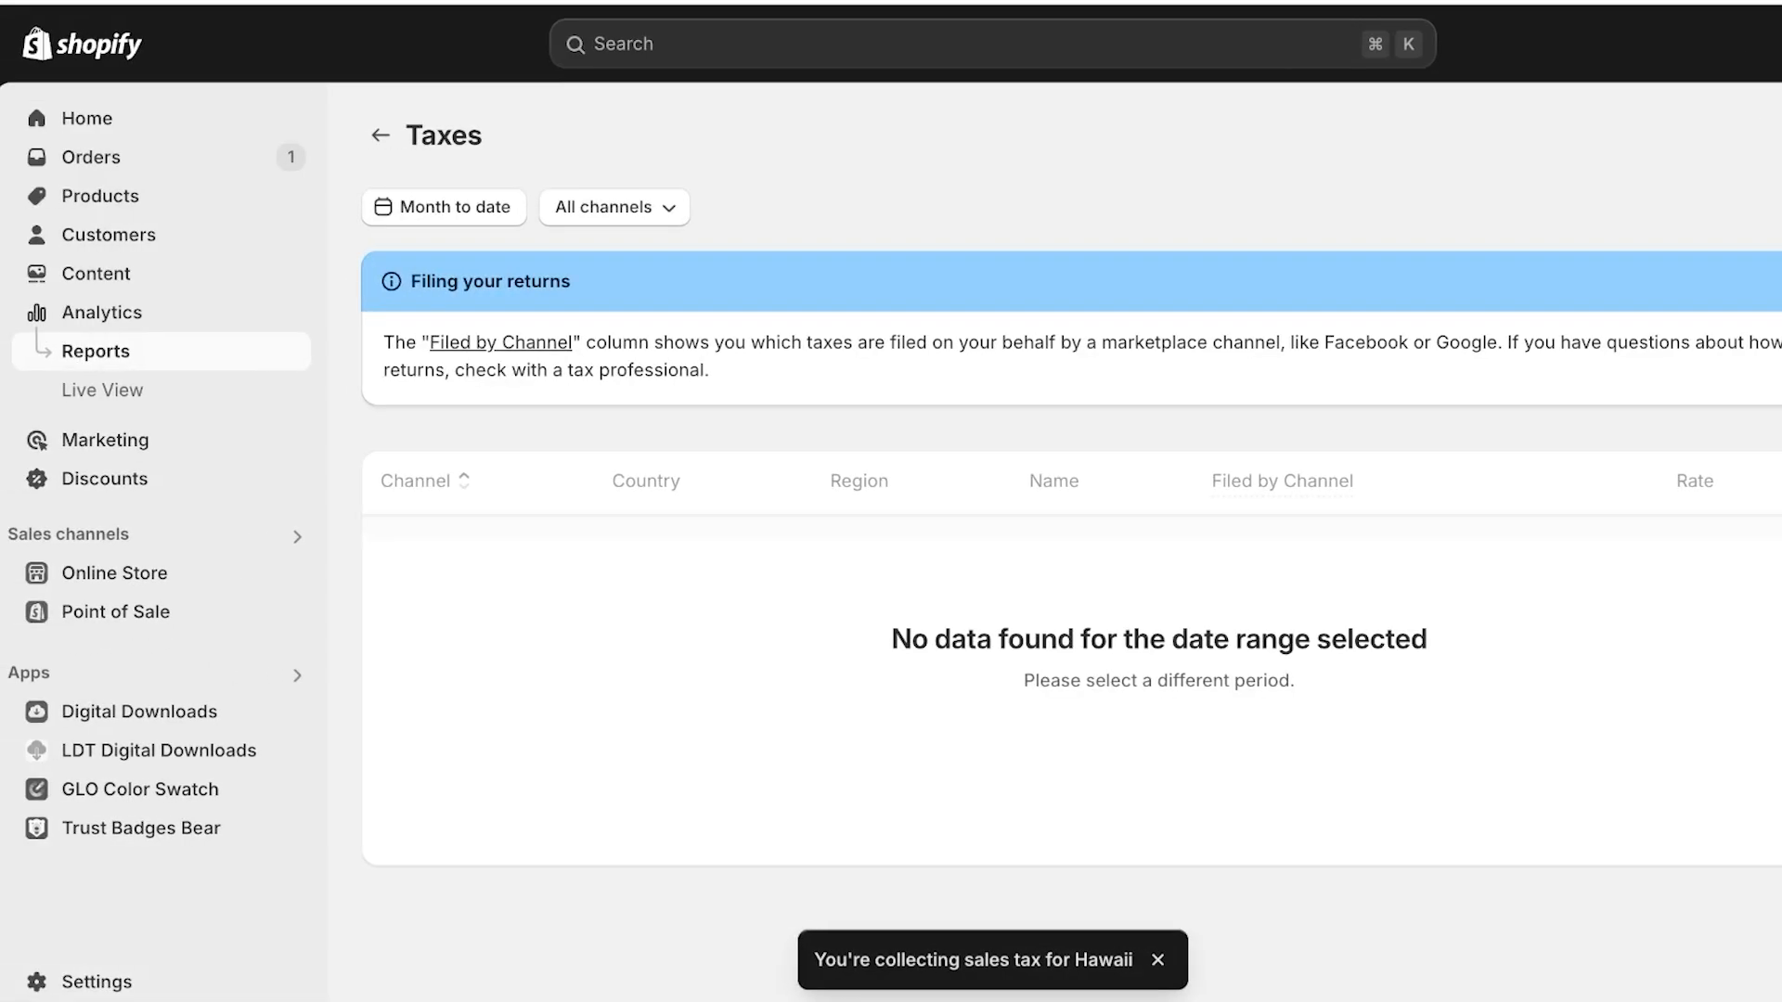
# Return from United States details to the Taxes and duties region list.
pyautogui.click(1157, 960)
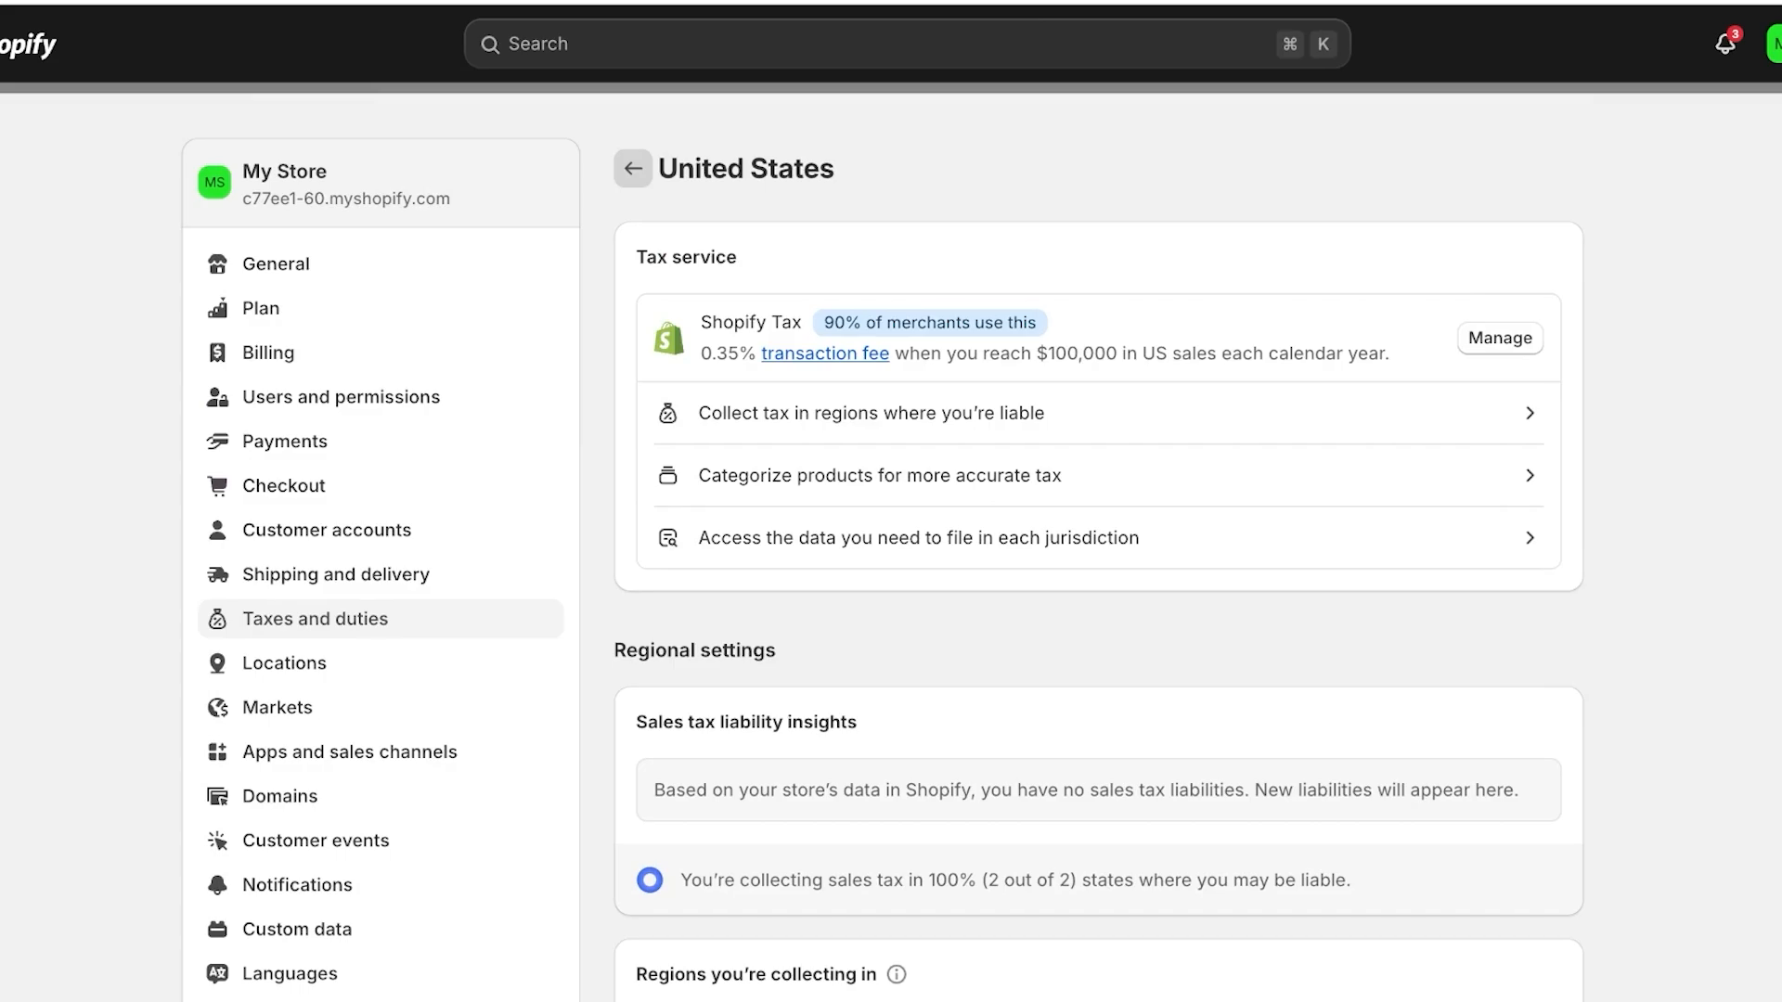
pyautogui.click(631, 169)
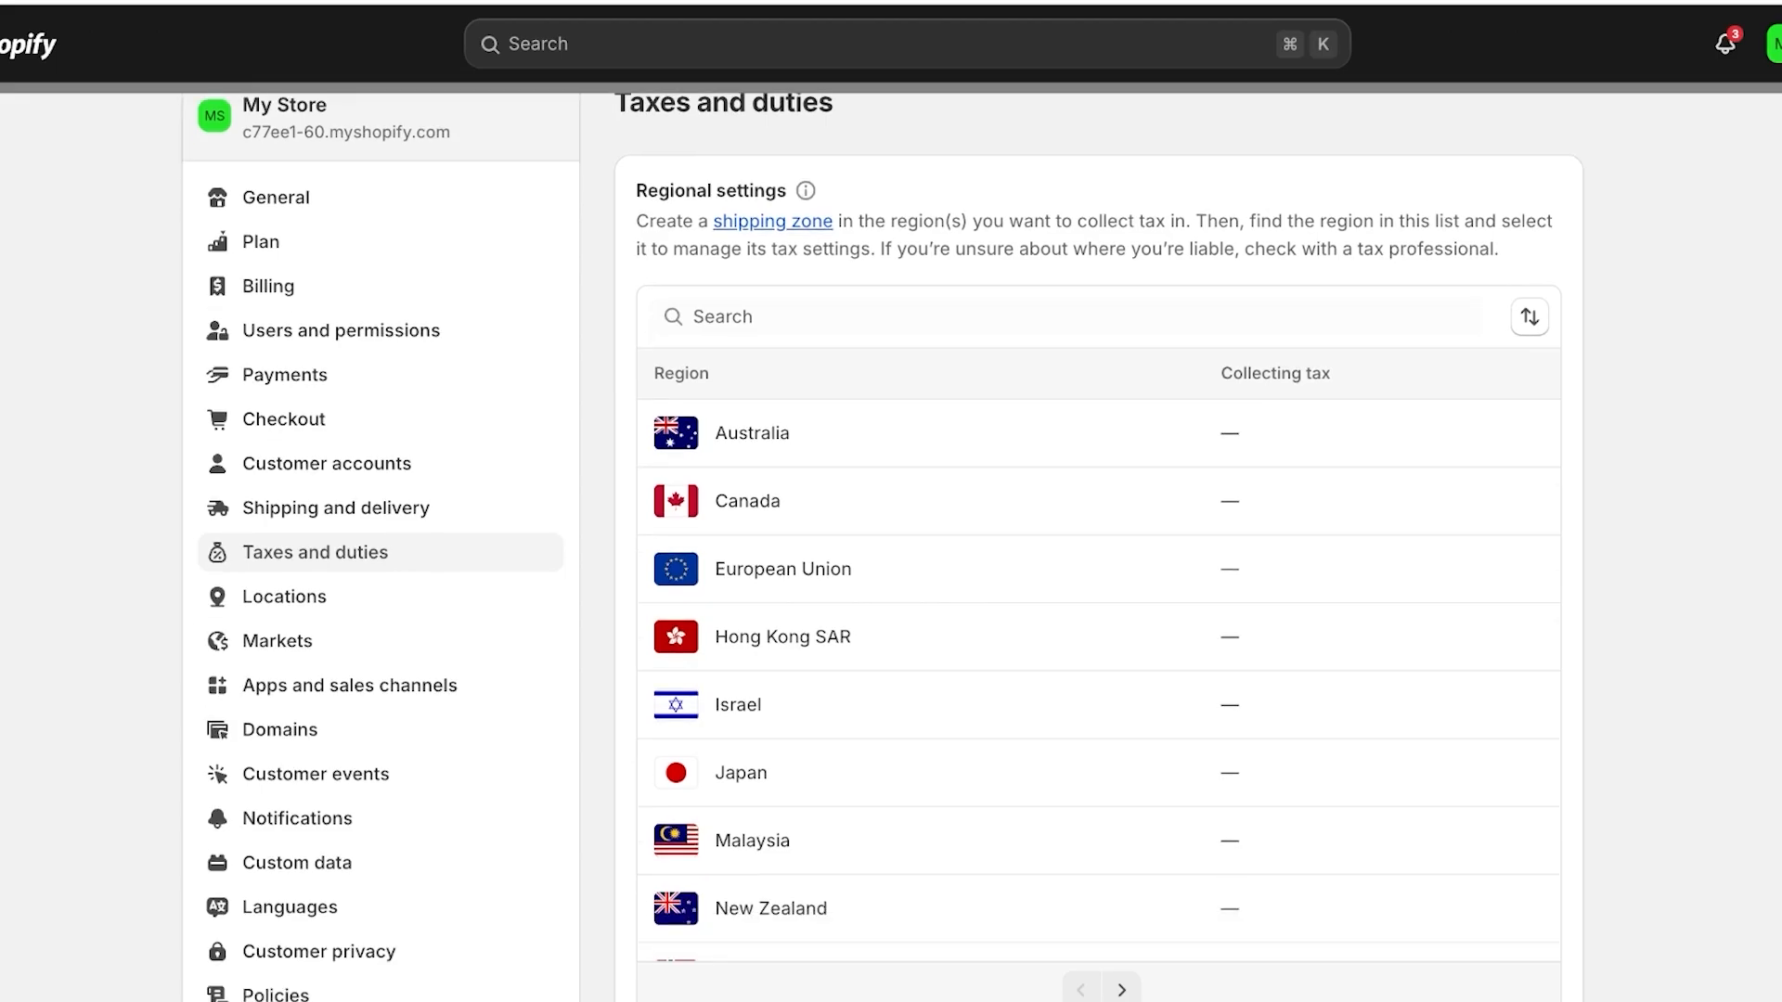
# Enable tax included in prices and shipping, tax on shipping, and VAT on digital goods, then save.
pyautogui.scroll(-3)
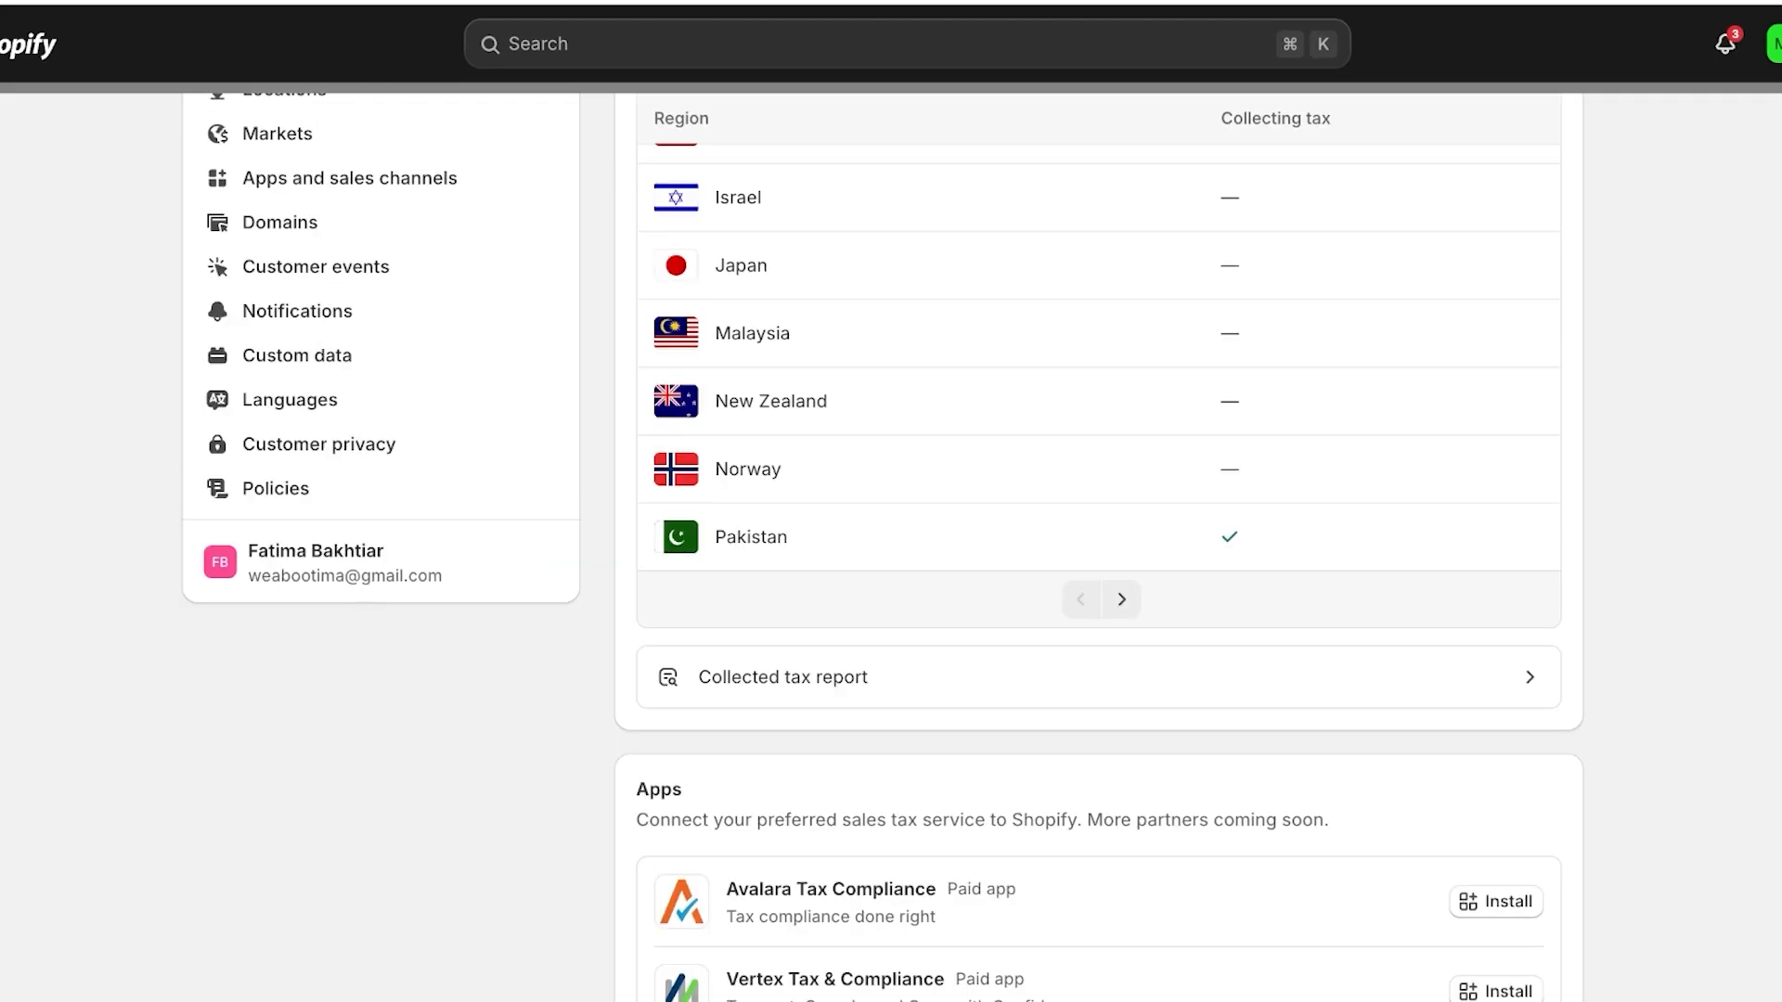
pyautogui.scroll(-3)
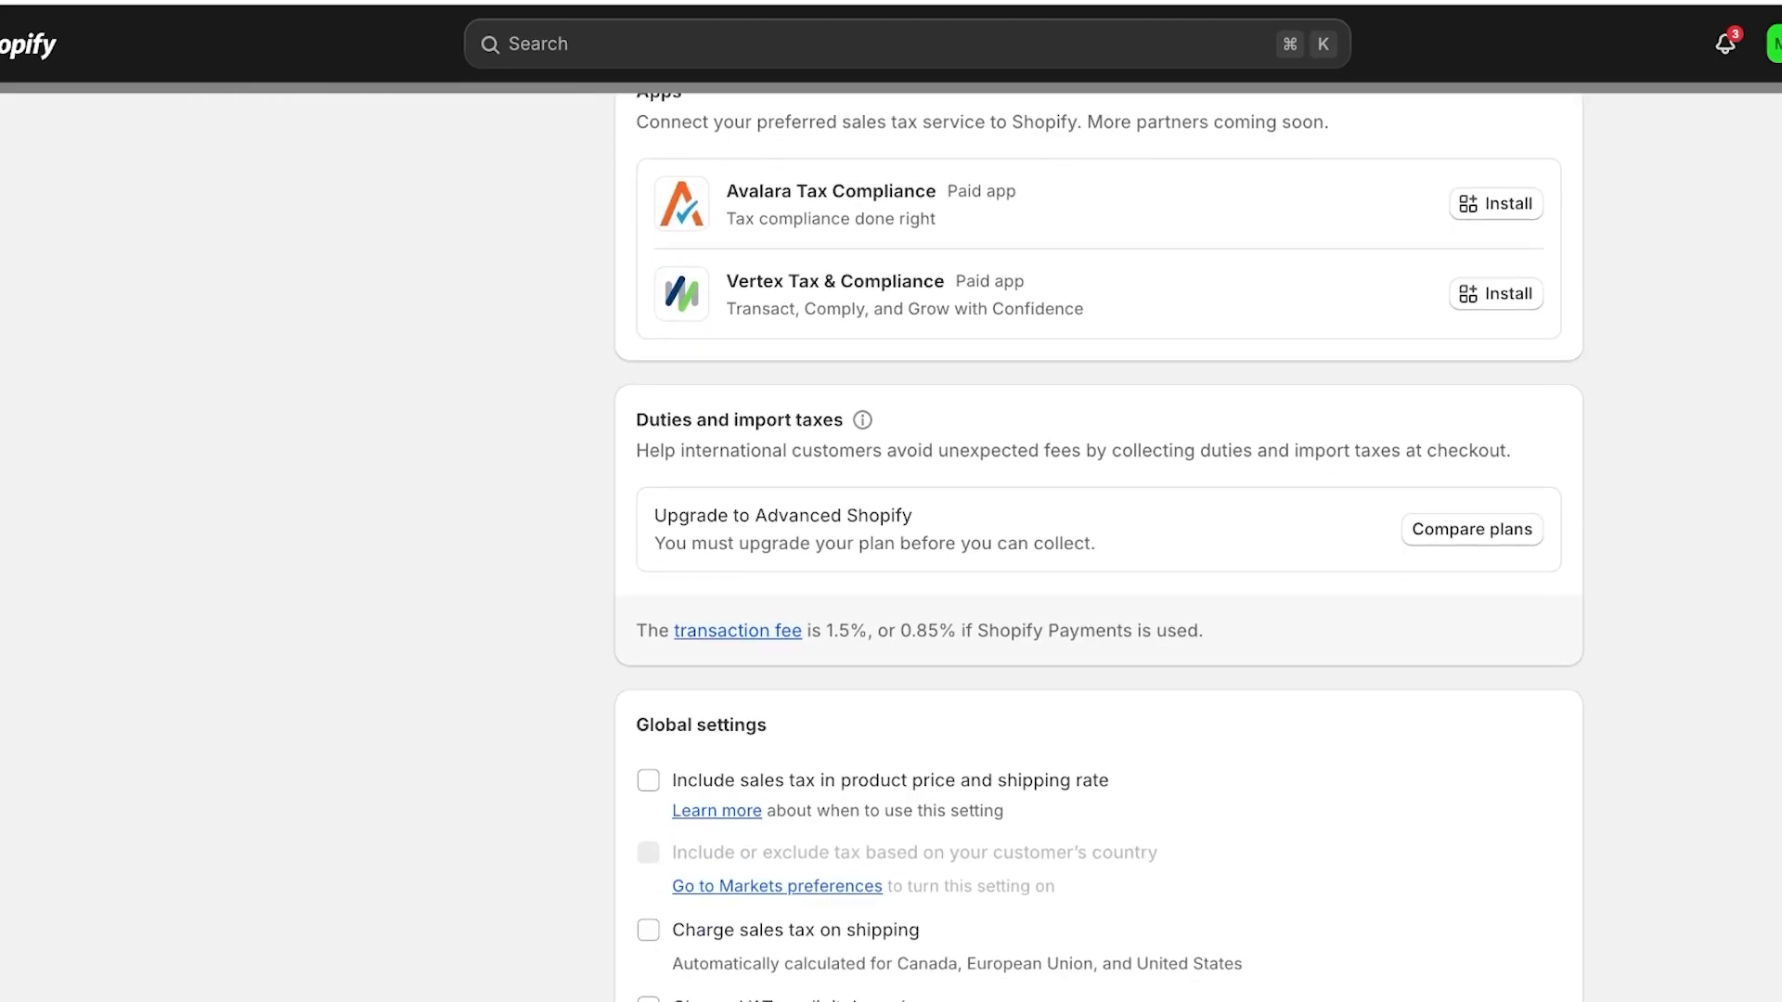
pyautogui.scroll(-3)
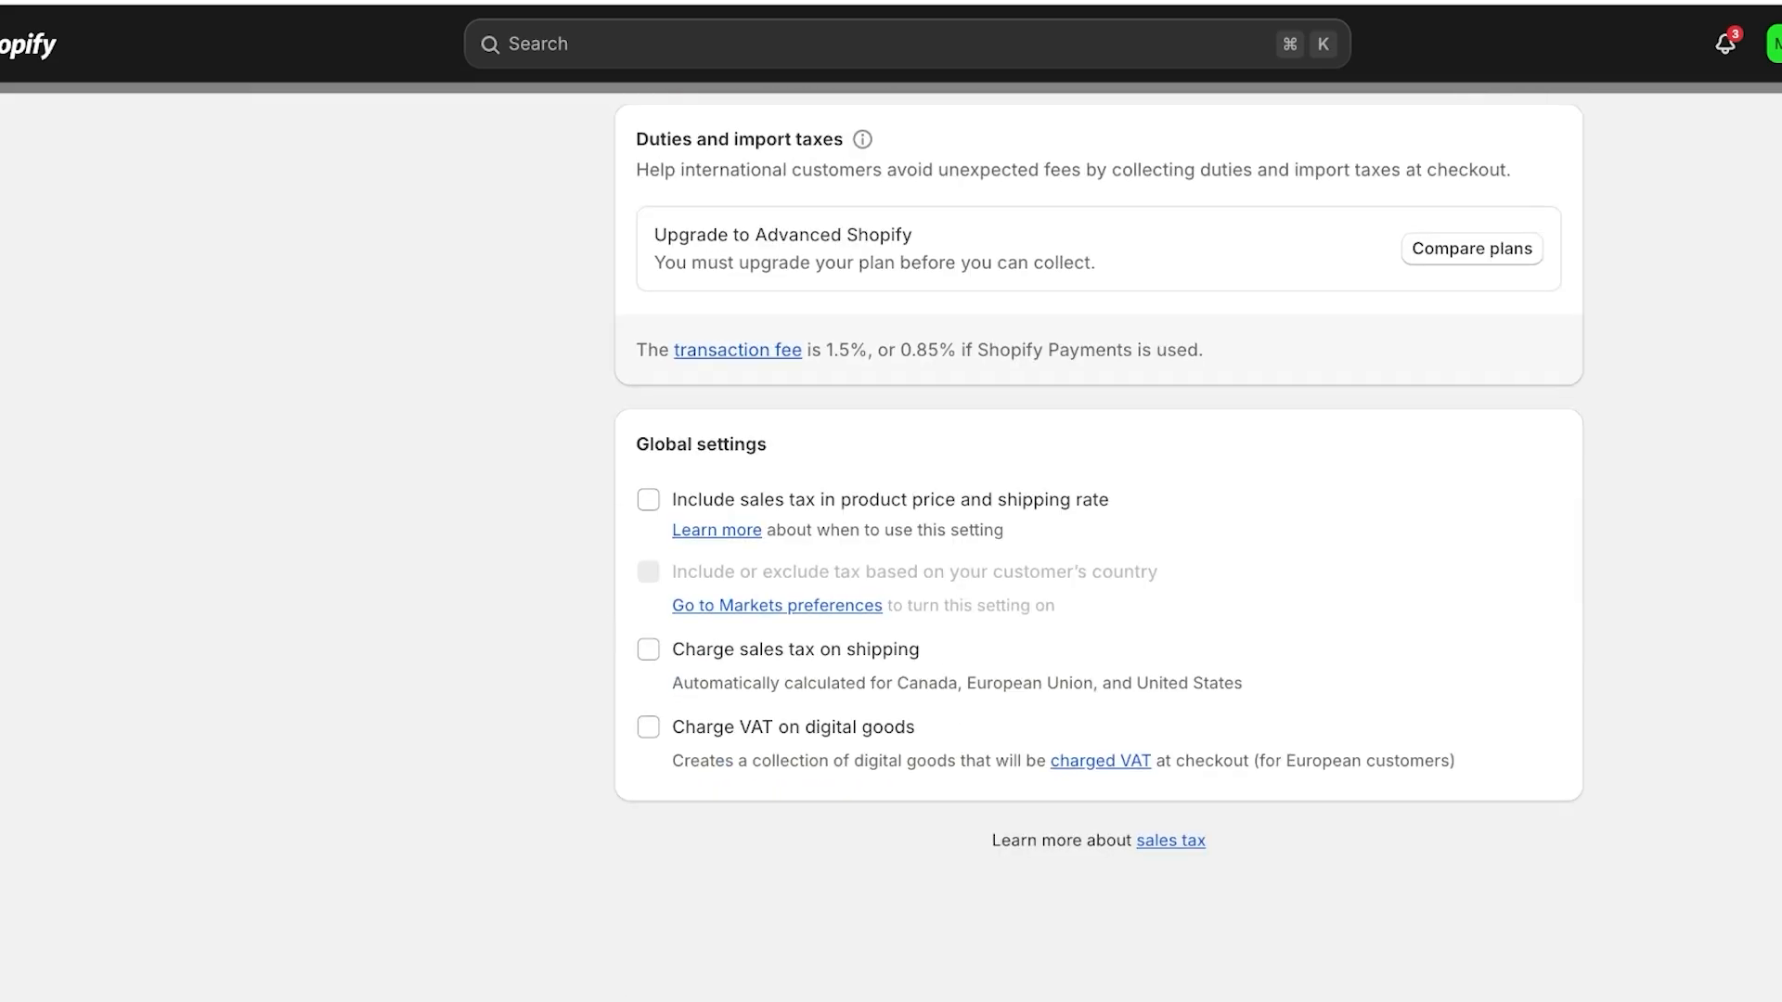
pyautogui.click(648, 499)
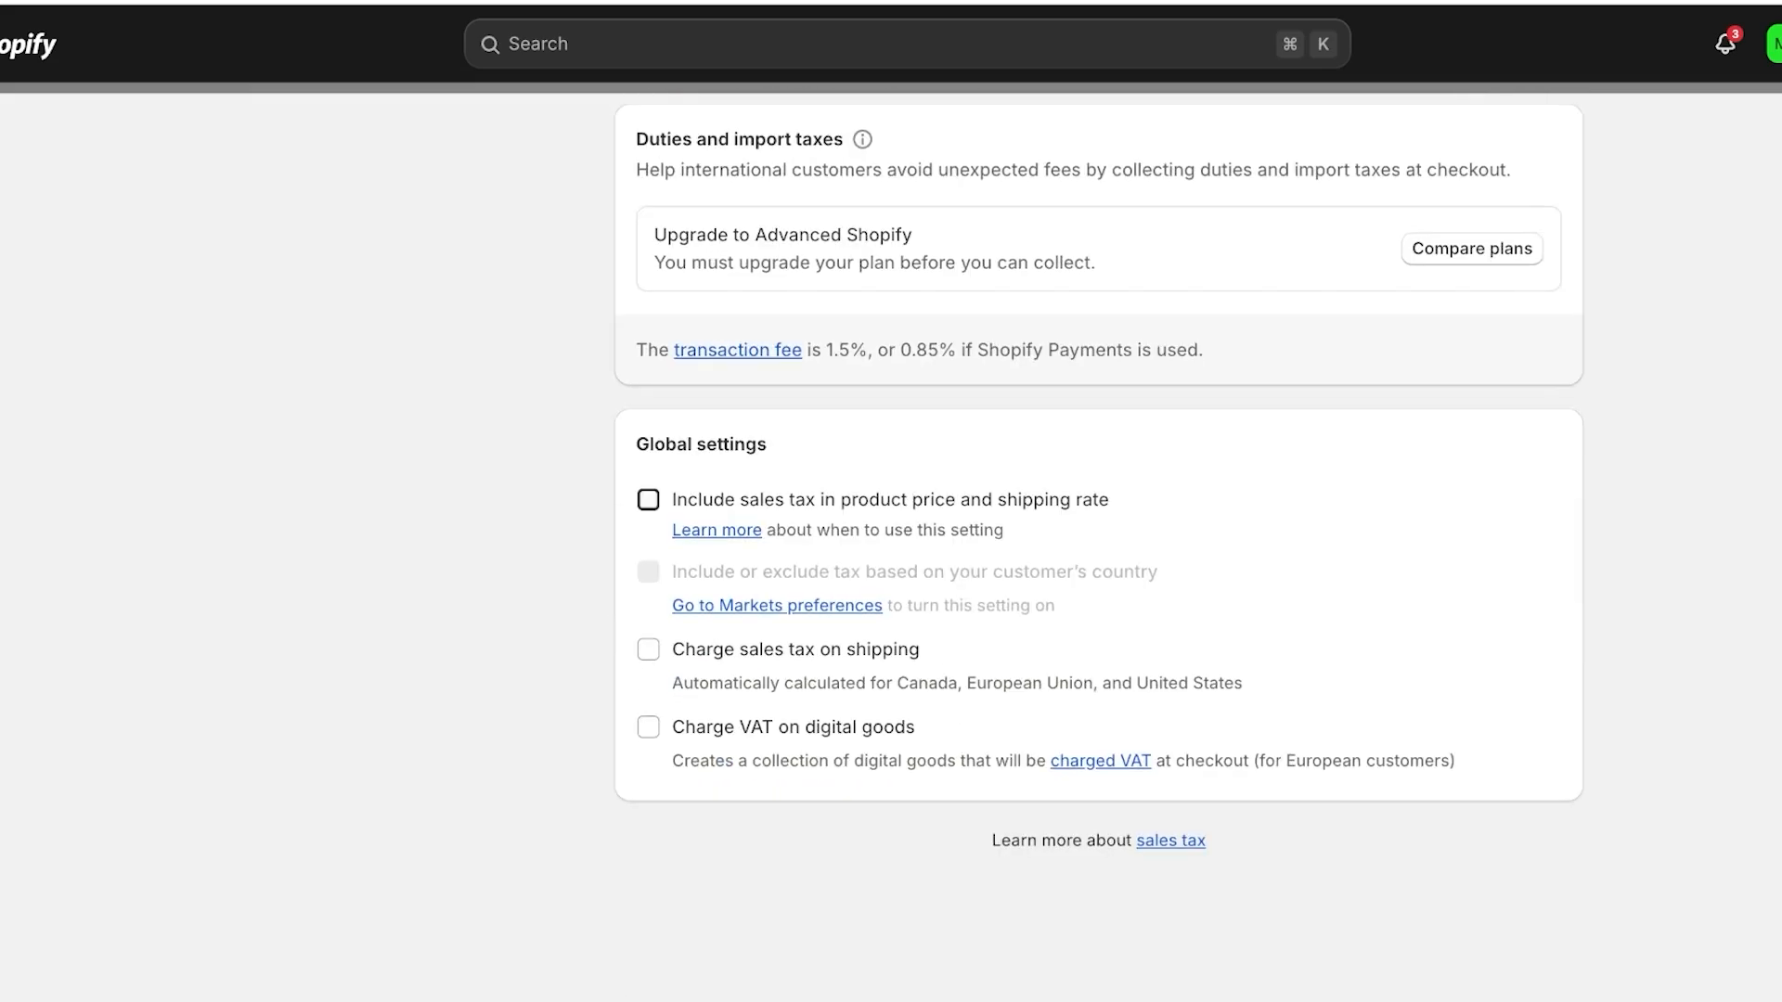
pyautogui.click(648, 499)
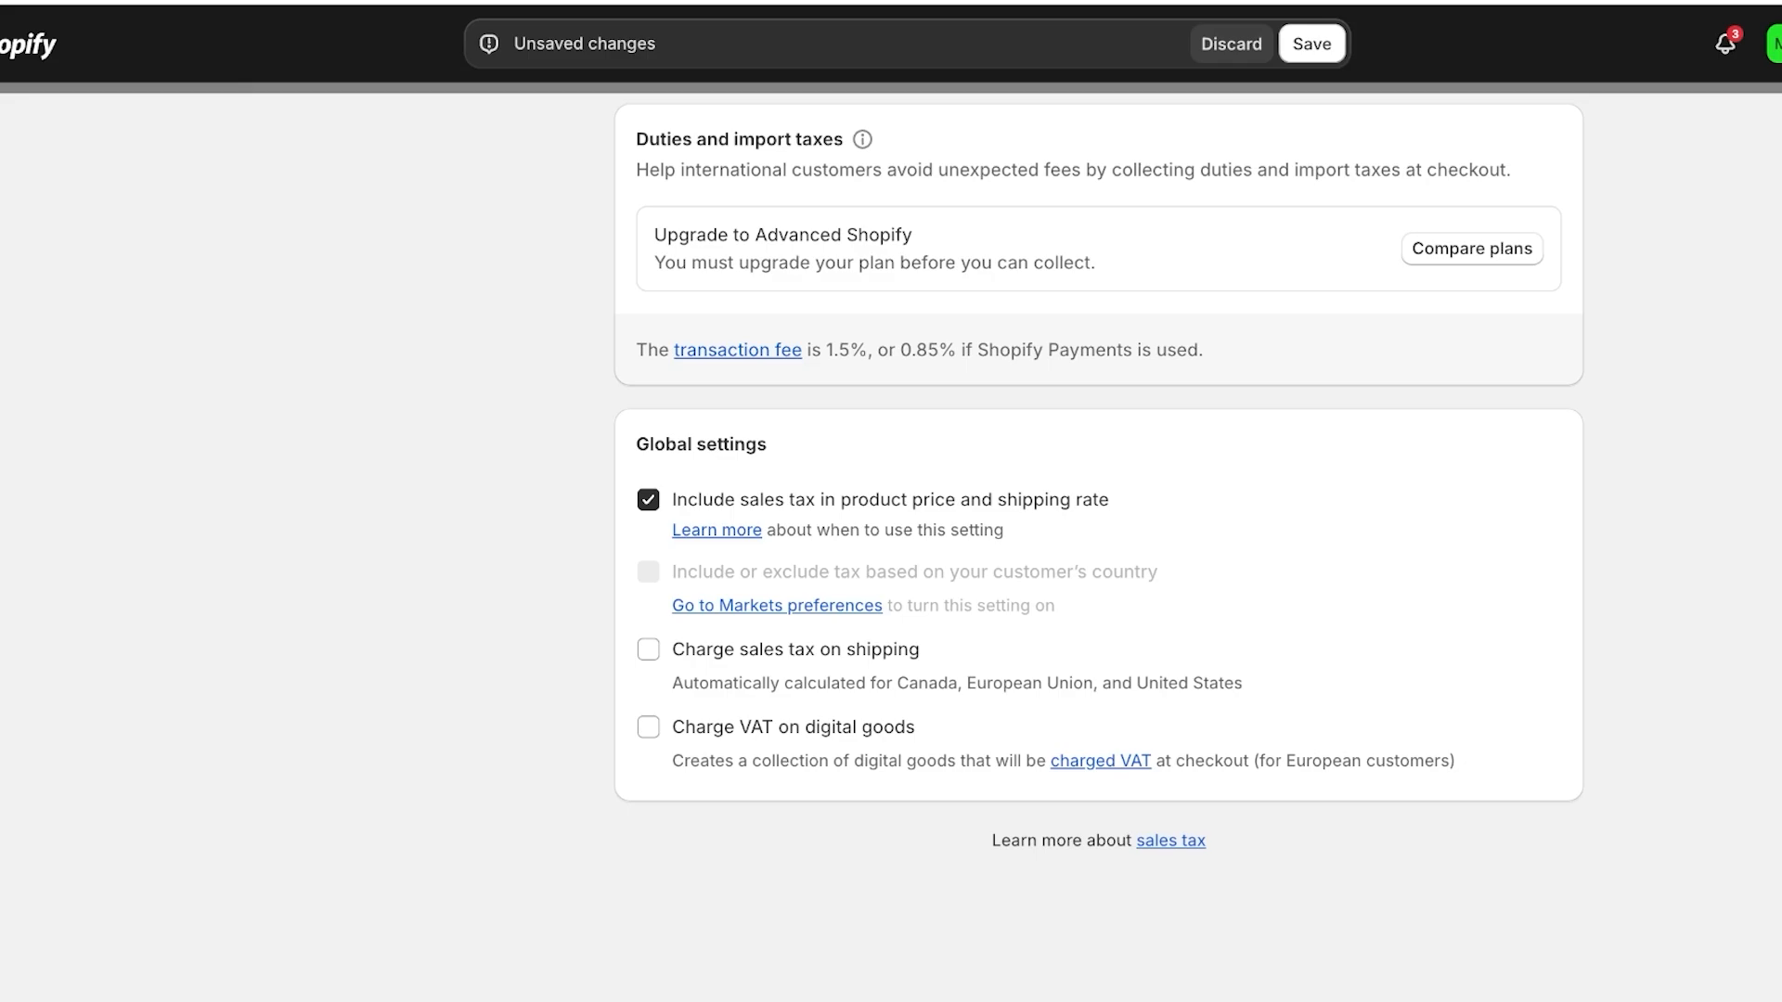
pyautogui.click(647, 649)
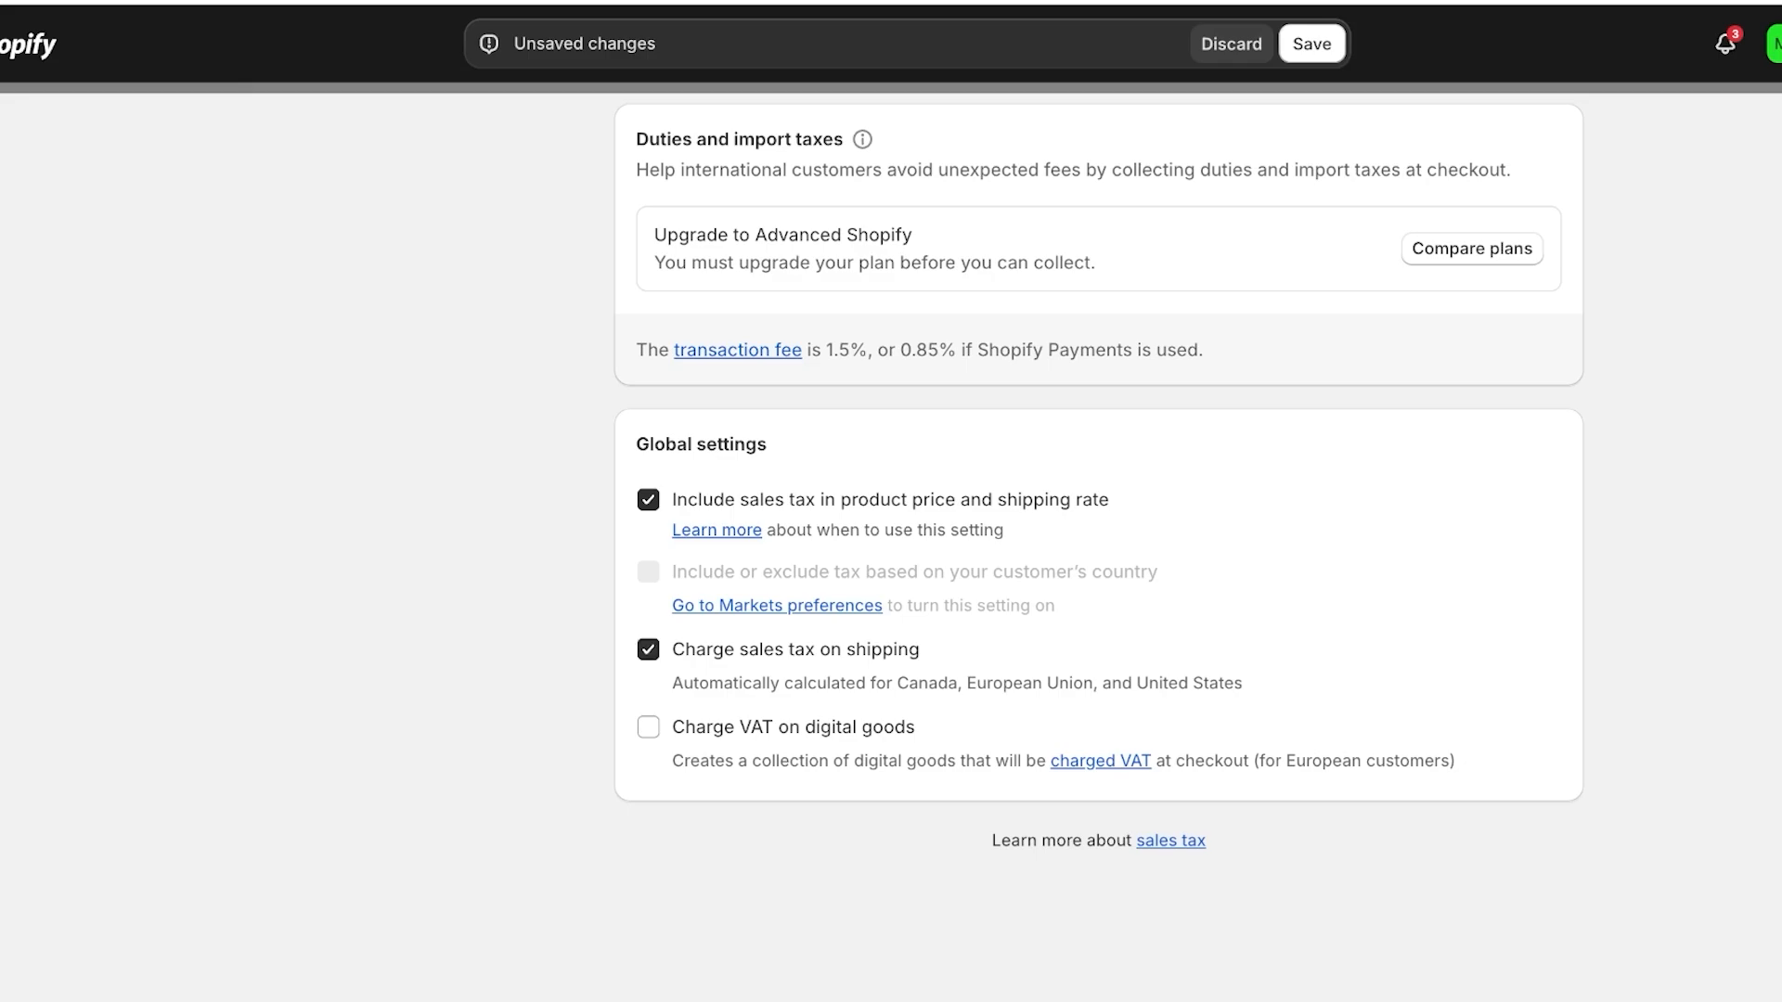
pyautogui.click(648, 726)
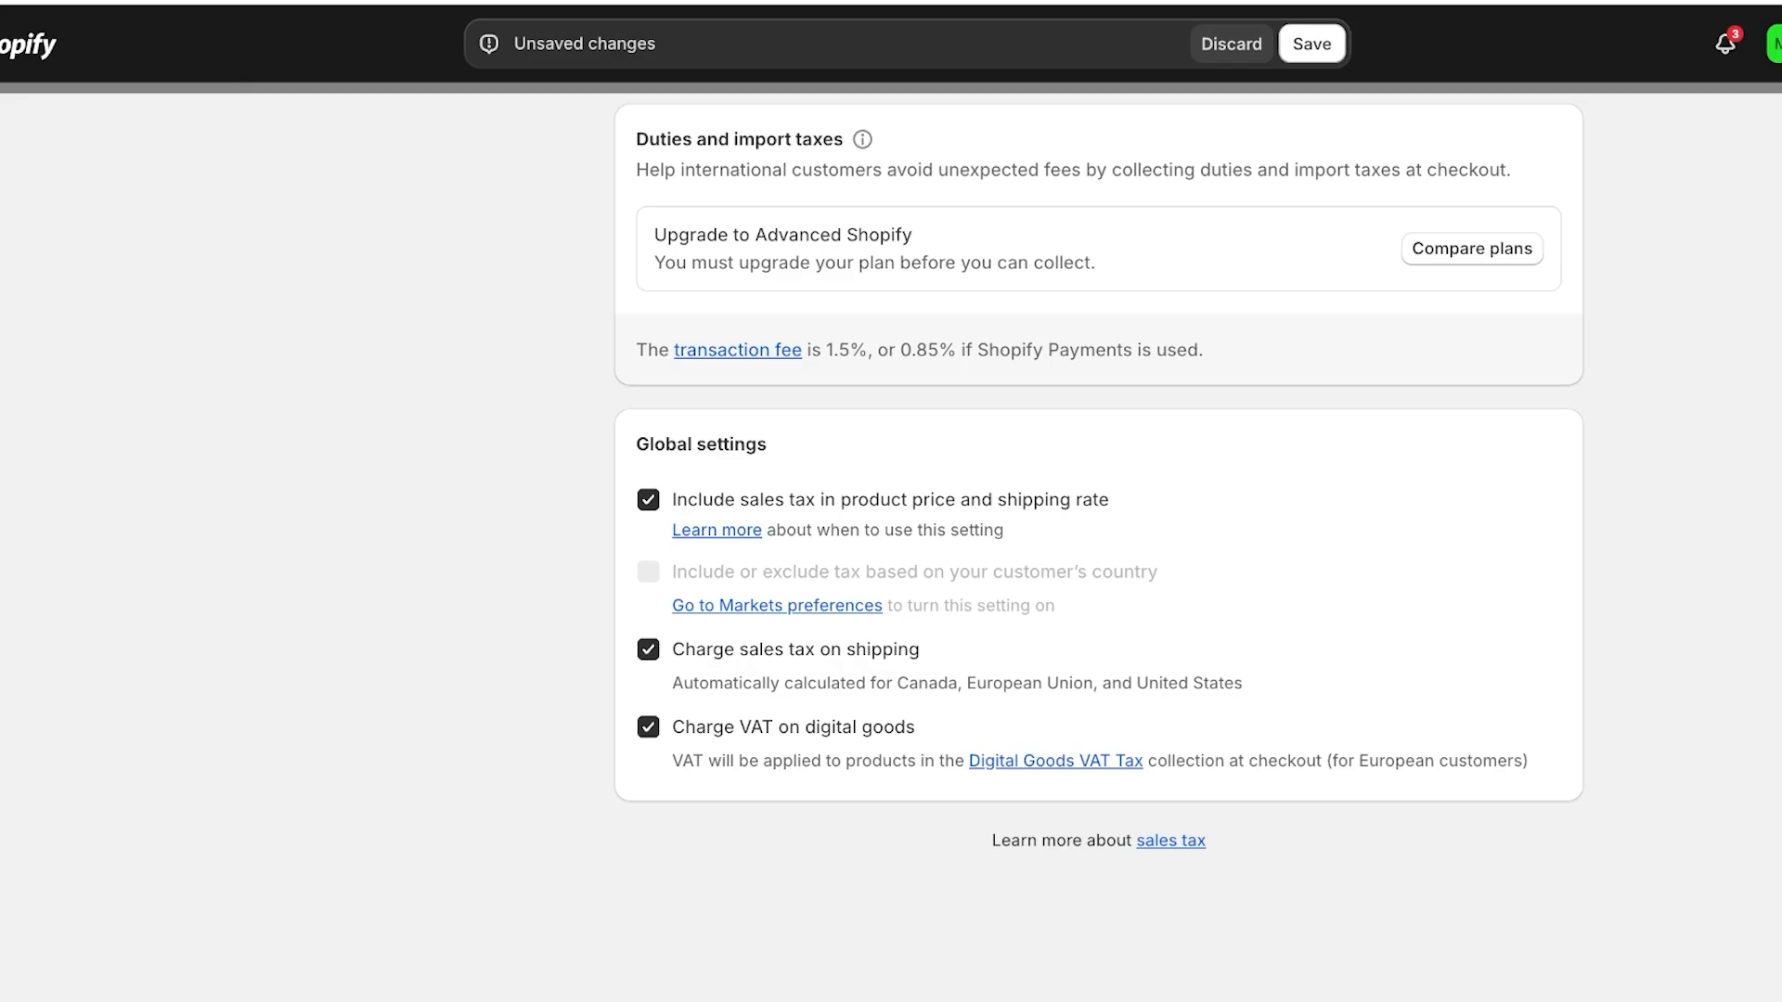
pyautogui.click(1308, 43)
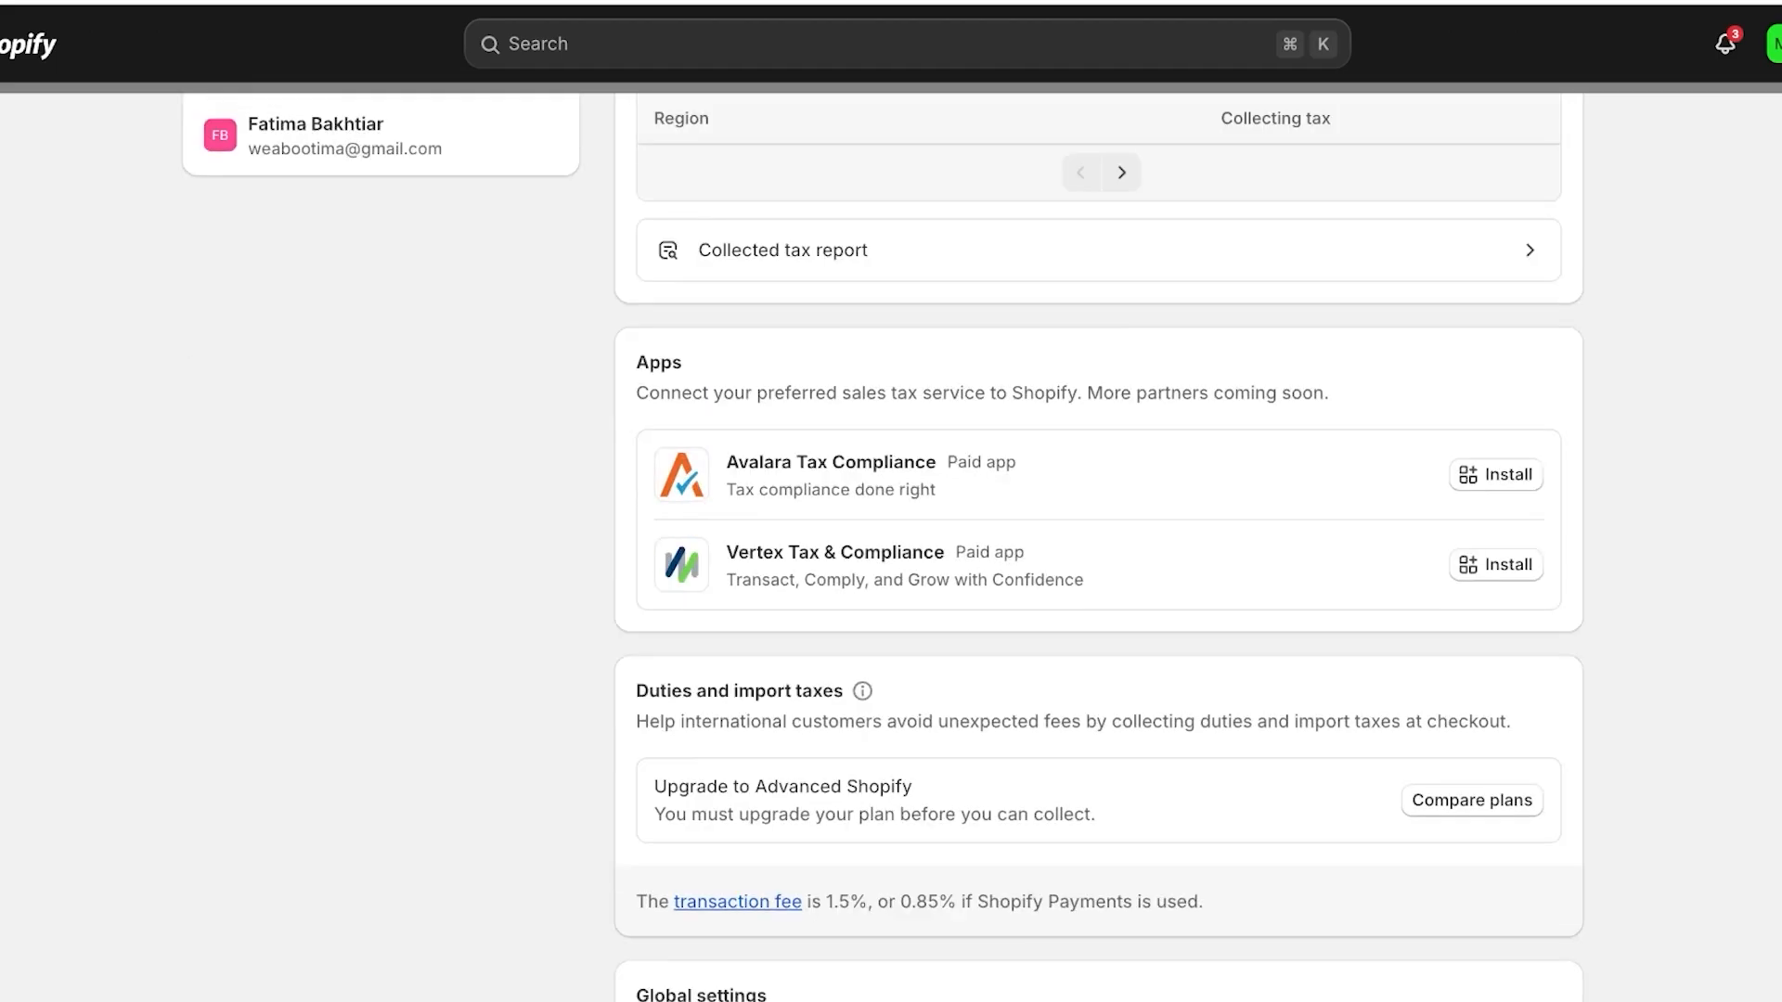
# View the Beauty Secrets ebook on the storefront, priced Rs.50.00 PKR with taxes included.
pyautogui.scroll(-3)
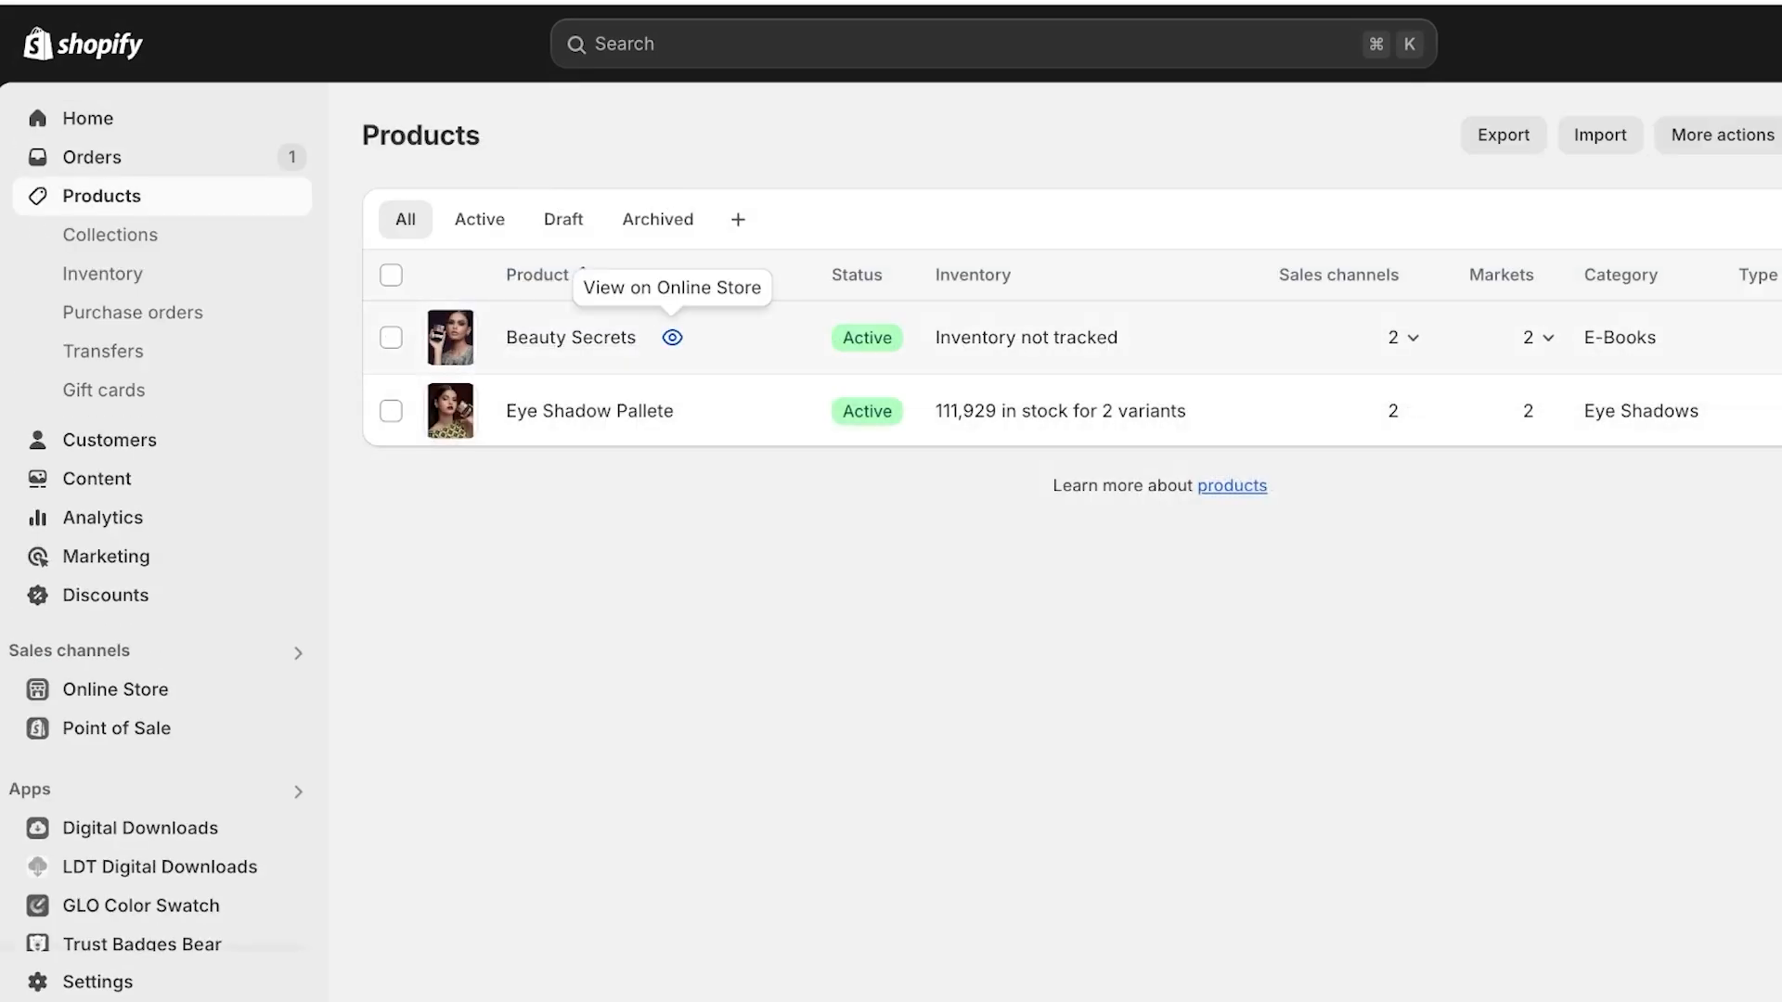
pyautogui.click(672, 337)
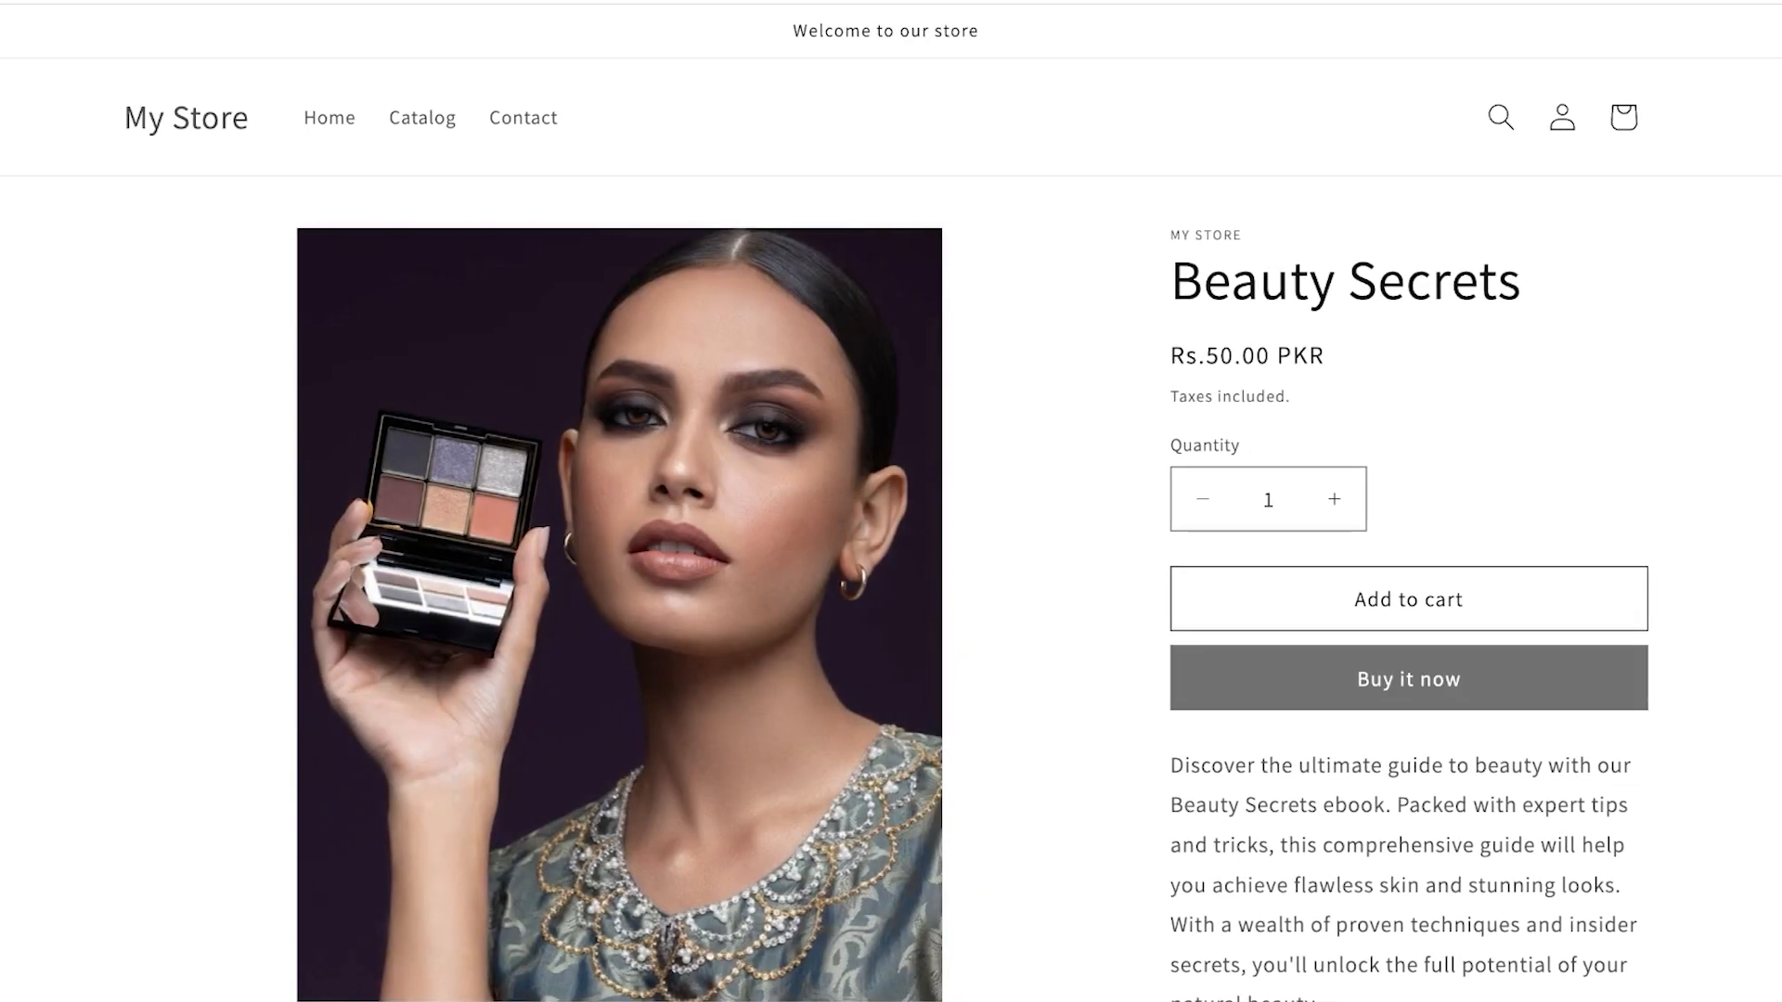
# Confirm the 'Taxes included.' note under the price and return to the admin Products list.
pyautogui.click(1407, 677)
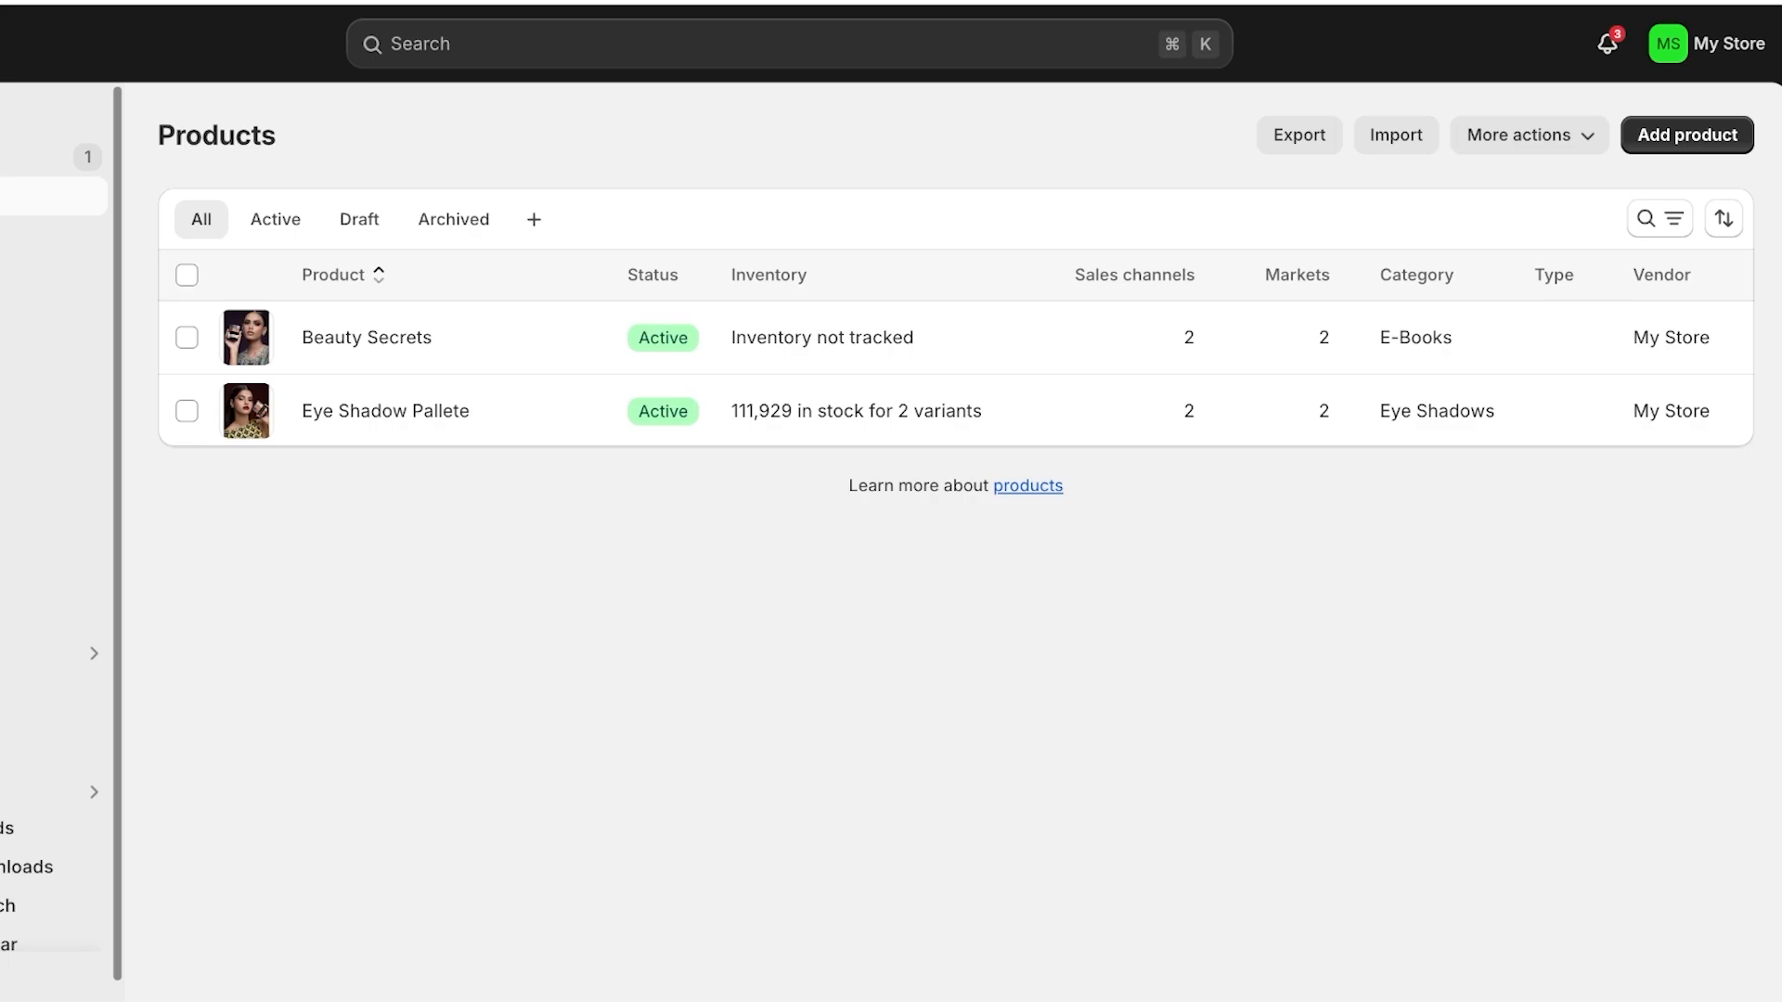
# Reach the Shopify App Store home via the Apps list's 'All recommended apps' link.
pyautogui.click(789, 43)
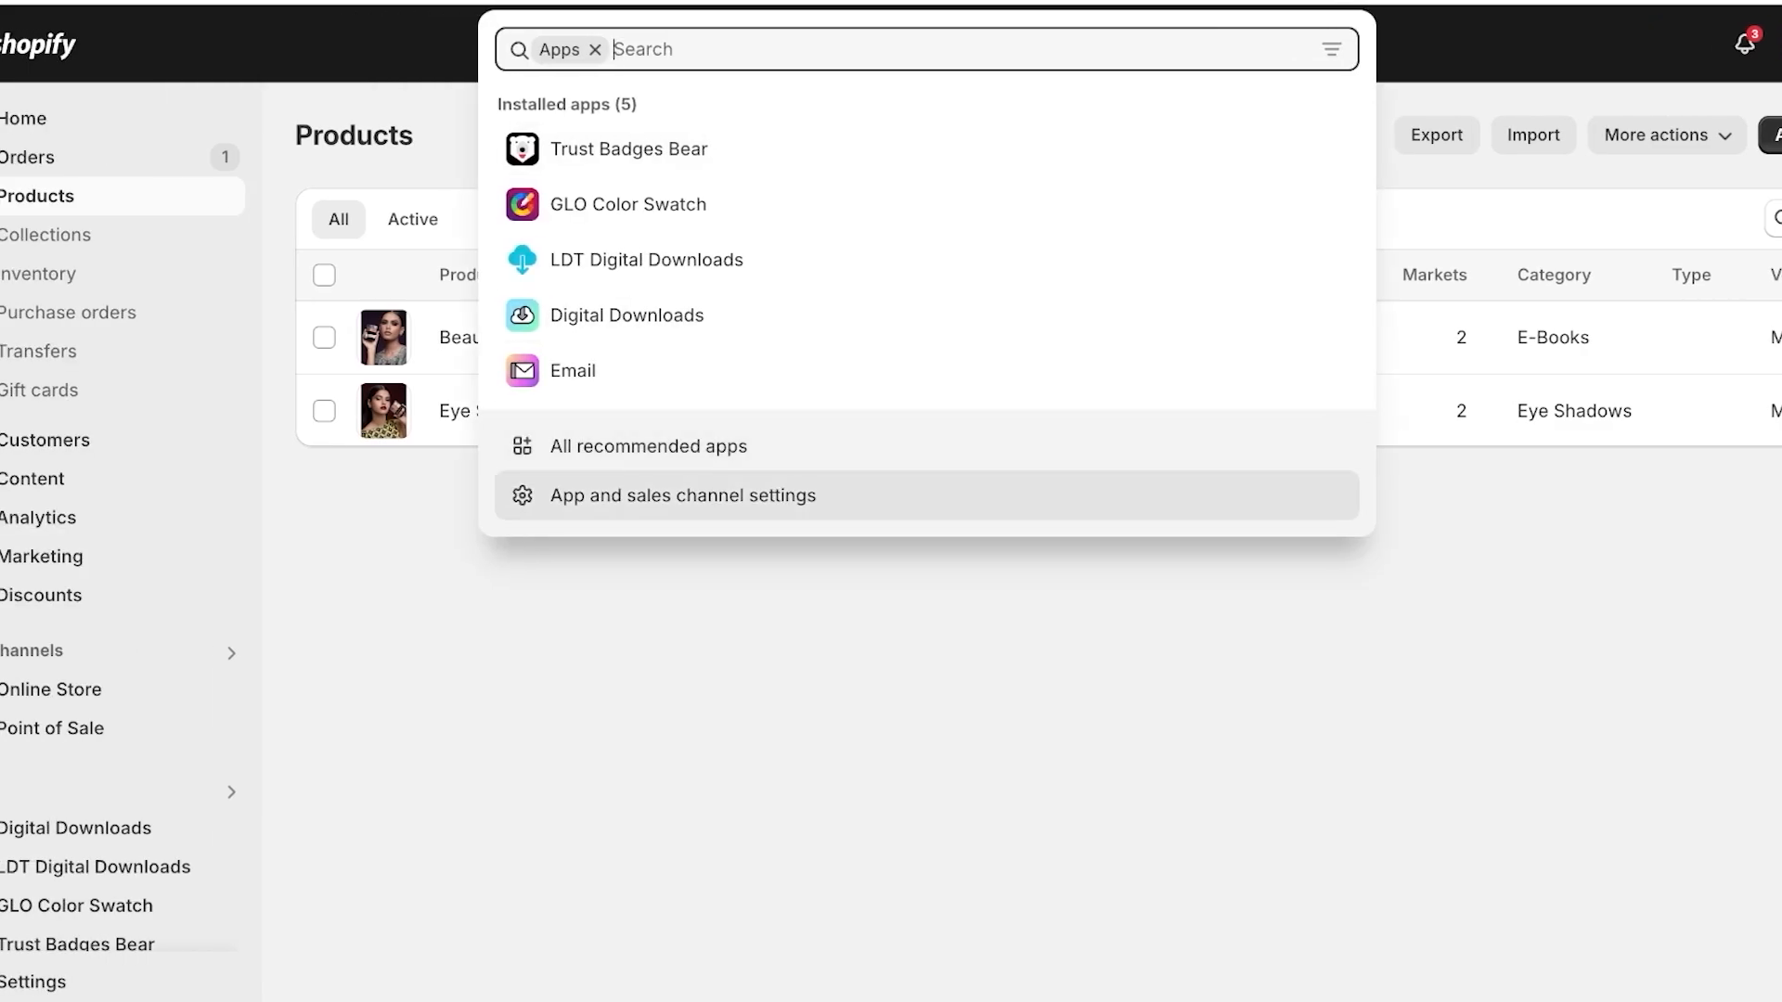
pyautogui.click(649, 446)
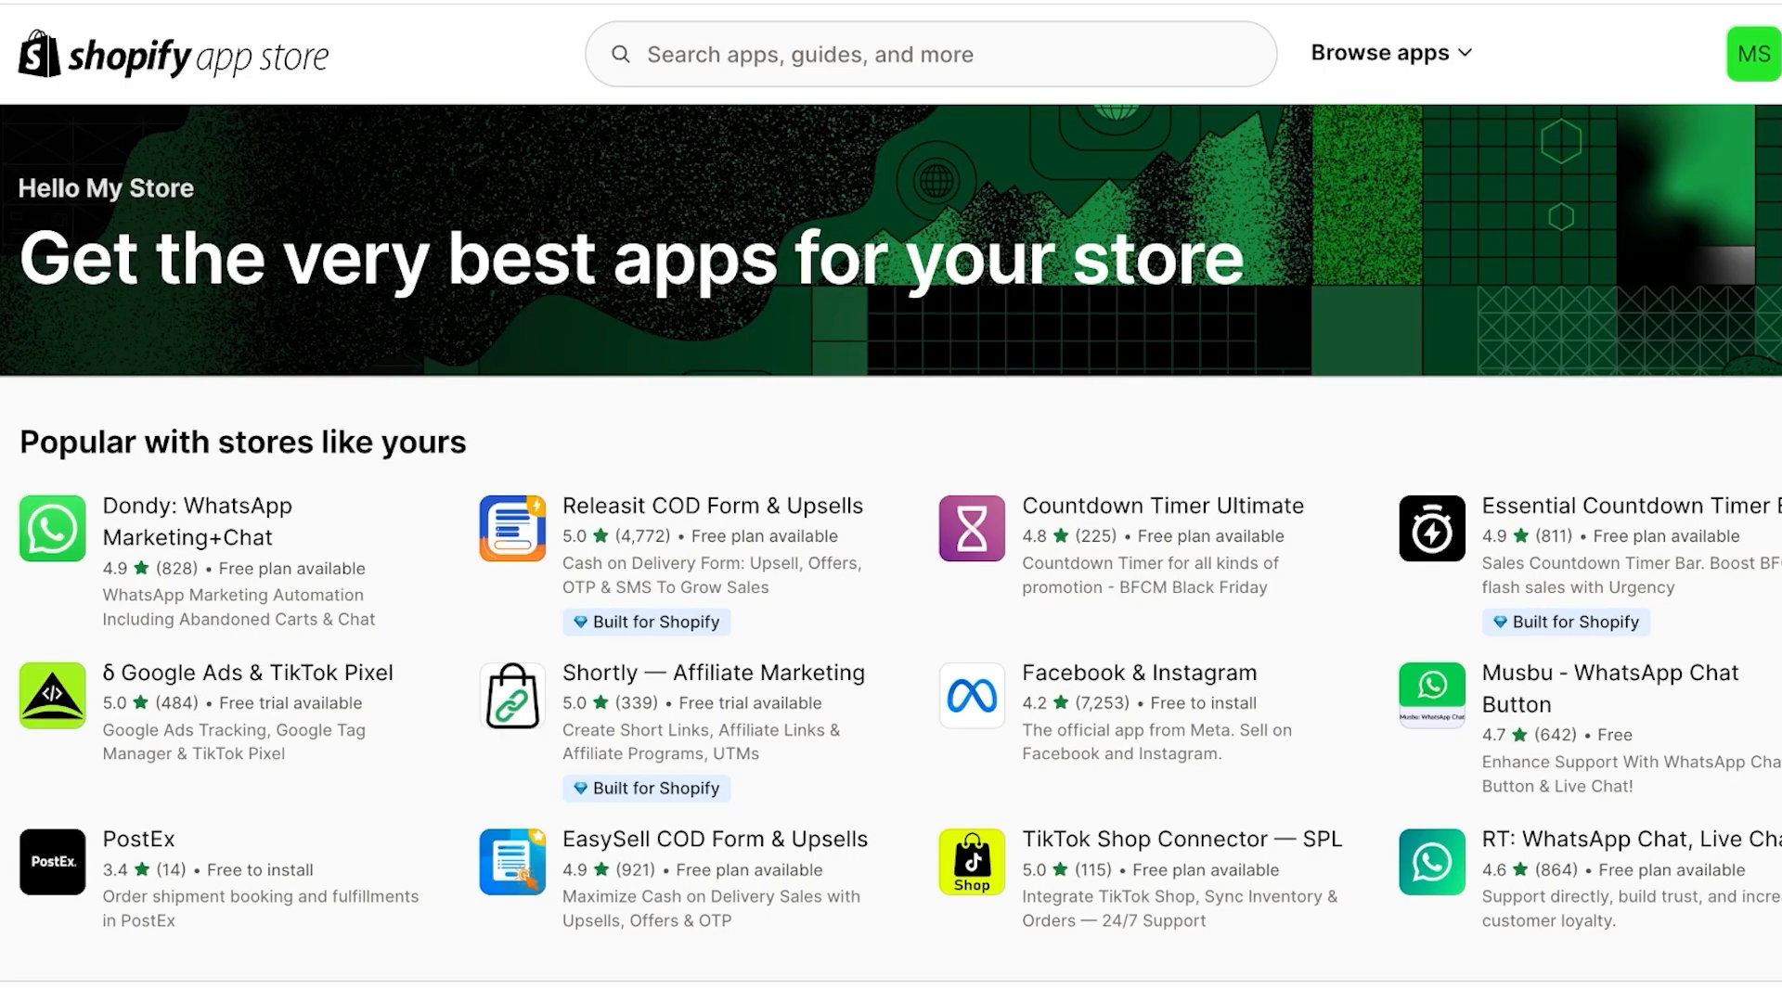
# Search the App Store for 'TAX', browse the 467 results, and return to the admin tab.
pyautogui.write('T')
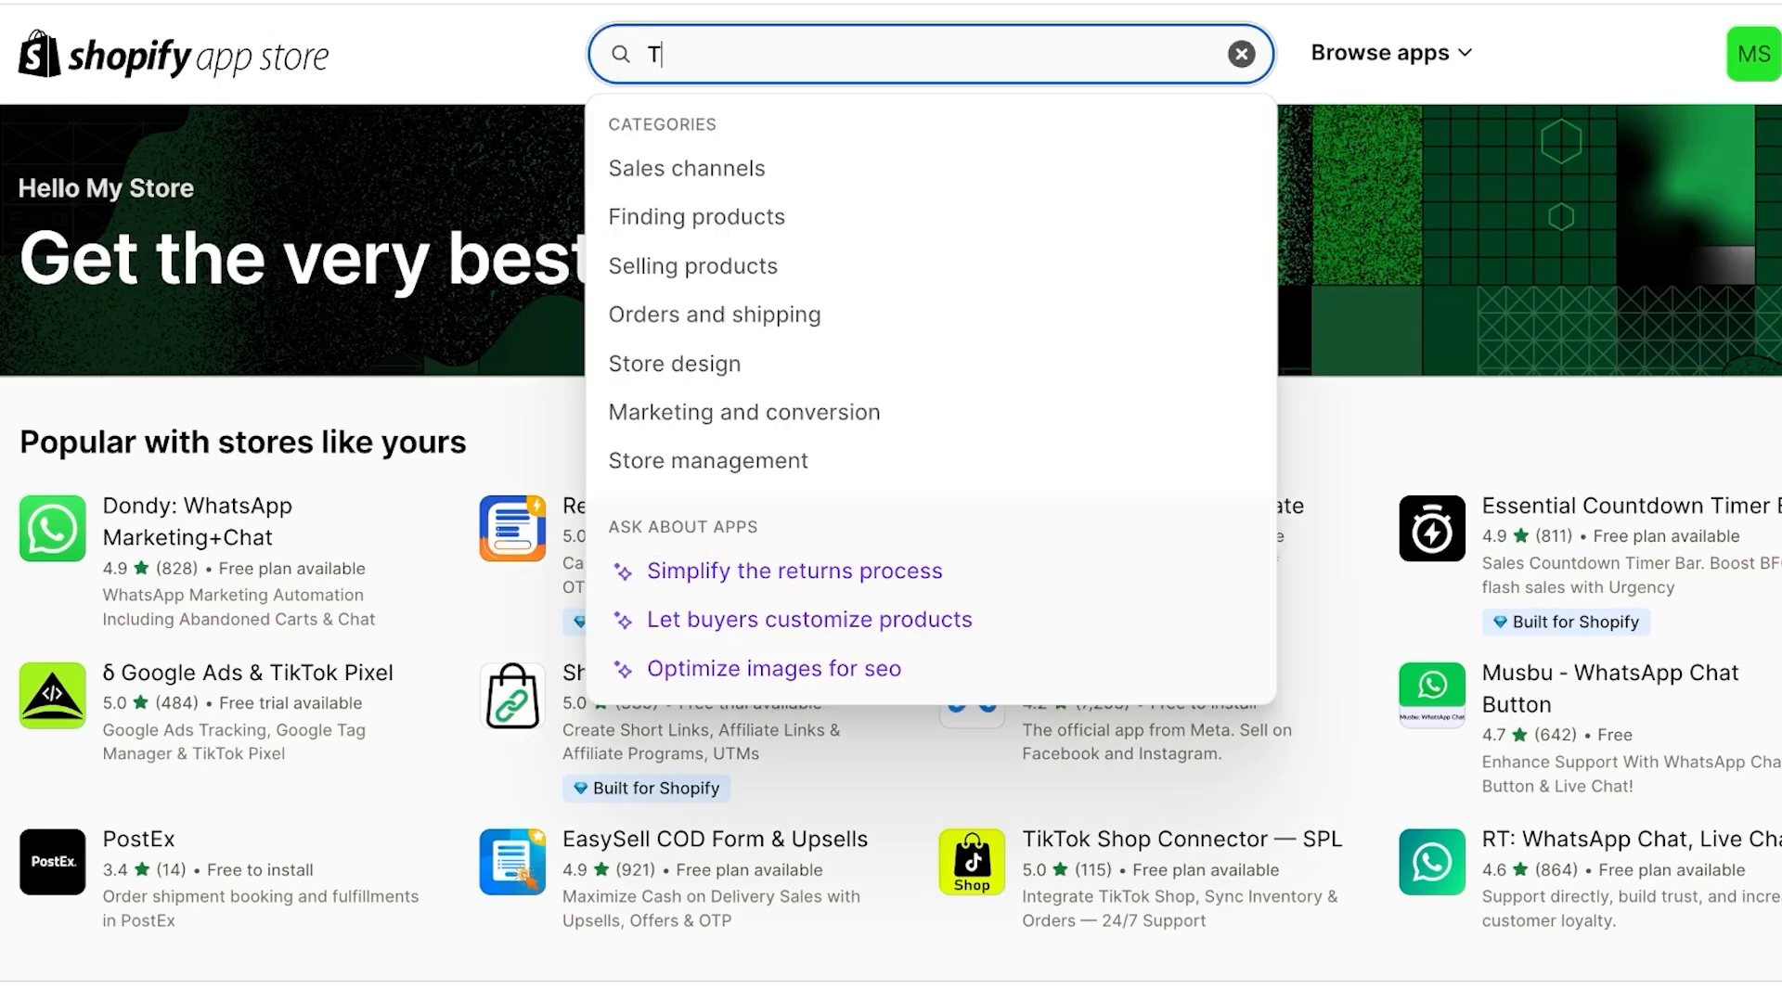
pyautogui.write('AX')
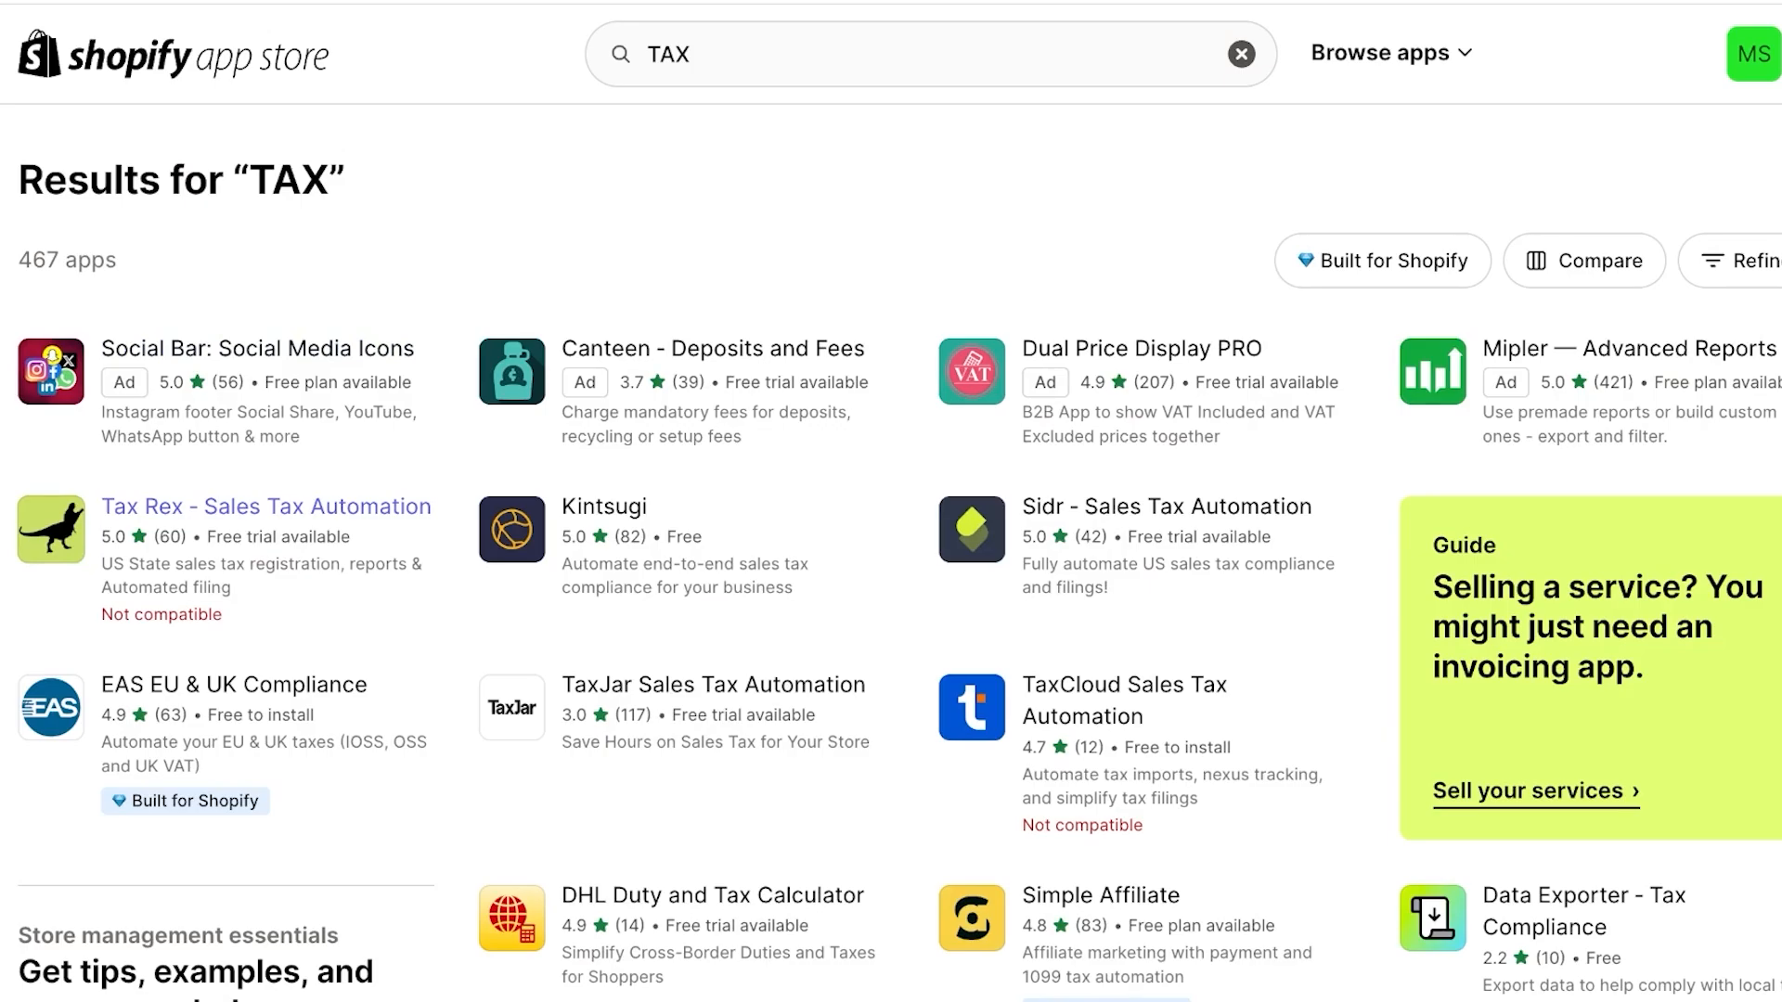
pyautogui.moveTo(1166, 504)
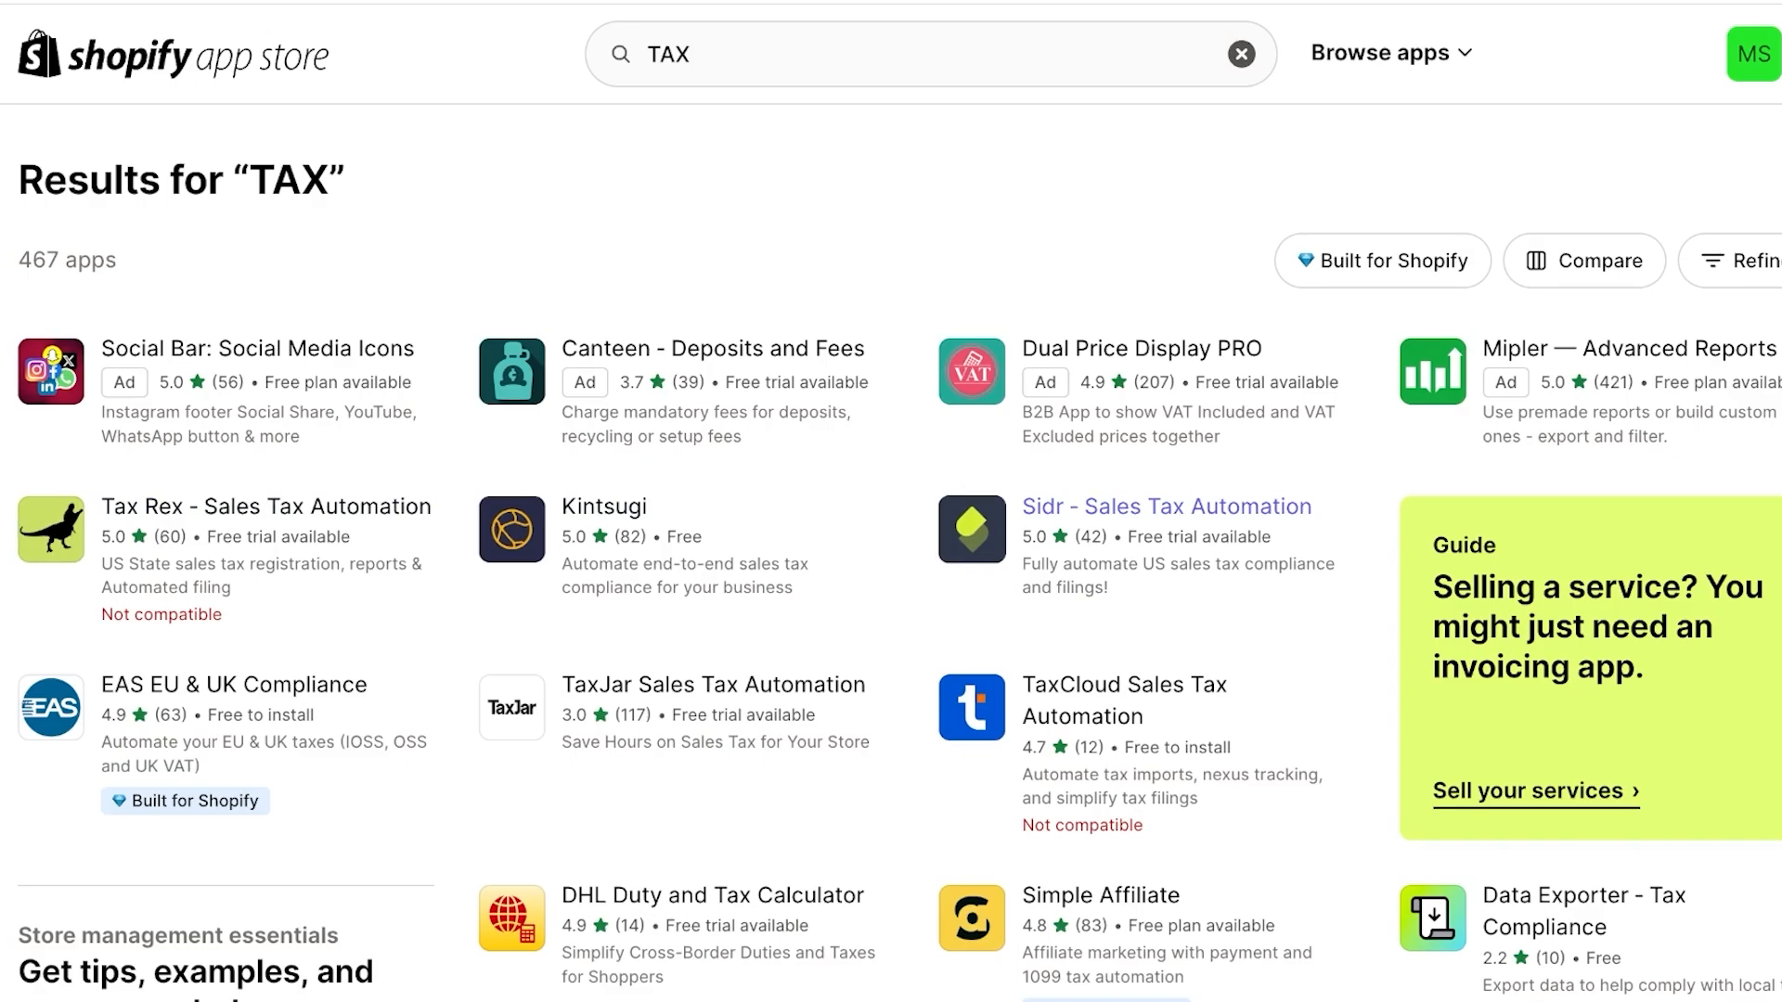
pyautogui.scroll(-3)
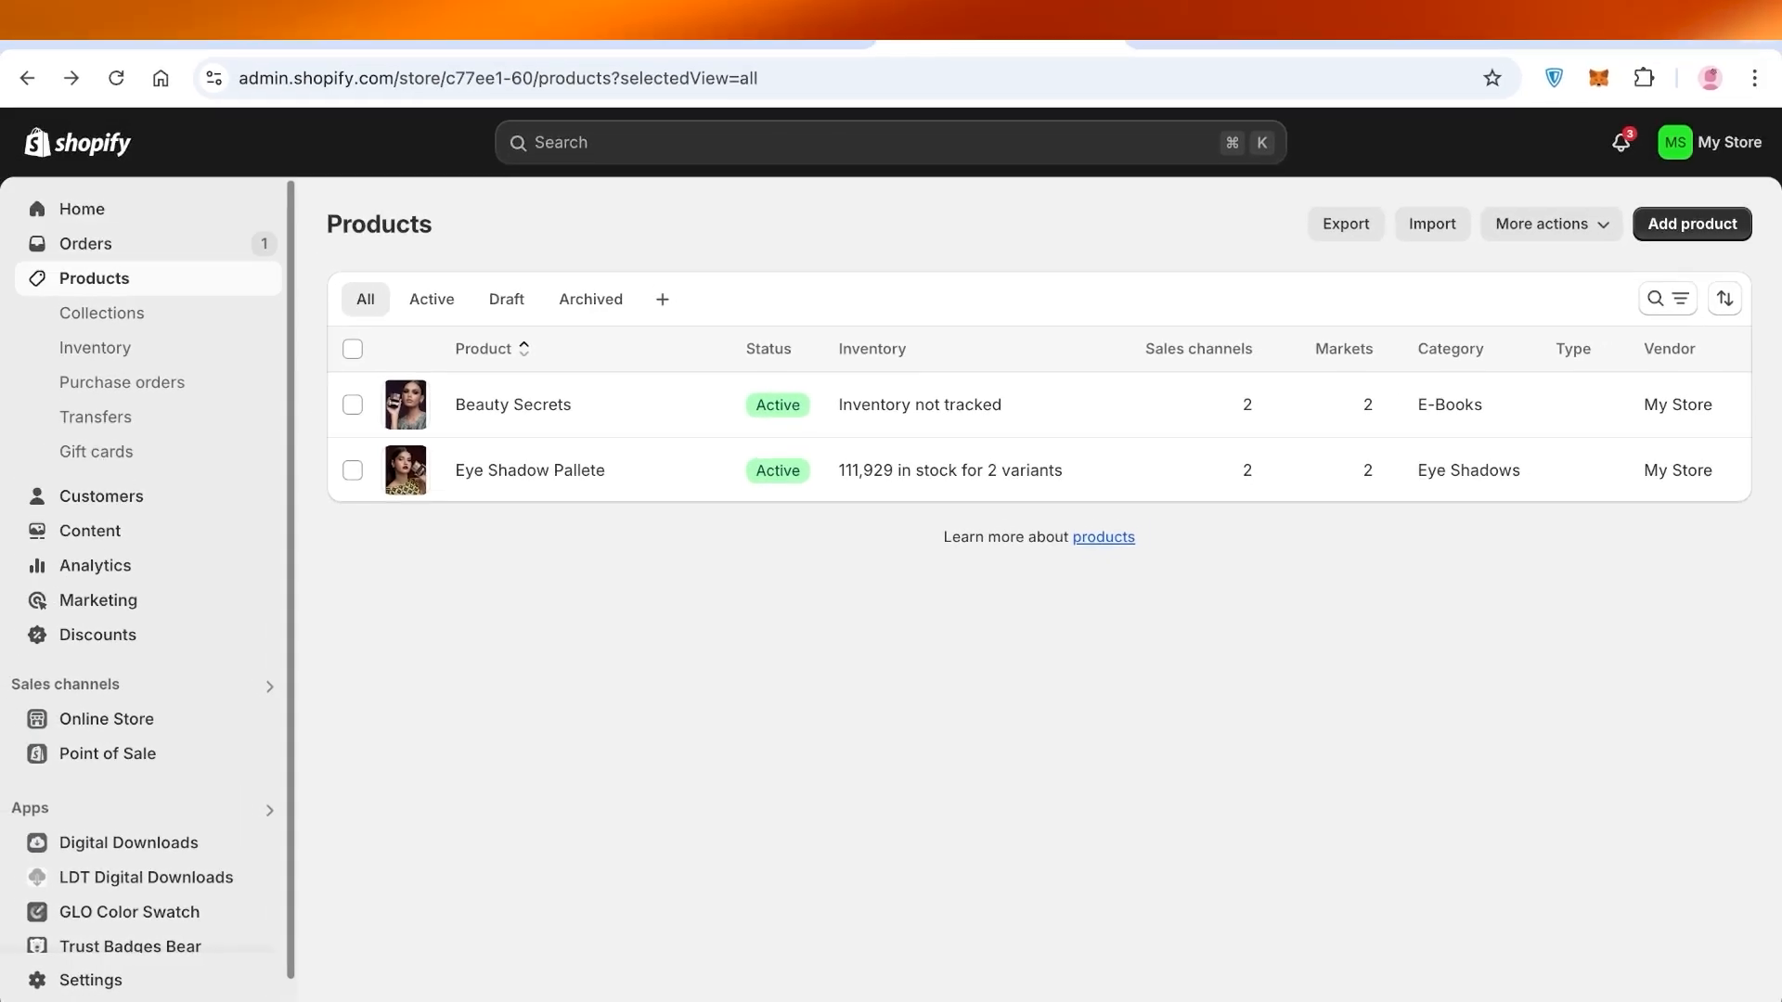
# Go to the Home dashboard showing 14 online store sessions and no sales yet.
pyautogui.click(80, 208)
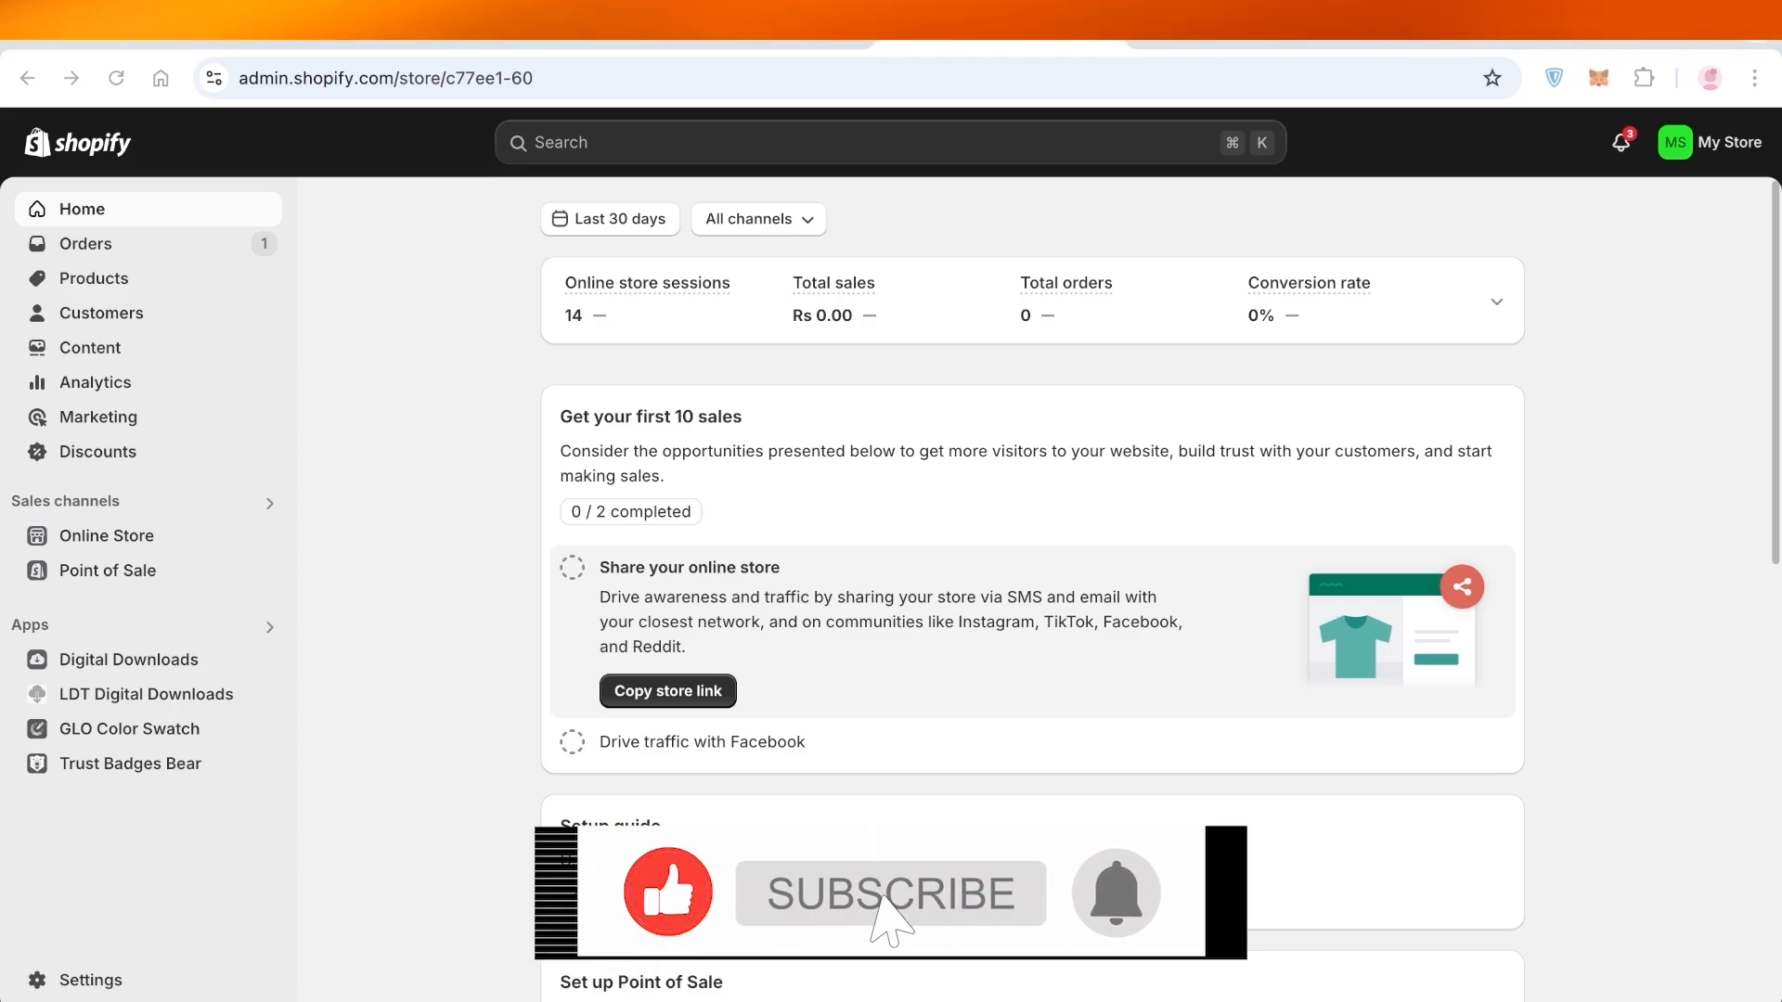
pyautogui.click(889, 893)
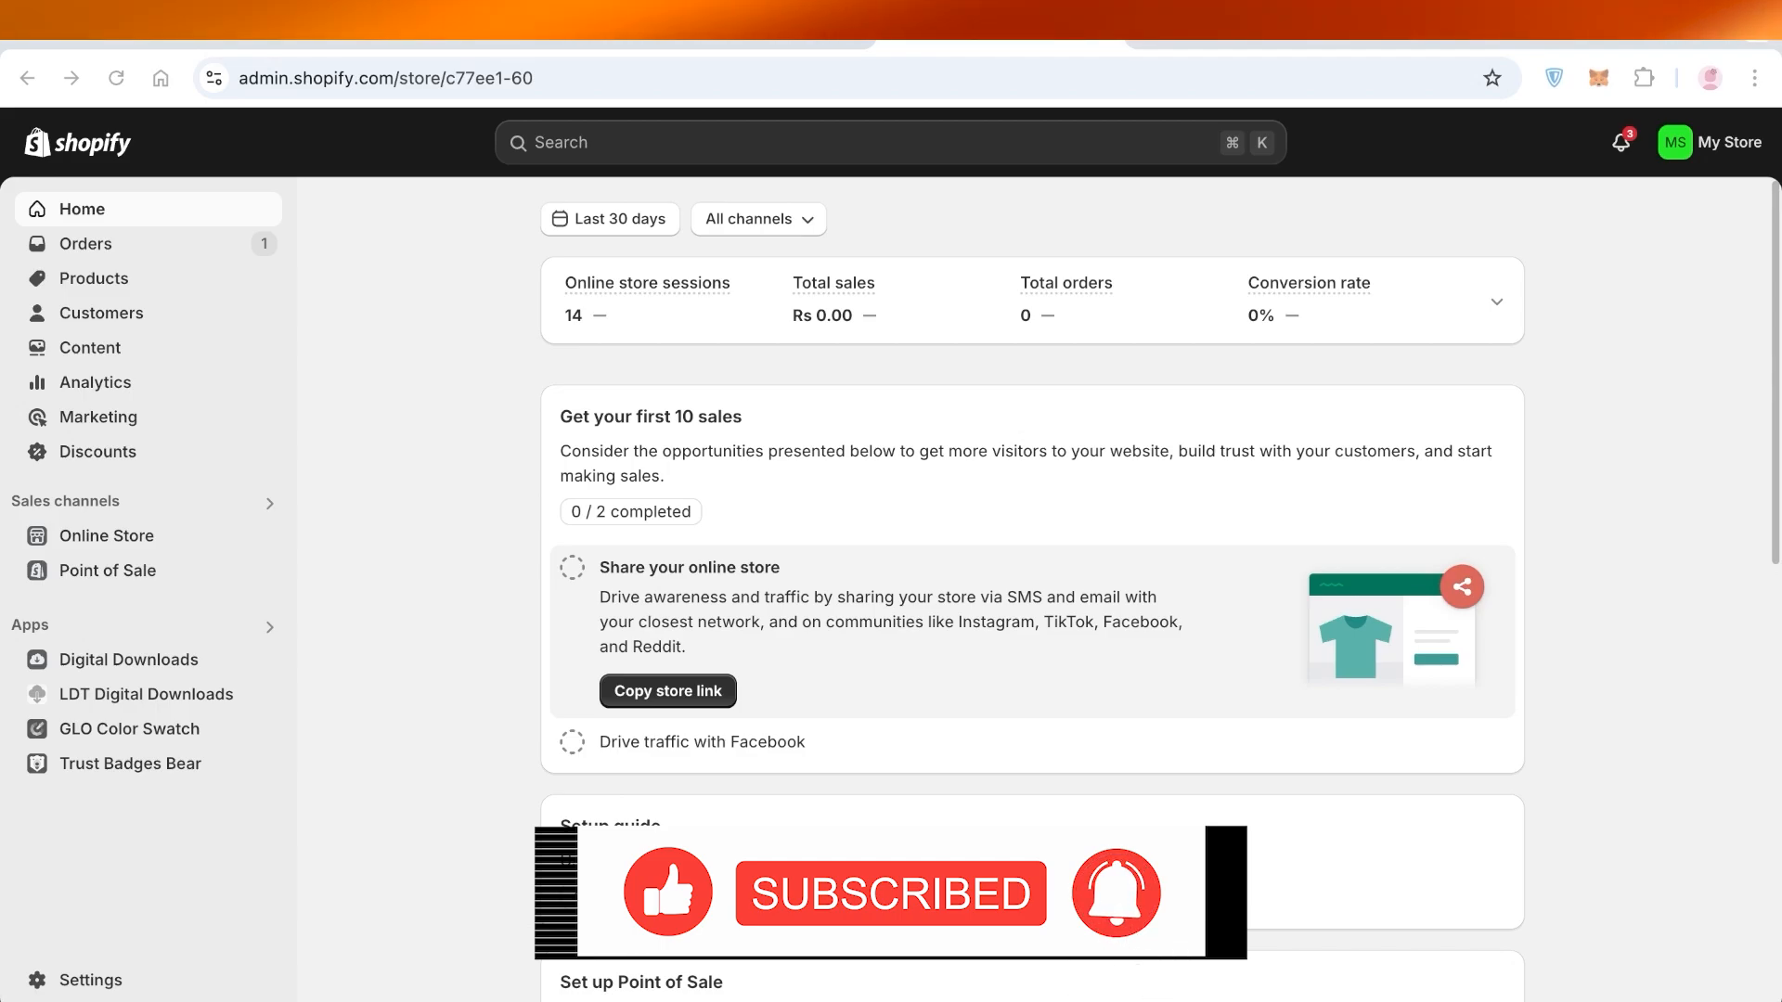